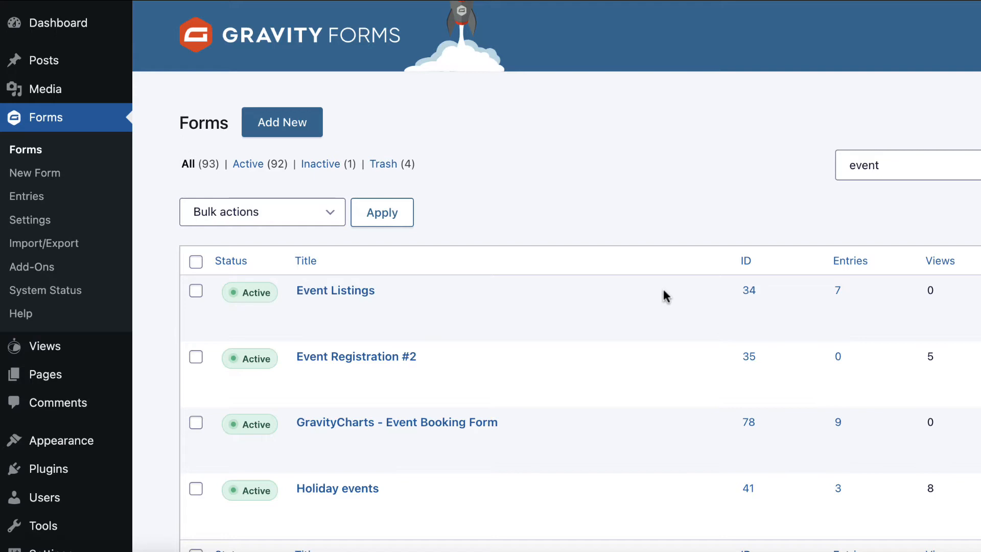
Step: Preview the Event Listings form and scroll through every field down to Submit
click(345, 311)
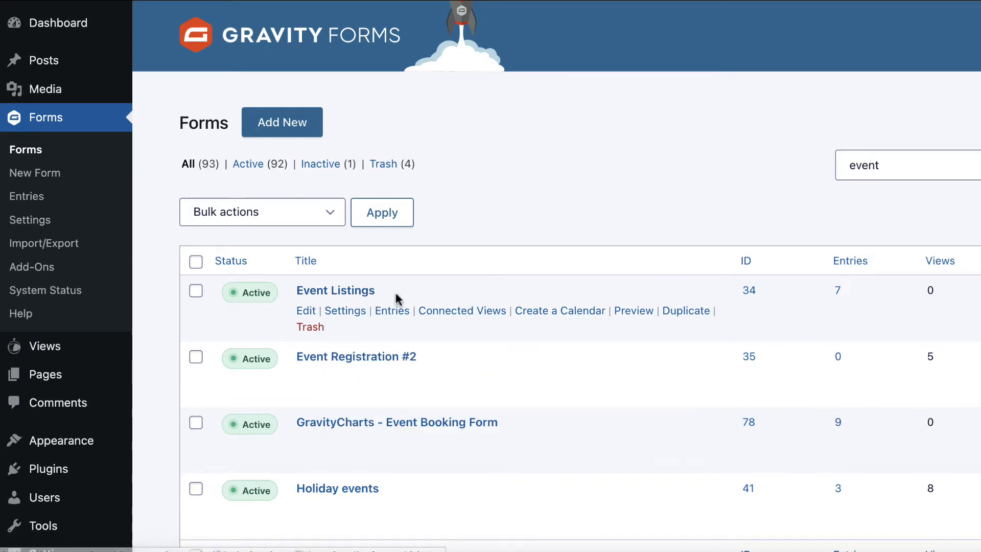
mouse_move(633, 312)
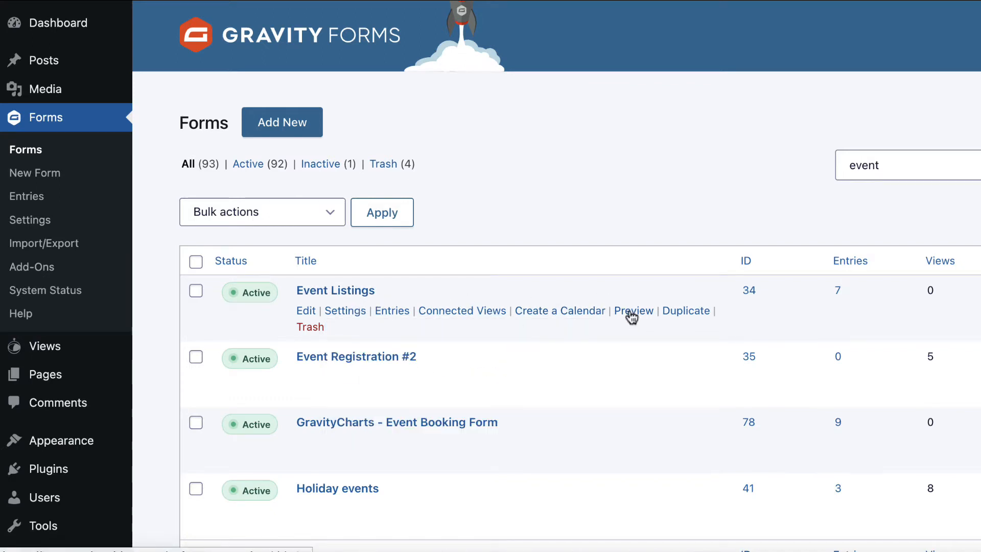
click(633, 311)
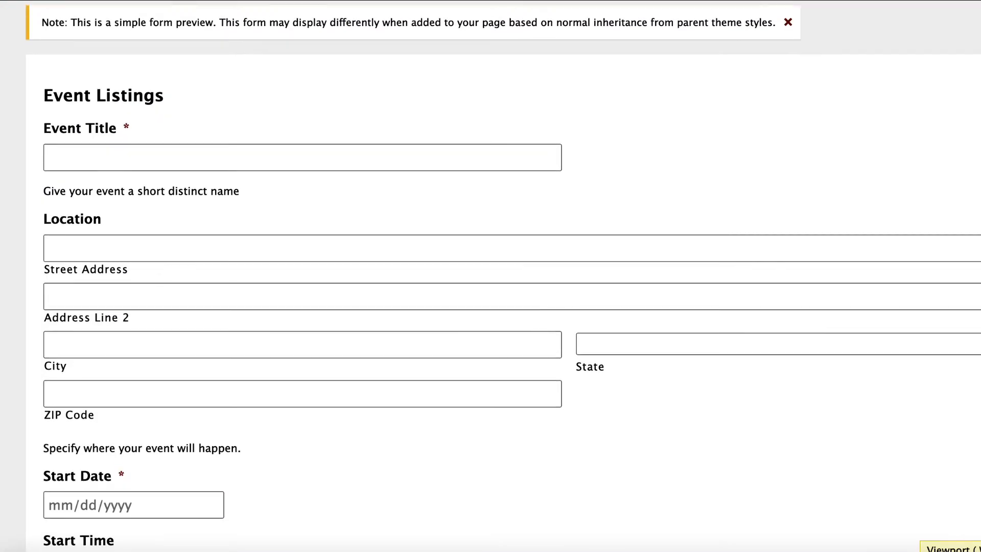
scroll(down, 3)
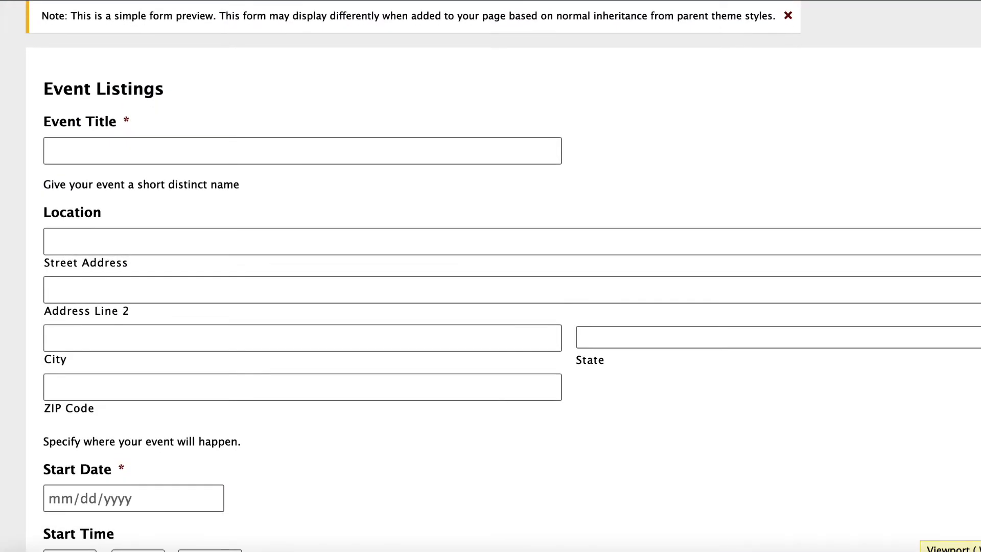
scroll(down, 3)
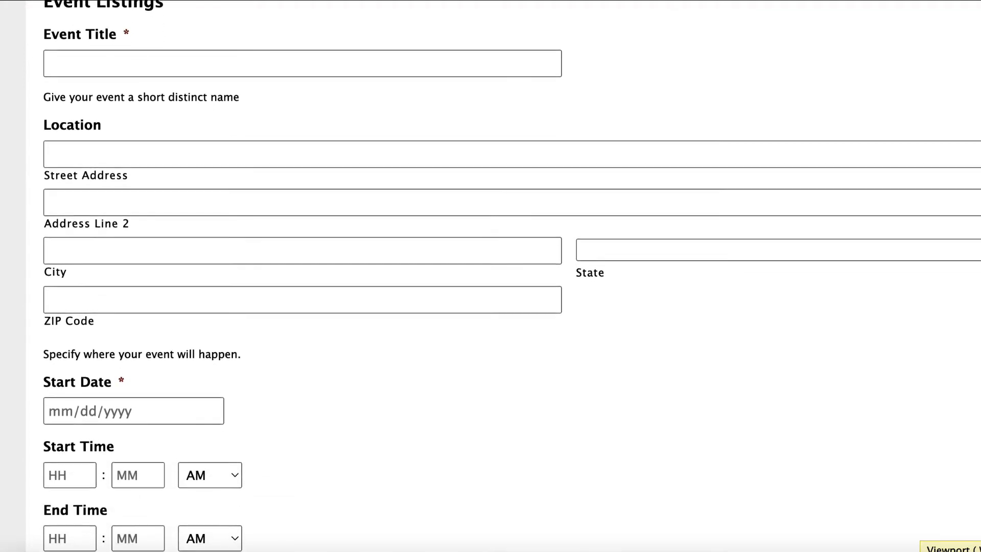
scroll(down, 3)
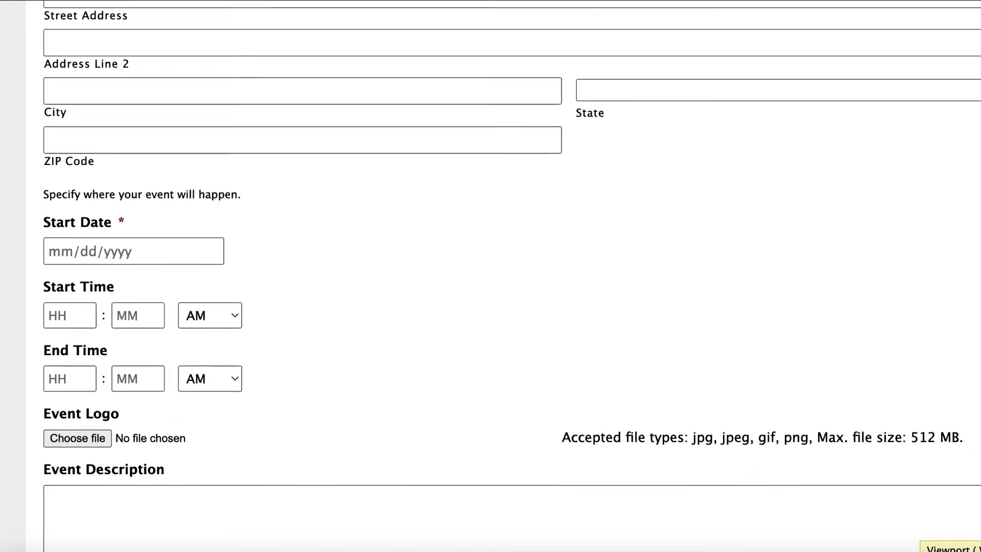
scroll(down, 3)
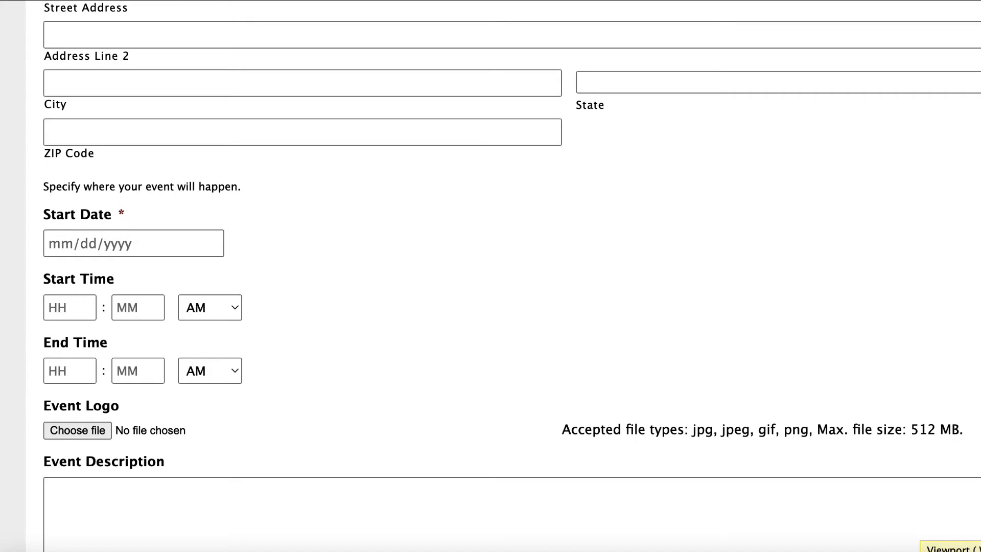
scroll(down, 3)
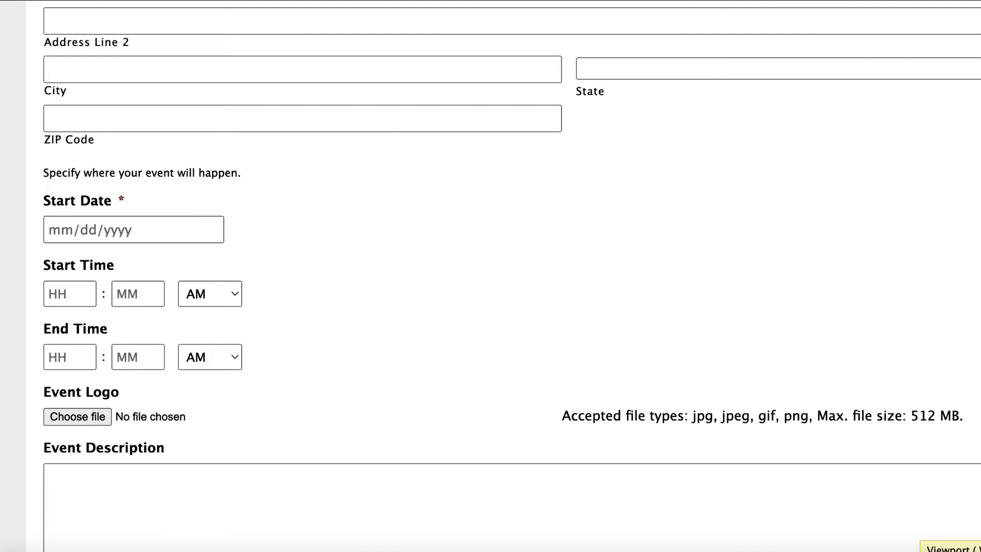
scroll(down, 3)
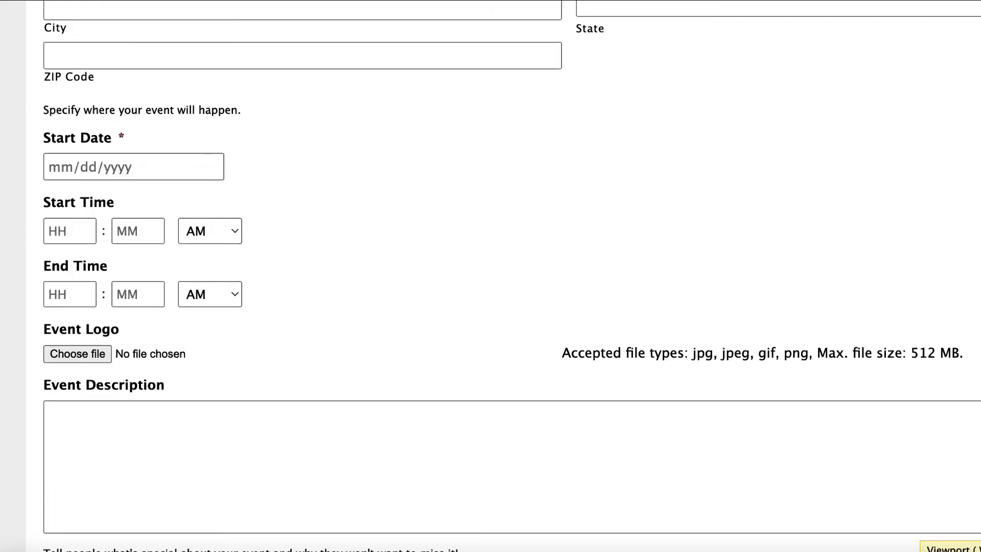
scroll(down, 3)
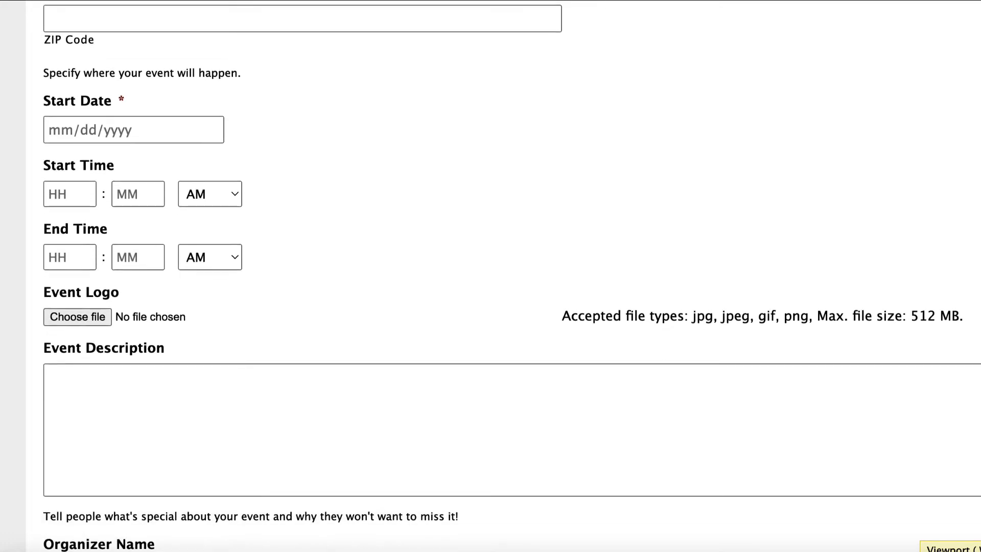
scroll(down, 3)
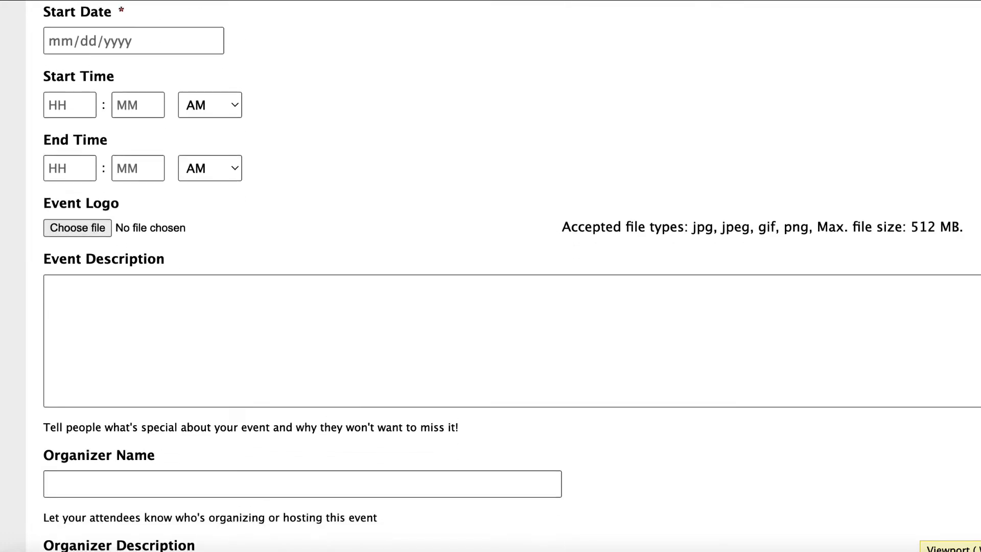
scroll(down, 3)
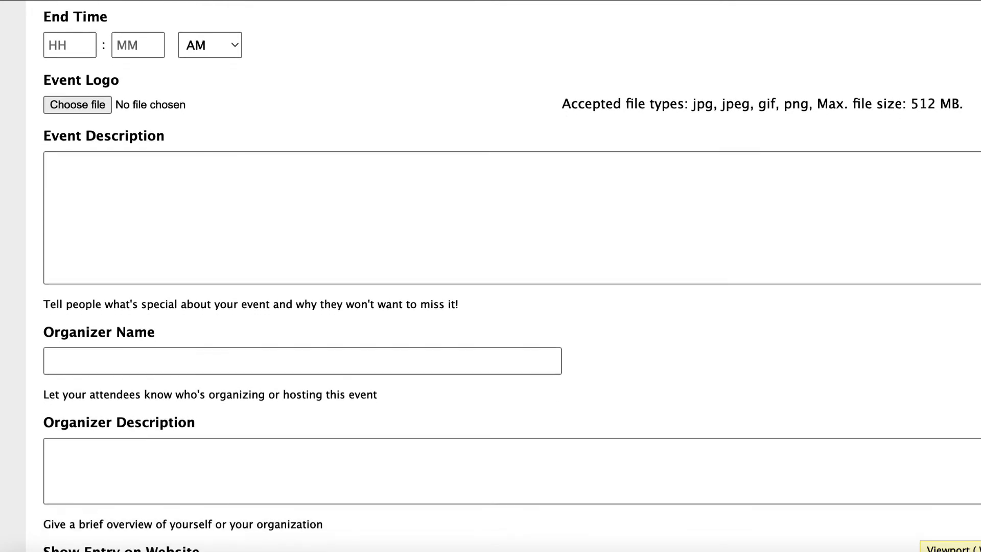
scroll(down, 3)
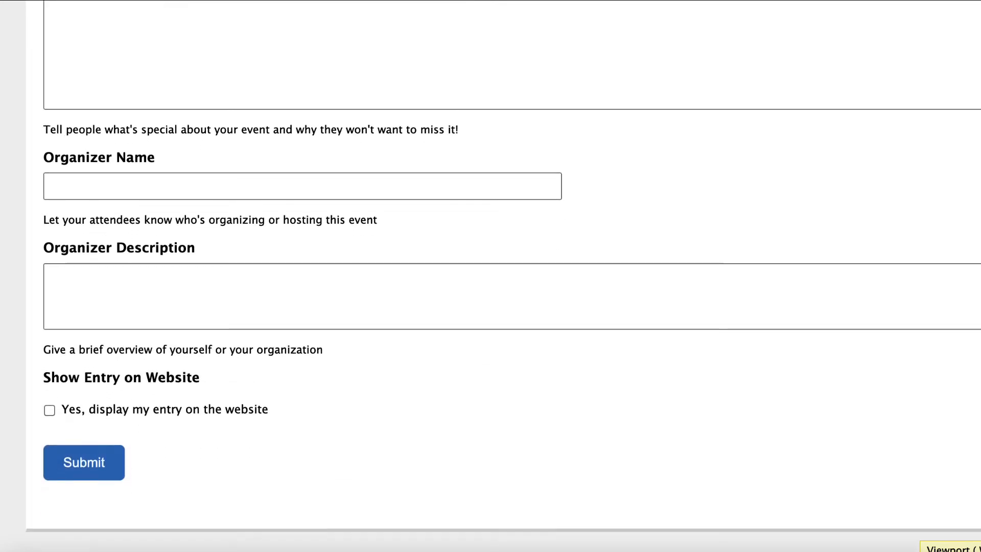
scroll(down, 3)
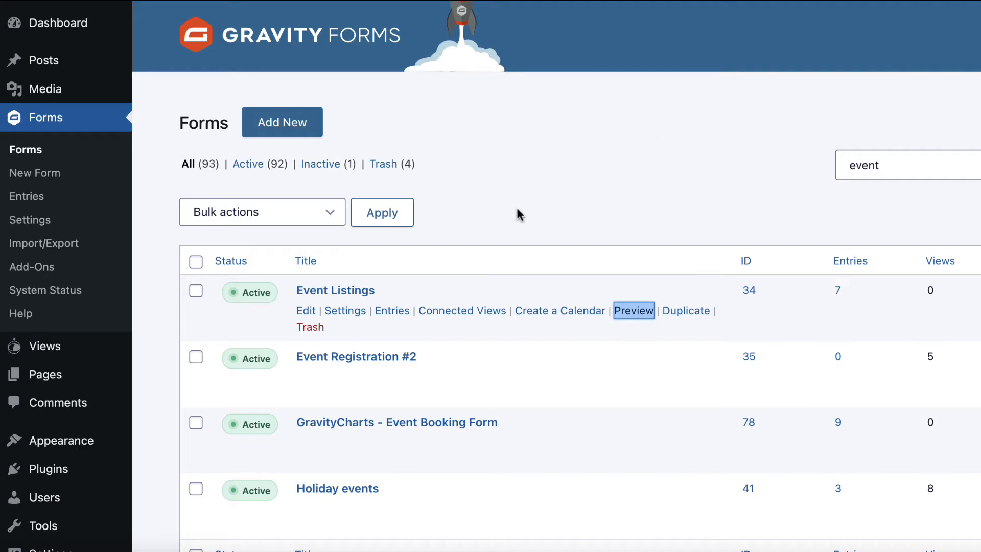
mouse_move(540, 214)
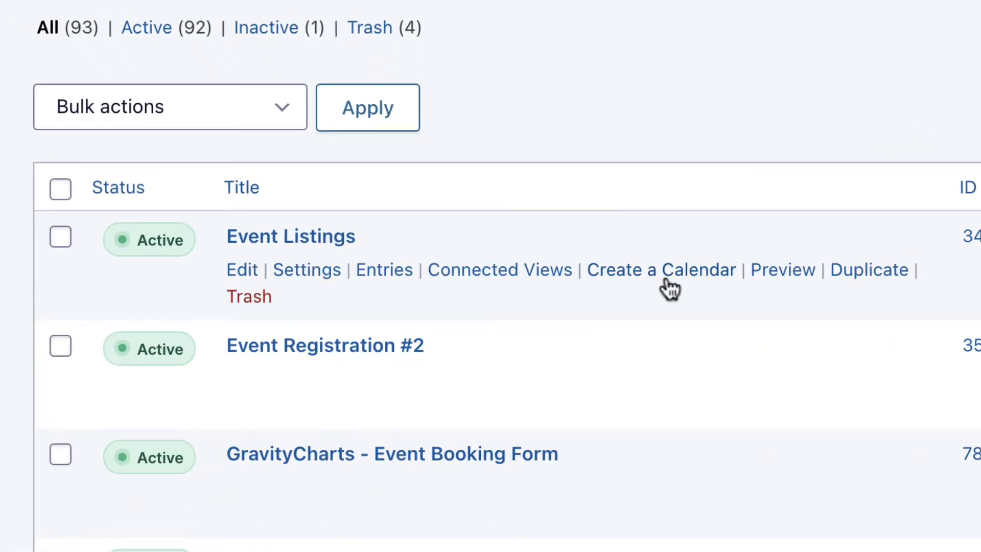
Step: Start creating a calendar feed for the Event Listings form
click(661, 270)
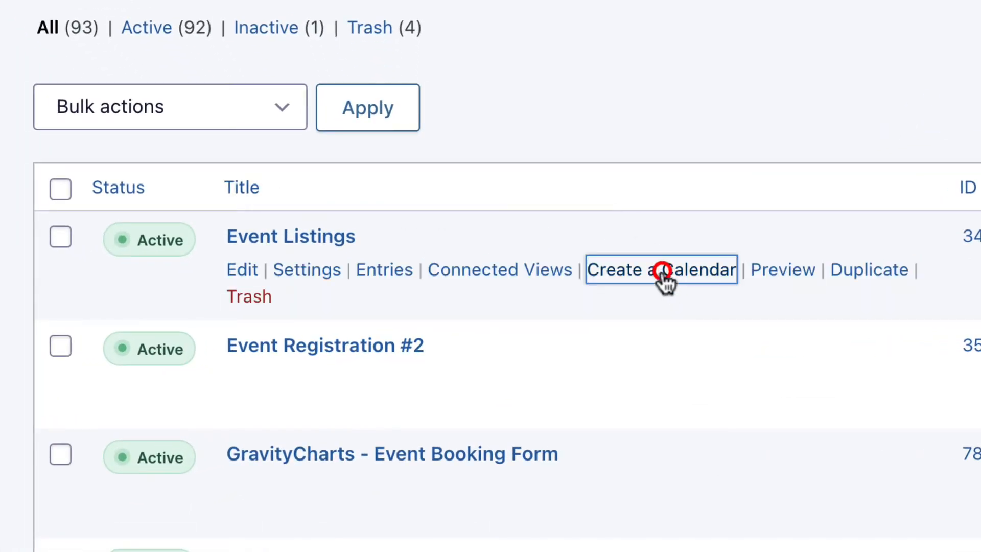
click(659, 269)
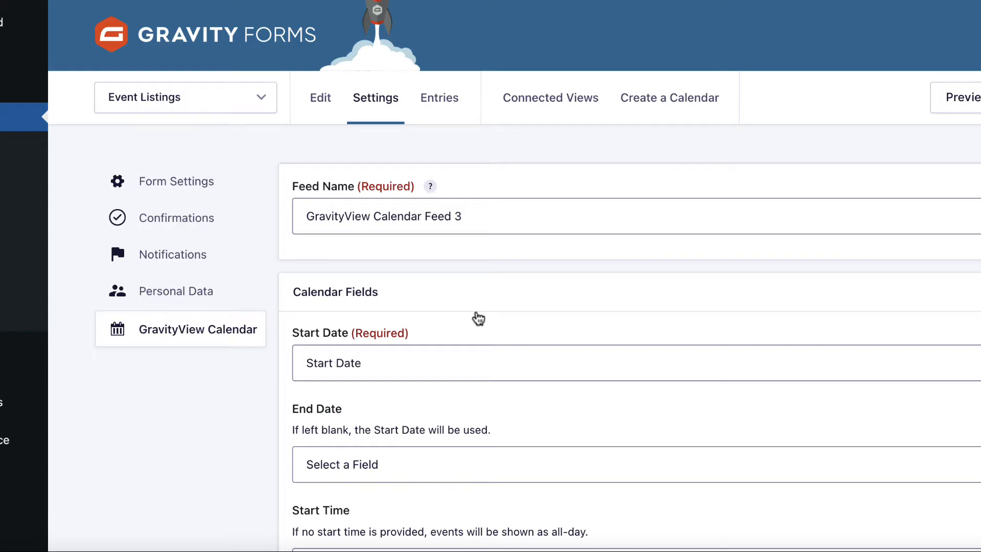
mouse_move(491, 290)
text(My event calendar)
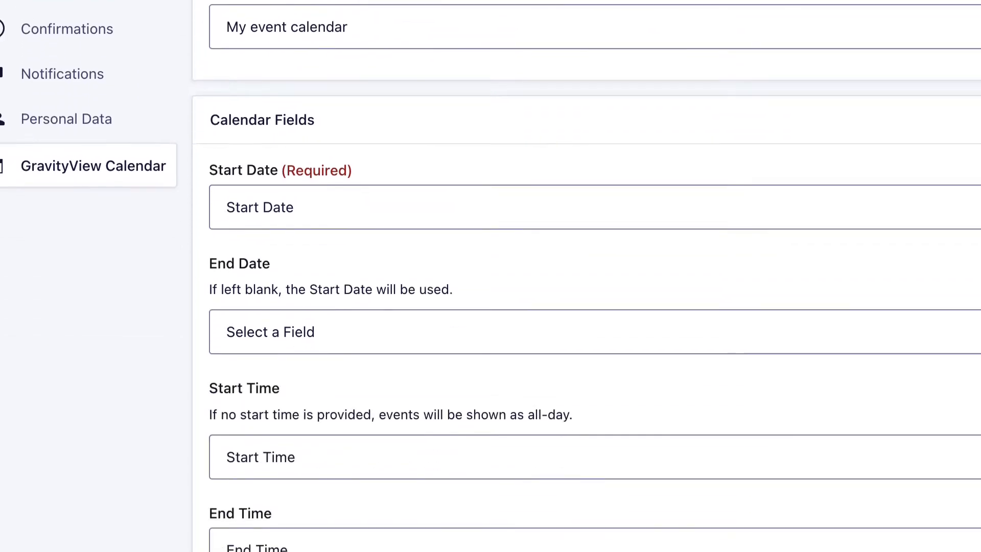
scroll(down, 3)
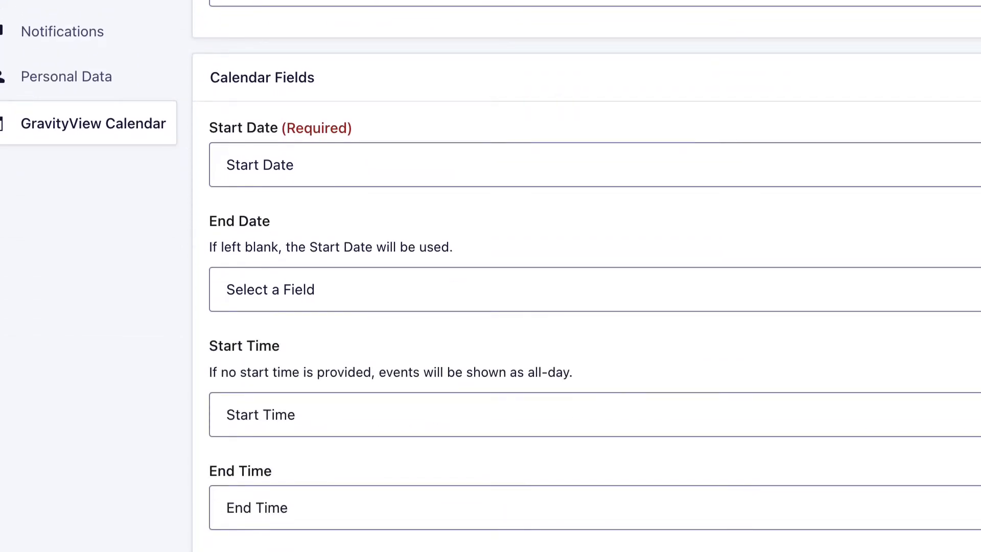
mouse_move(583, 103)
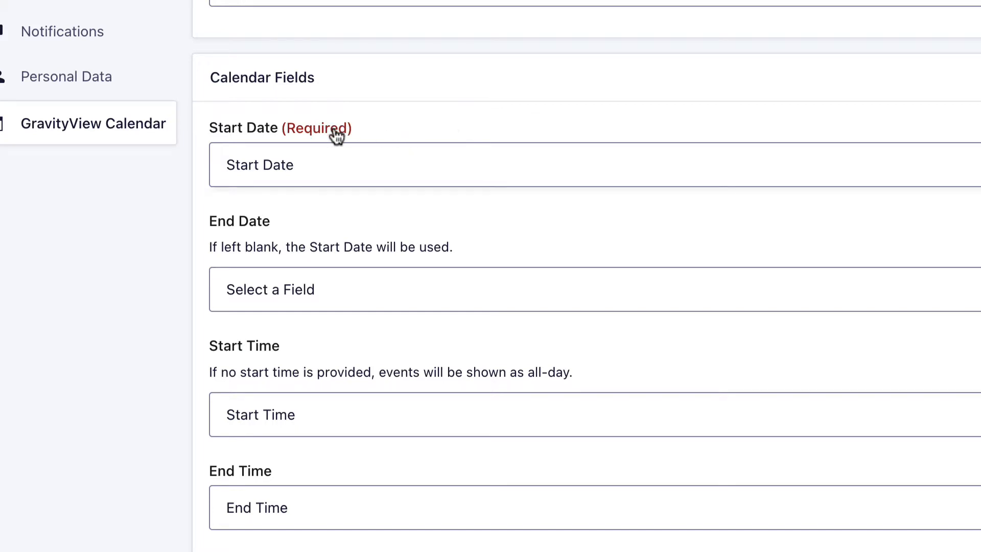
mouse_move(291, 241)
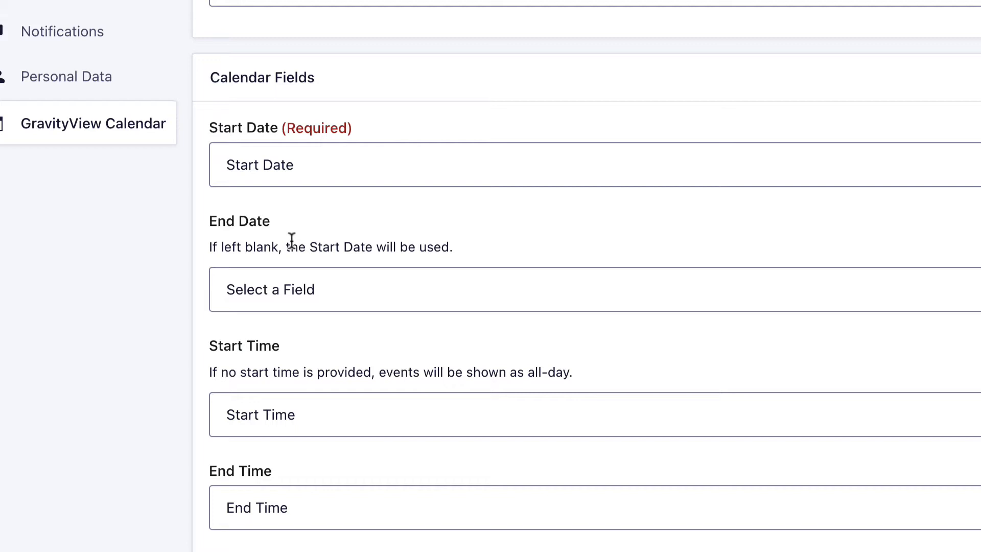
mouse_move(269, 234)
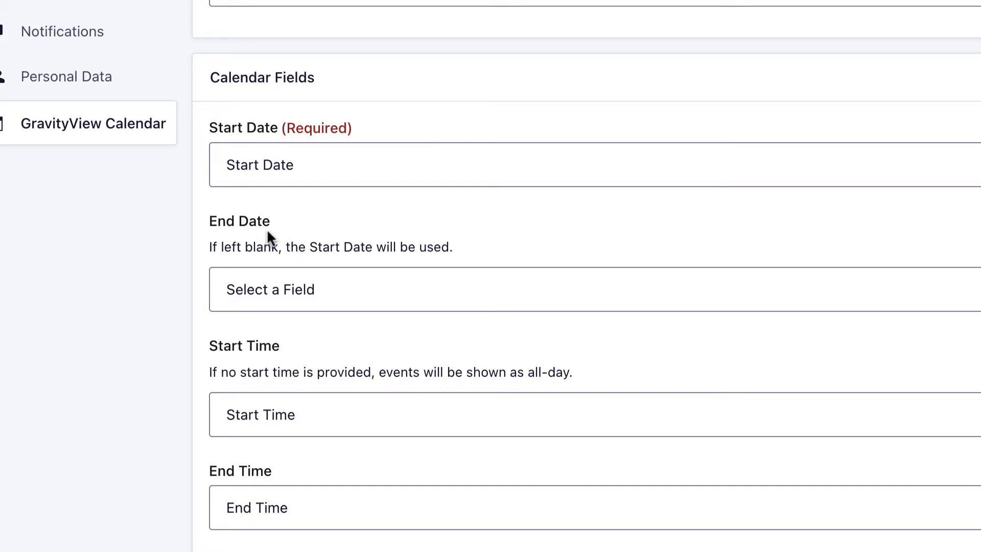
mouse_move(301, 229)
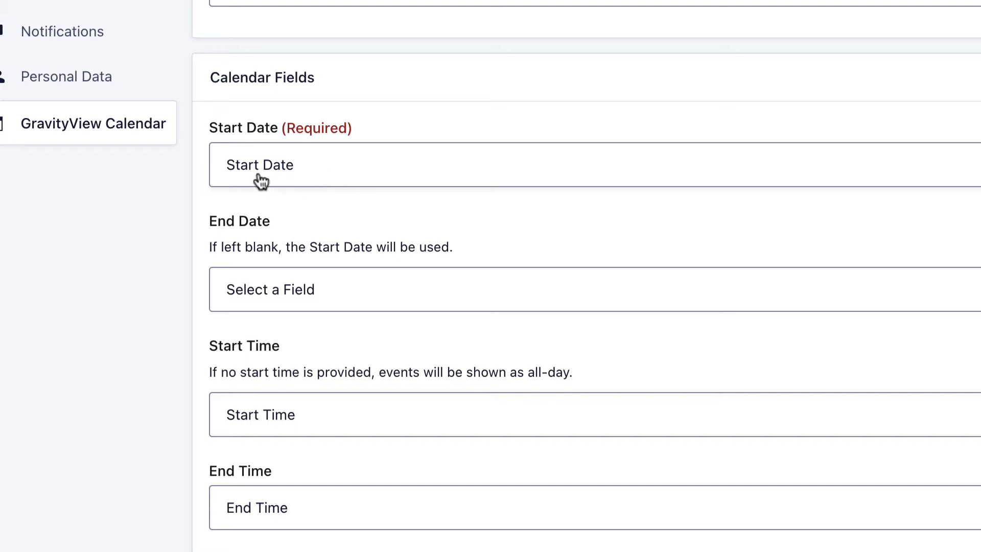
mouse_move(386, 184)
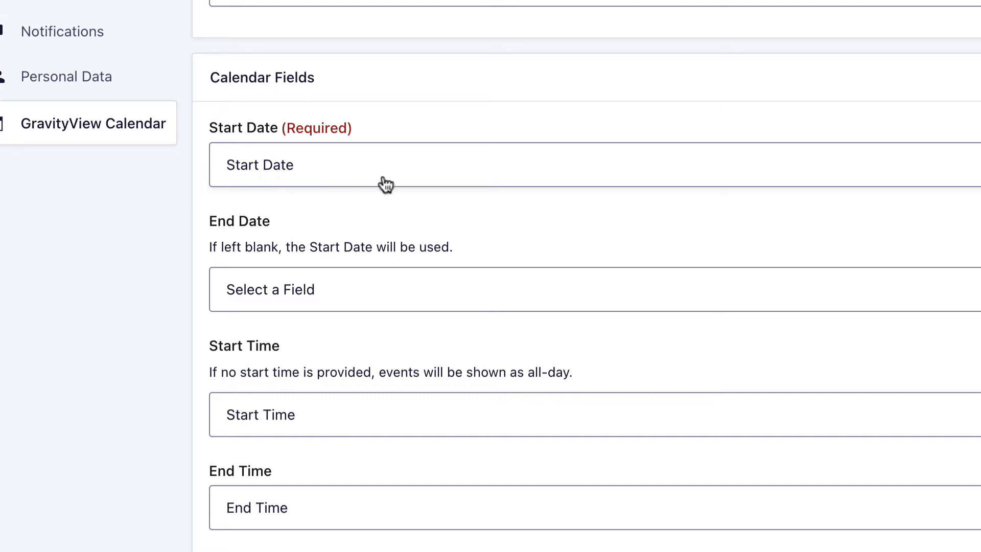
mouse_move(247, 187)
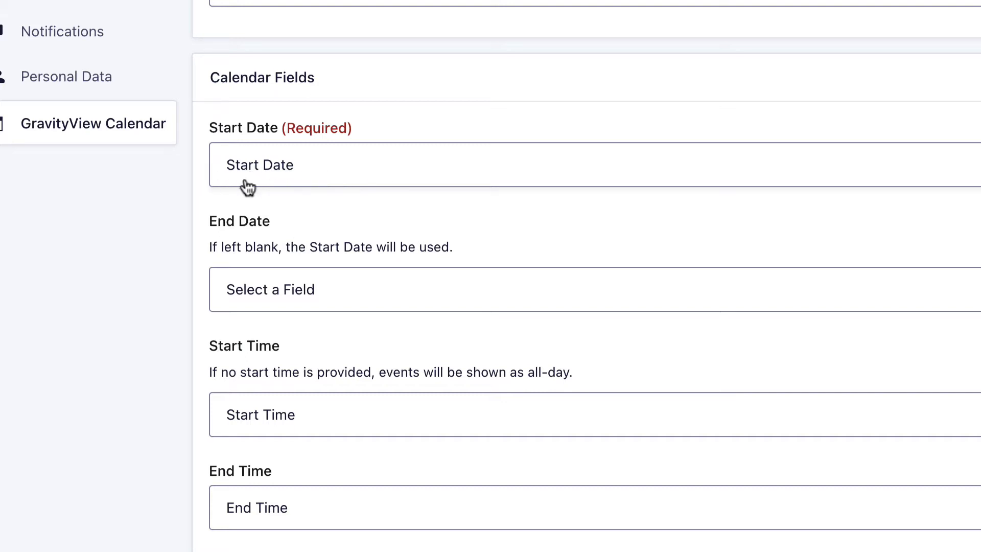
click(260, 164)
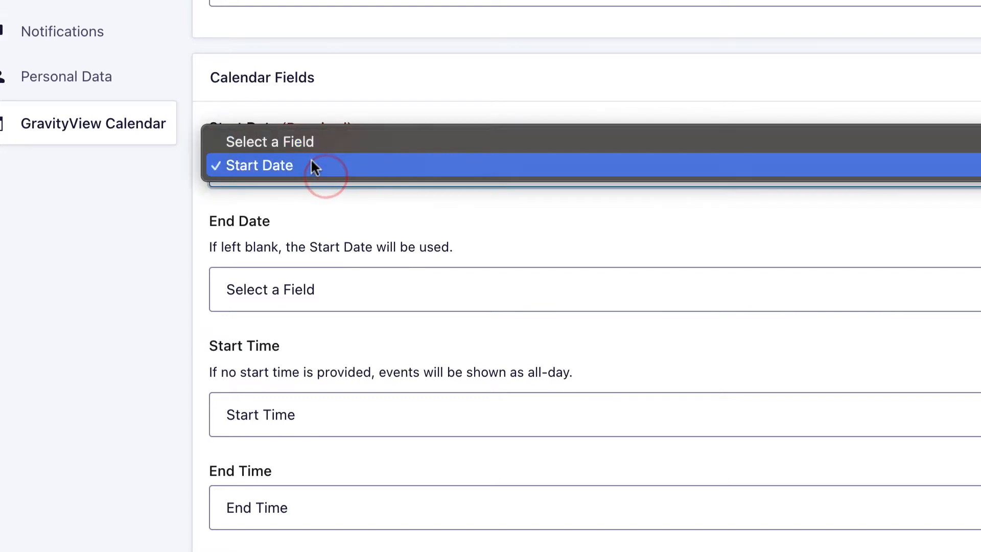
click(259, 165)
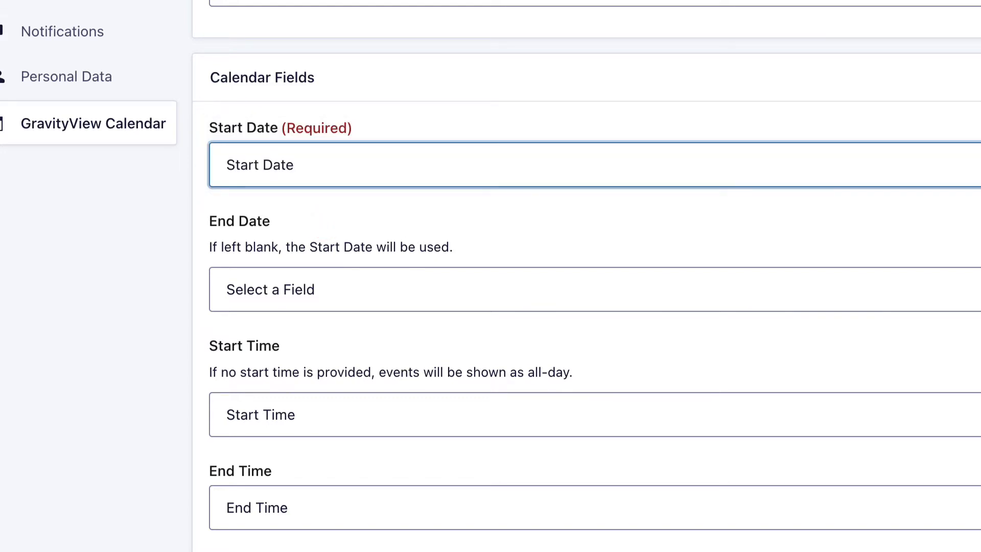
scroll(down, 3)
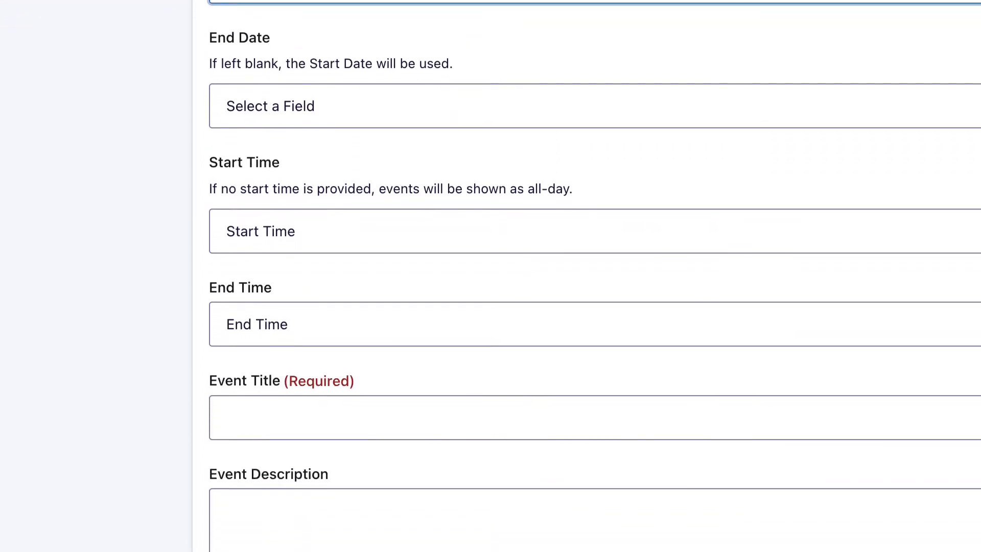
scroll(down, 3)
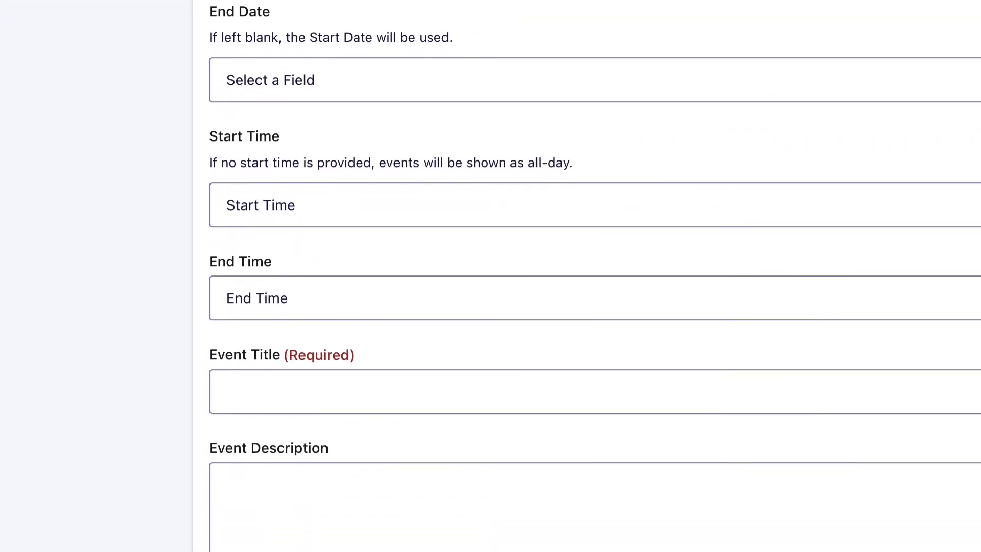
scroll(down, 3)
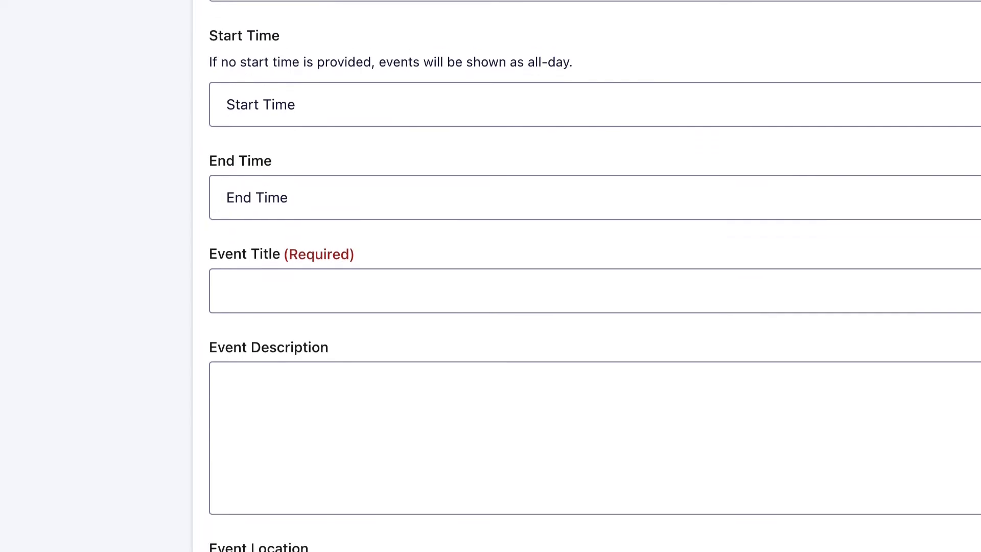
scroll(down, 3)
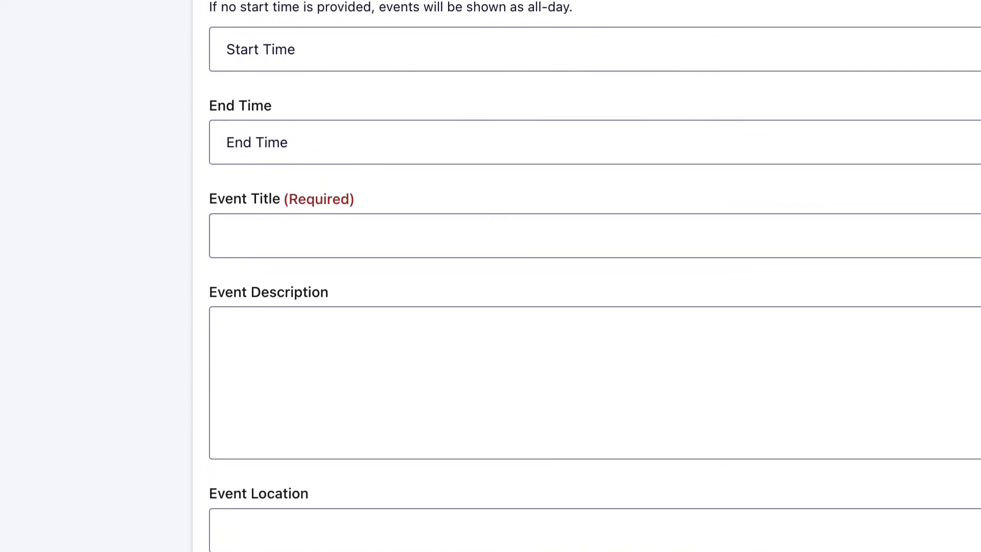
mouse_move(515, 84)
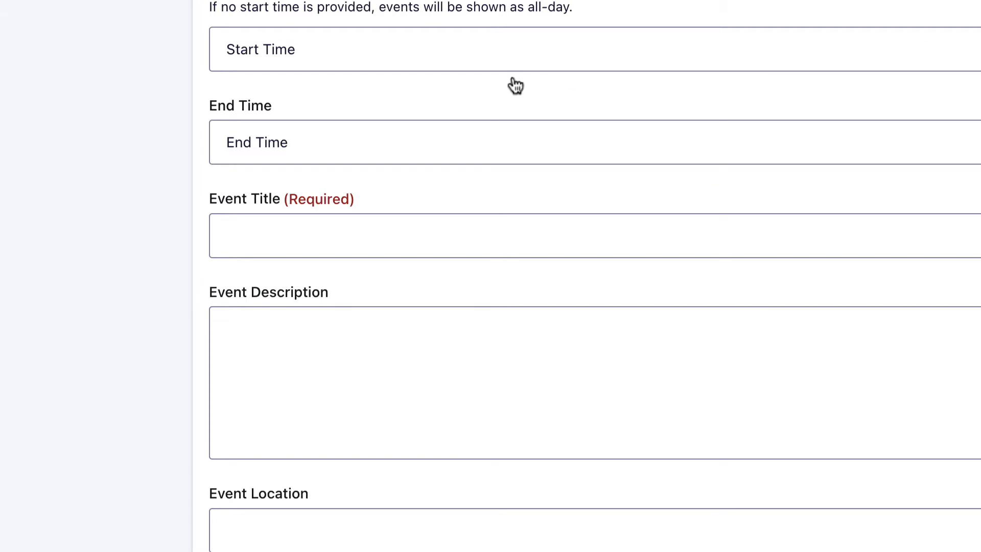
mouse_move(274, 69)
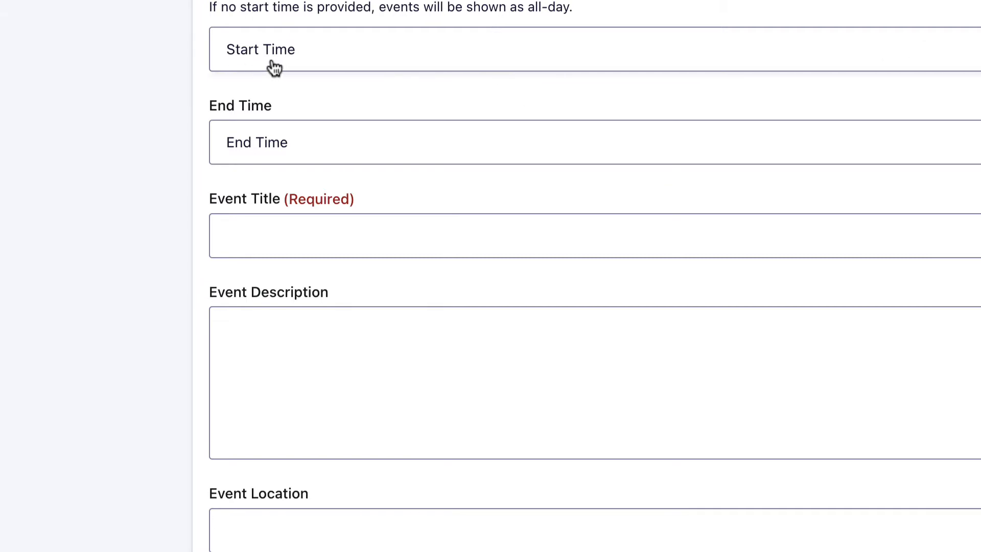
mouse_move(264, 165)
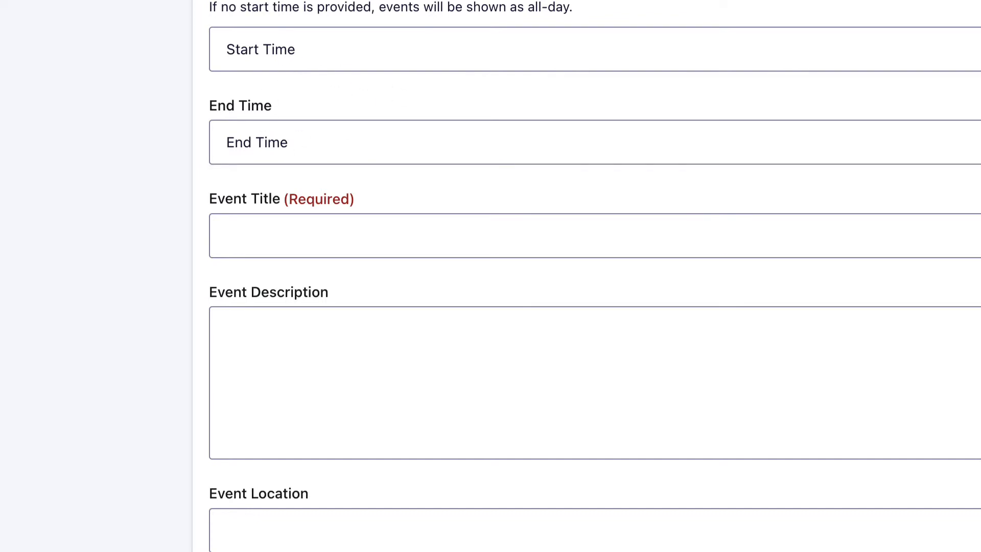
Step: Set Event Title to {Event Title:1} and Event Description to {Event Description:2} merge tags
scroll(down, 3)
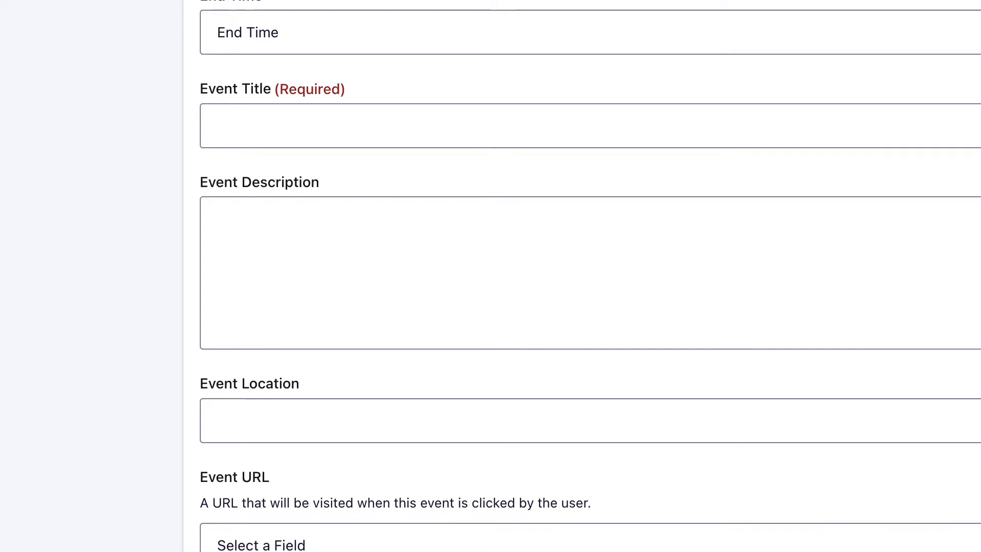
mouse_move(303, 192)
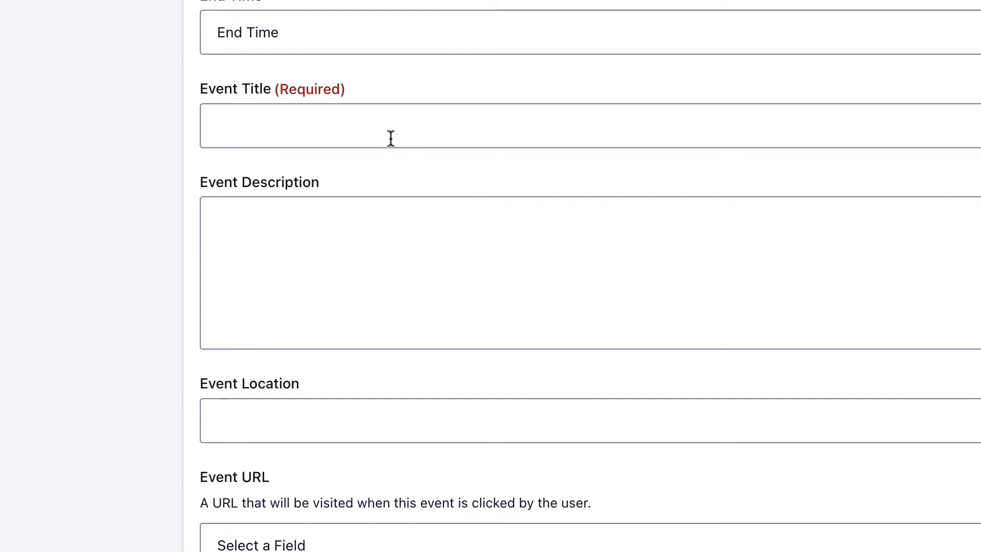
mouse_move(415, 137)
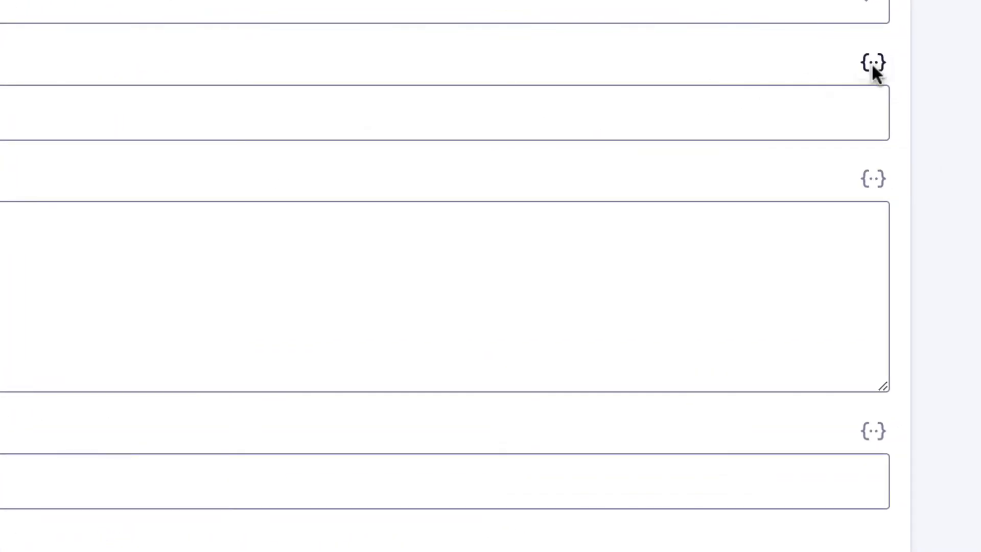
mouse_move(872, 63)
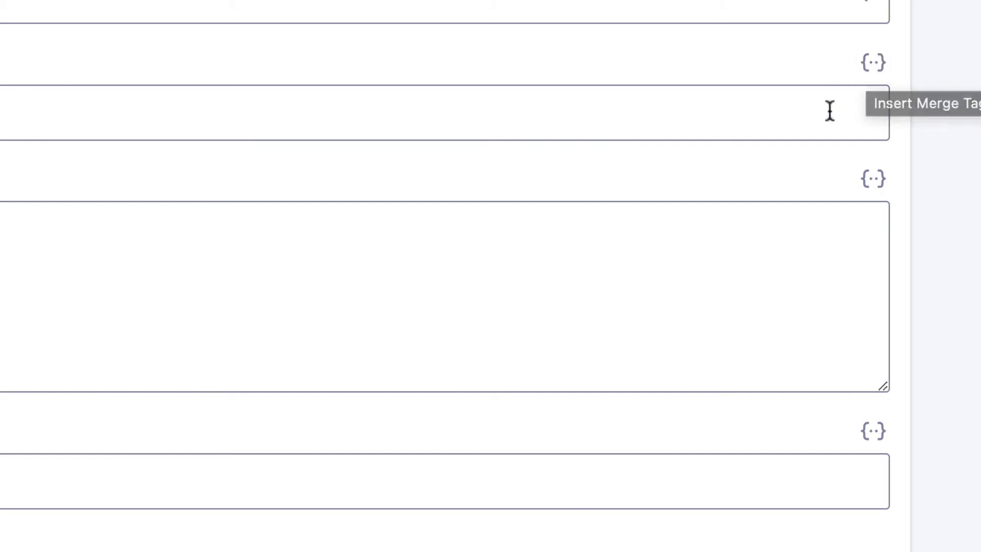
click(873, 63)
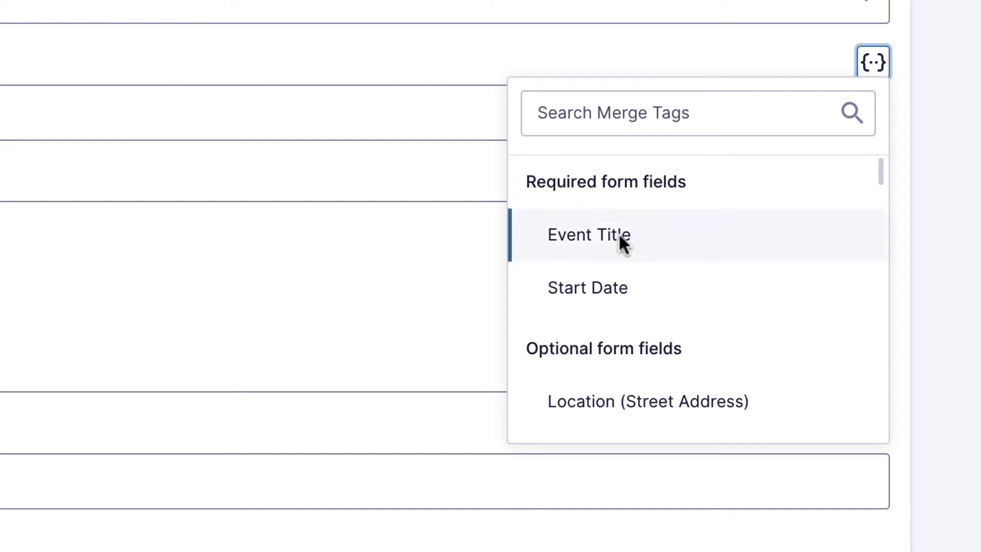
mouse_move(591, 254)
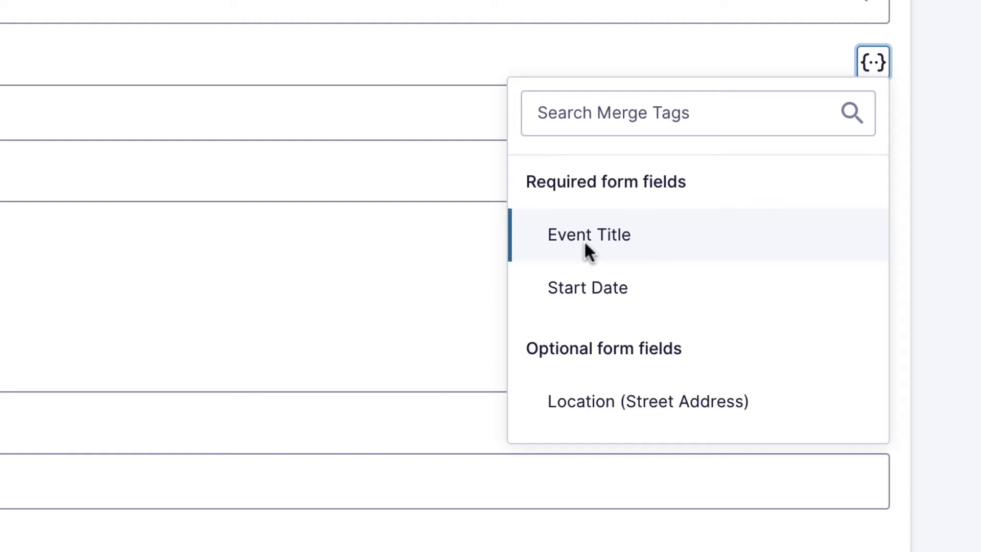
click(589, 235)
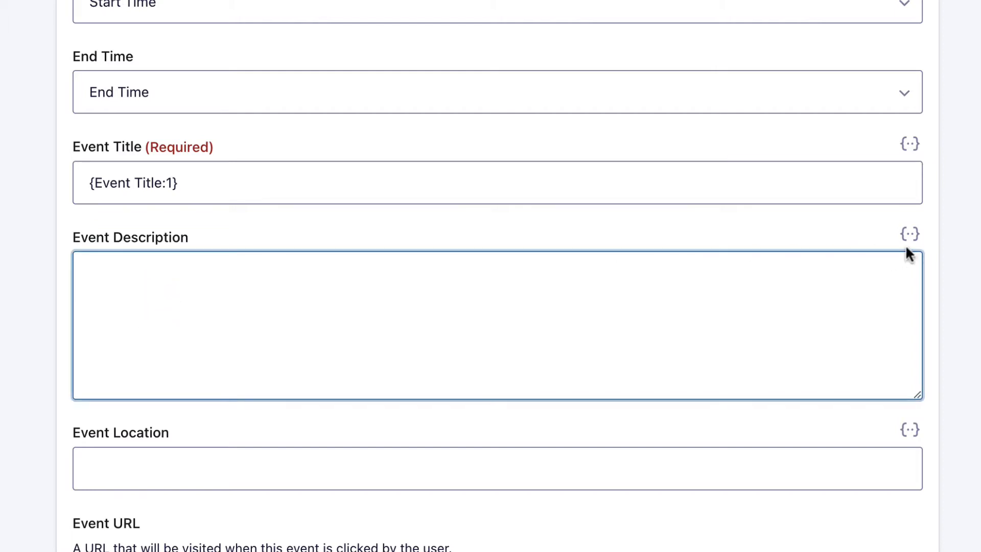
click(910, 234)
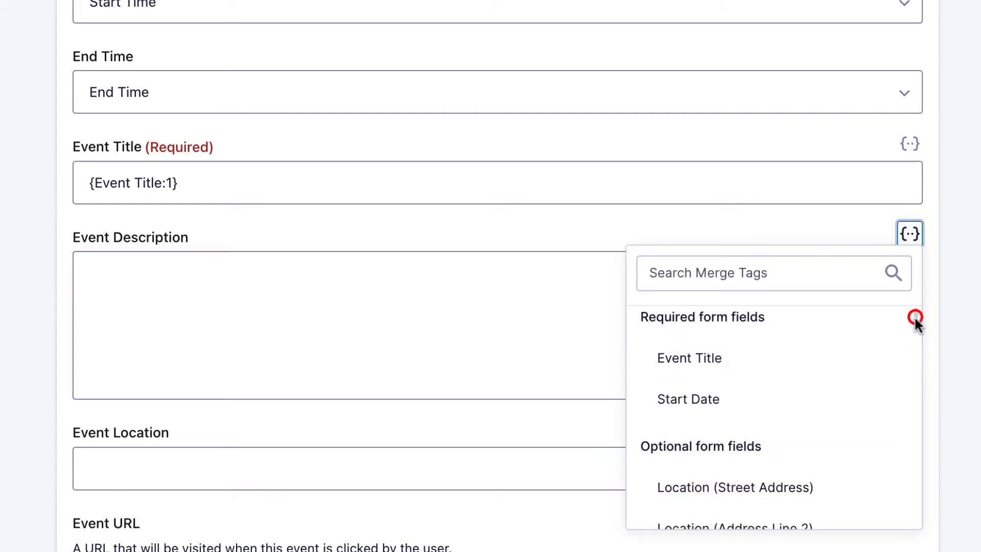
scroll(down, 3)
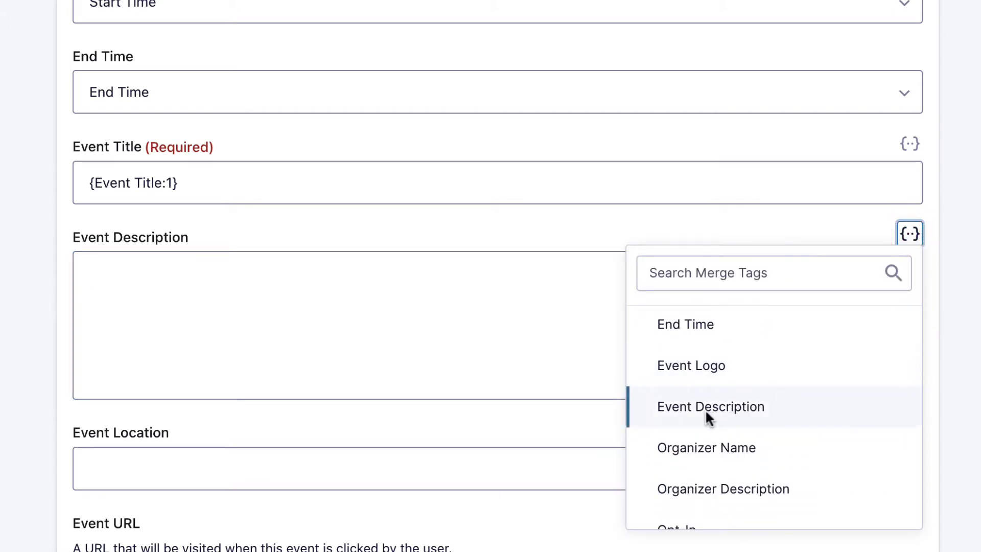
click(710, 406)
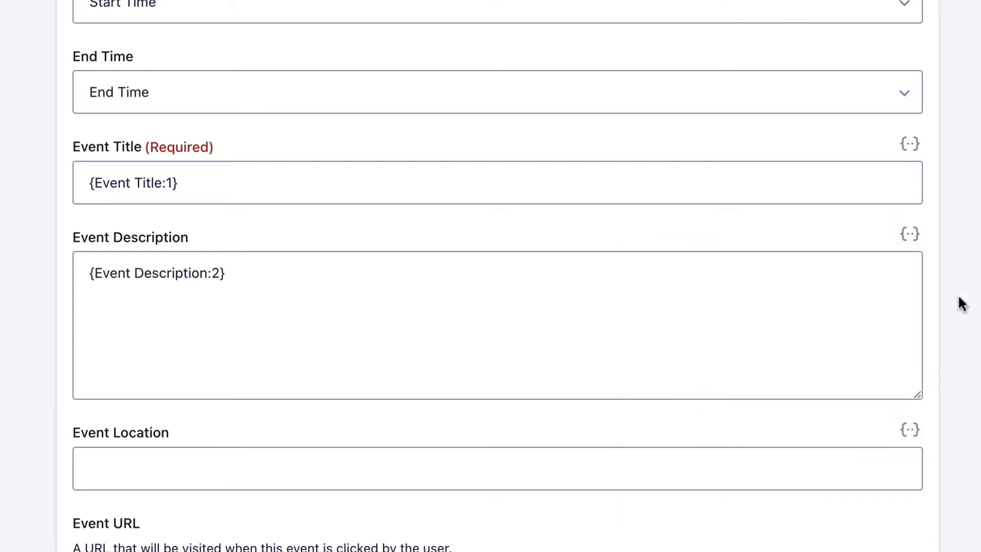
Step: Set Event Location to the {Location (City):8.3} merge tag, leaving Event URL unmapped
scroll(down, 3)
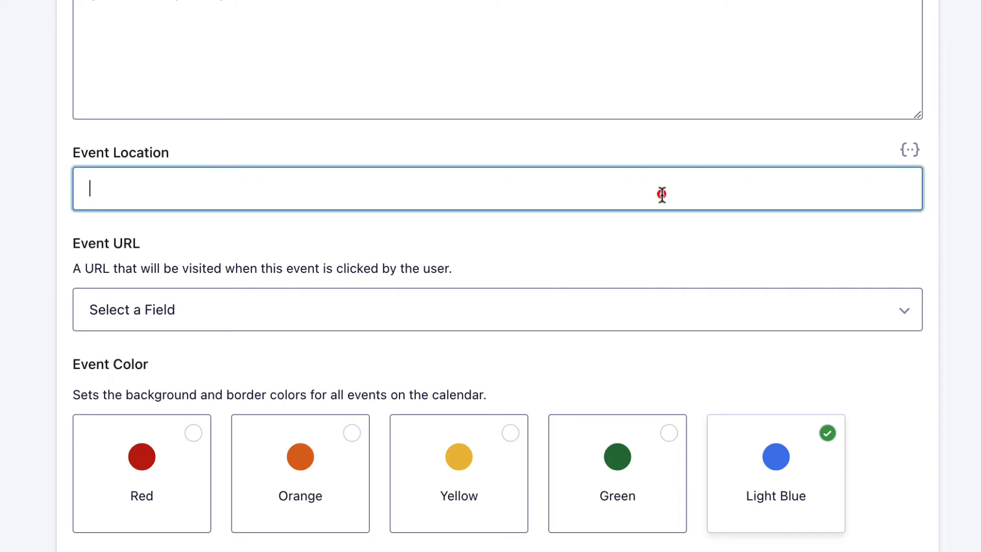
click(908, 149)
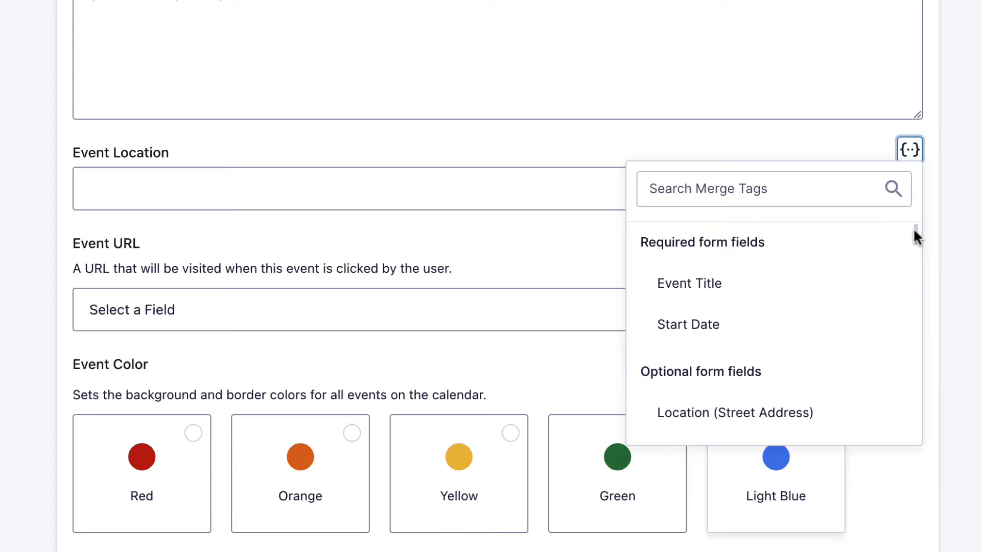
scroll(down, 3)
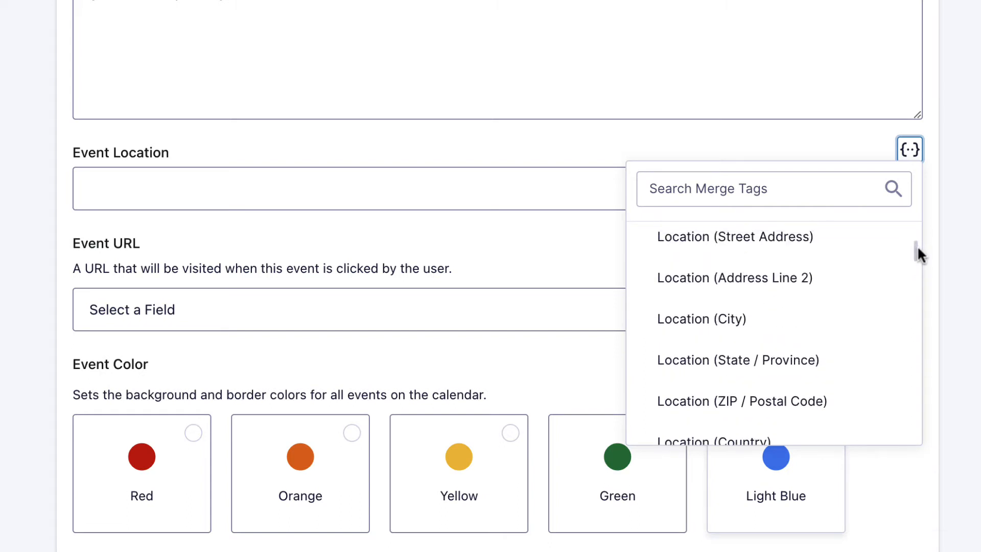
scroll(down, 3)
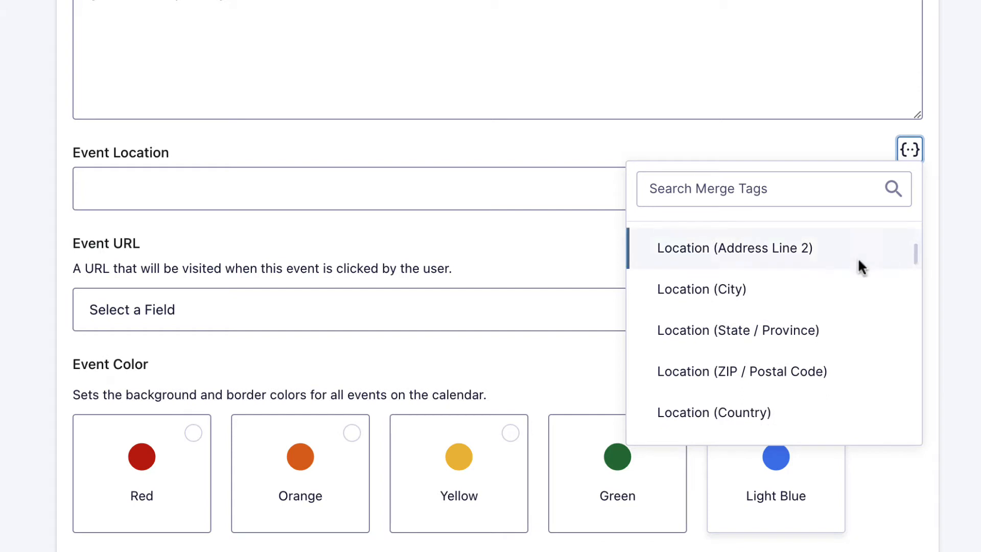
click(700, 289)
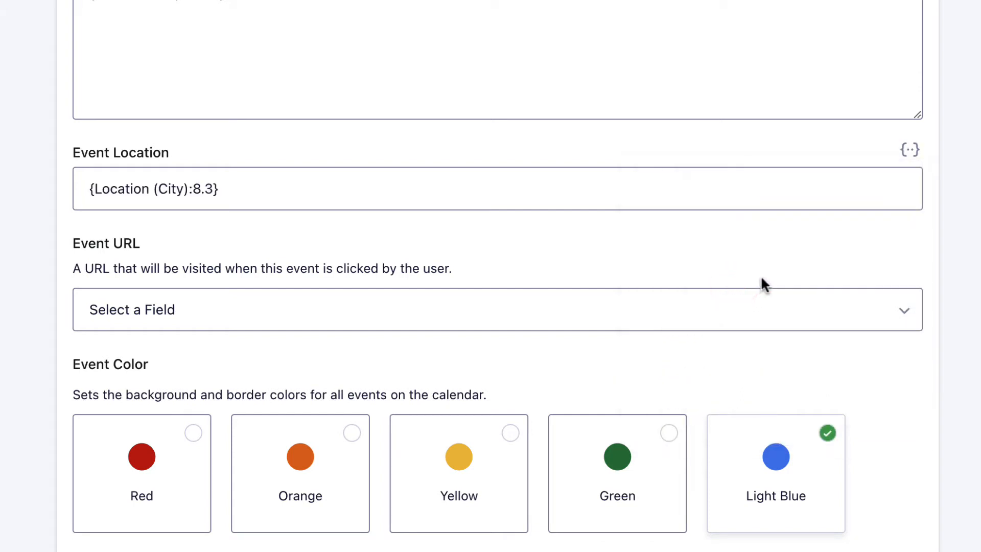
scroll(down, 3)
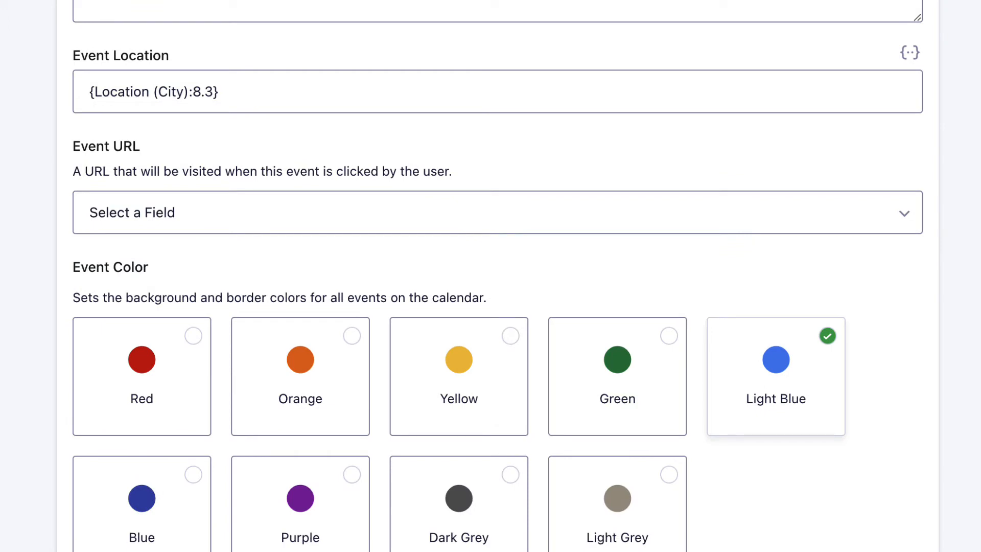
mouse_move(847, 235)
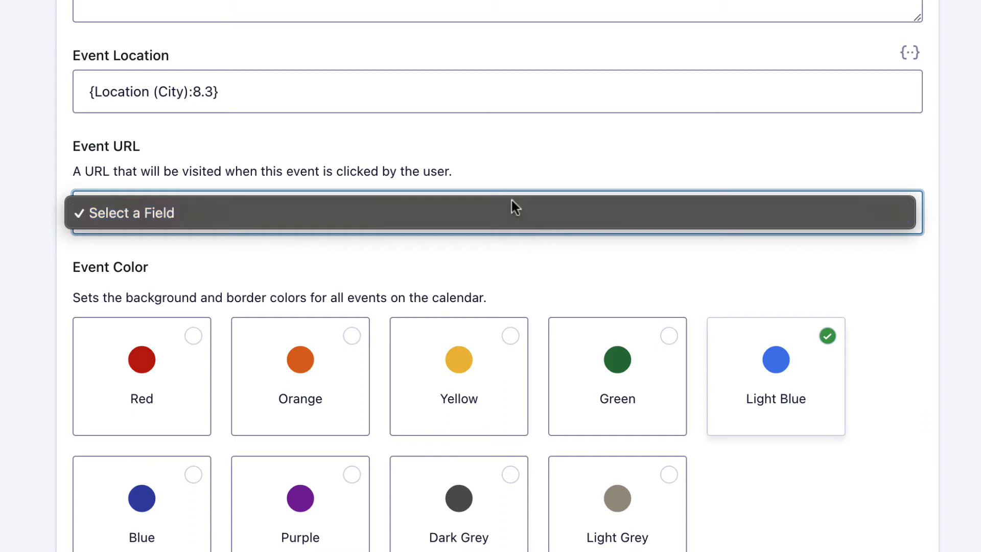
mouse_move(330, 258)
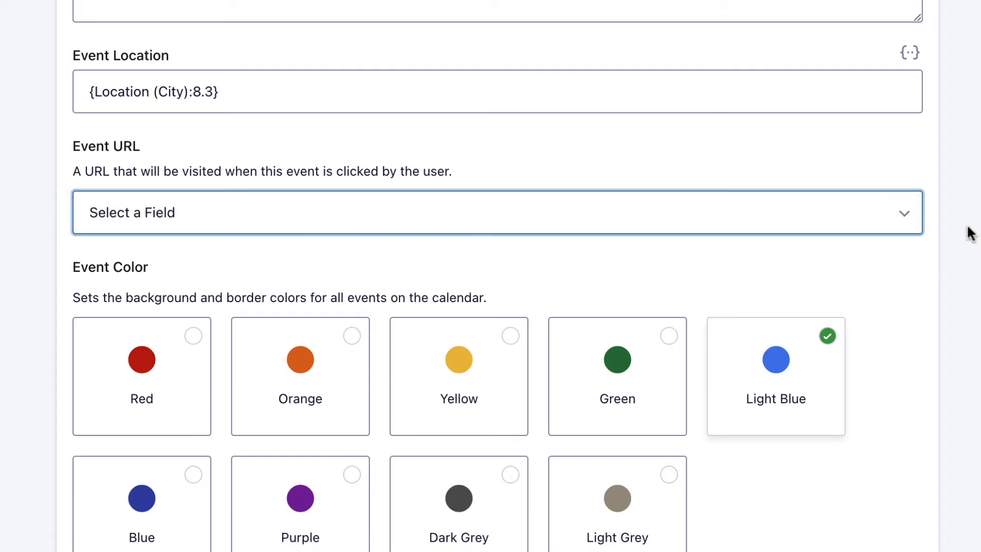
Step: Scroll down to the Event Color options and choose Purple
scroll(down, 3)
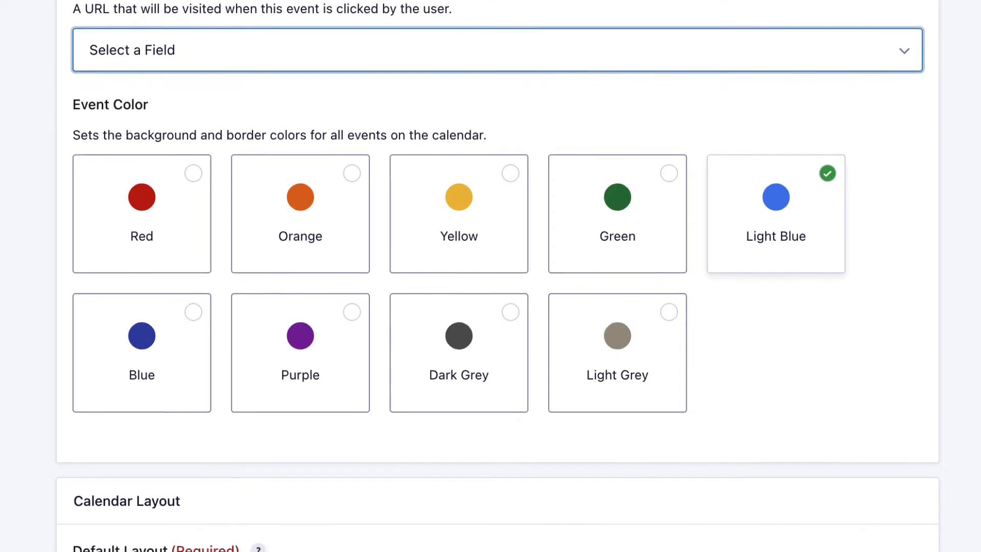
scroll(down, 3)
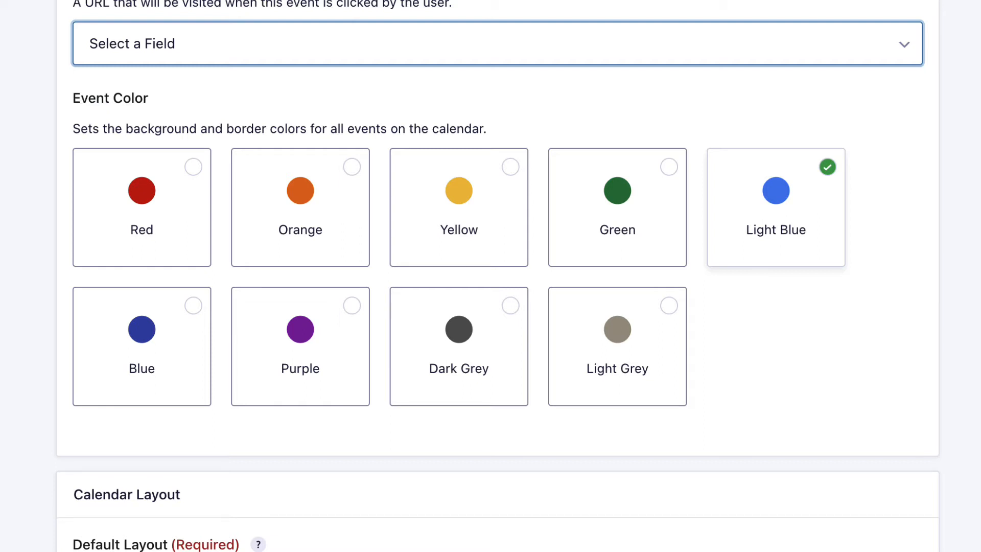
mouse_move(377, 218)
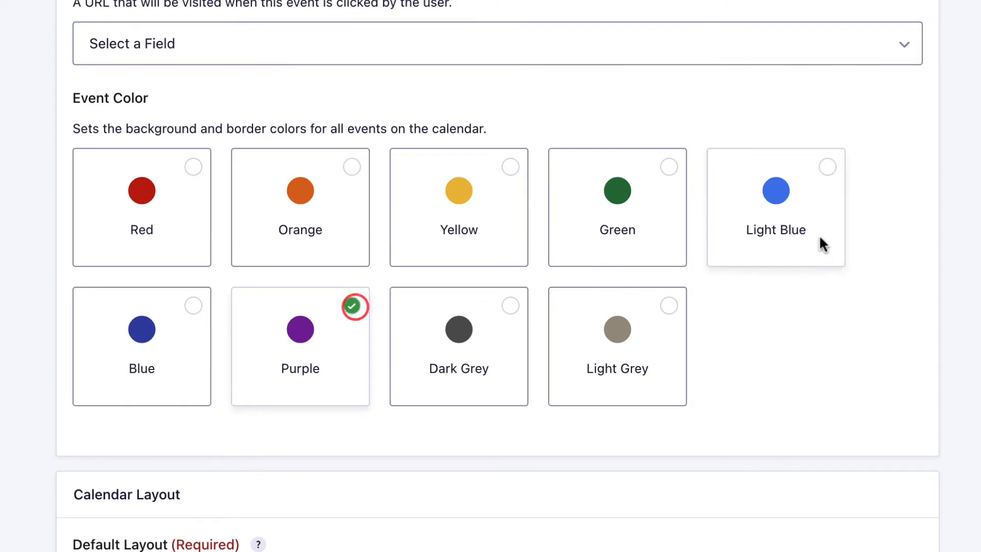
scroll(down, 3)
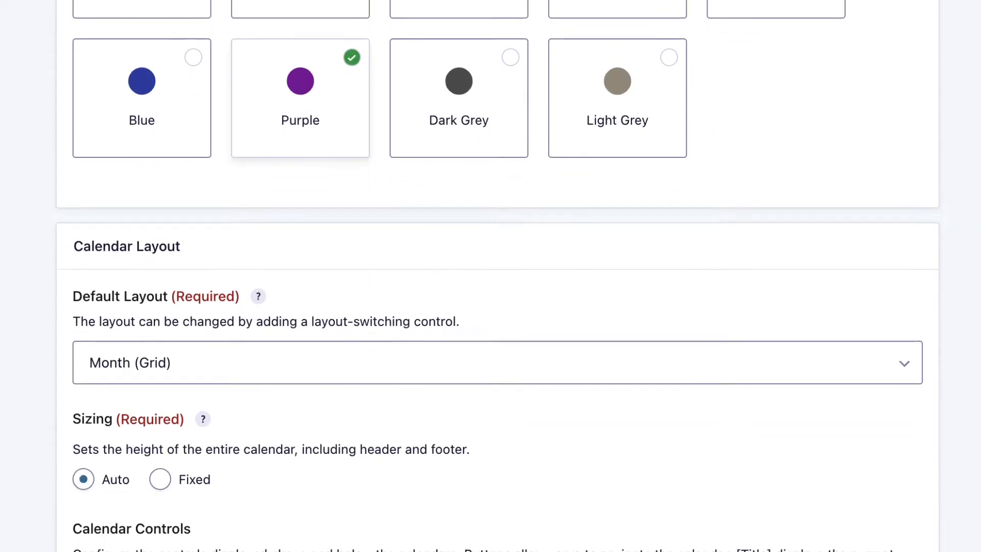
scroll(down, 3)
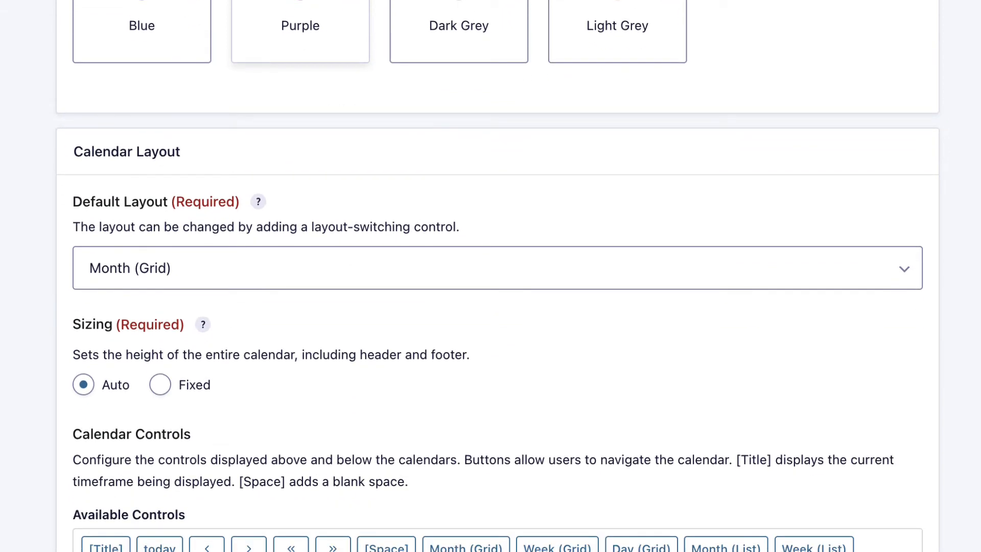
scroll(down, 3)
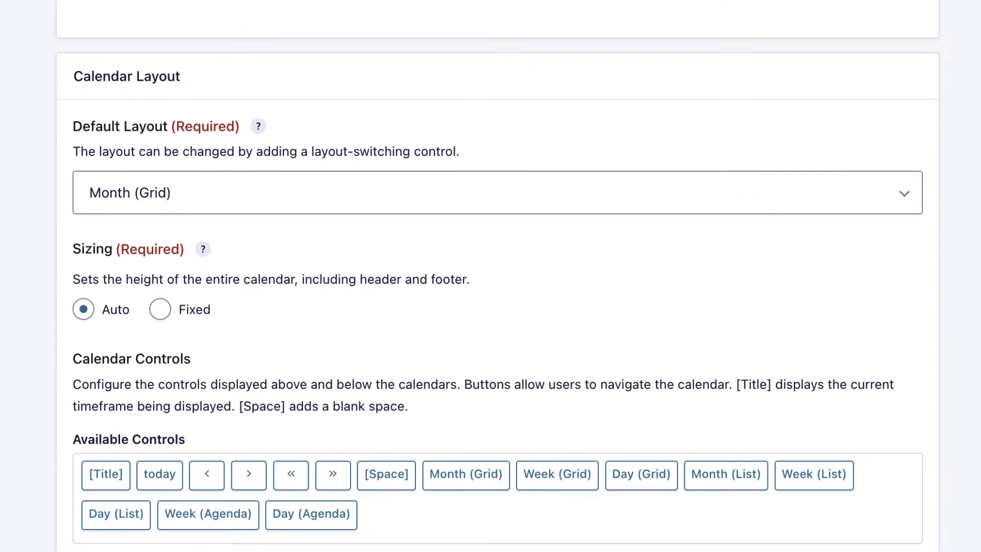
scroll(down, 3)
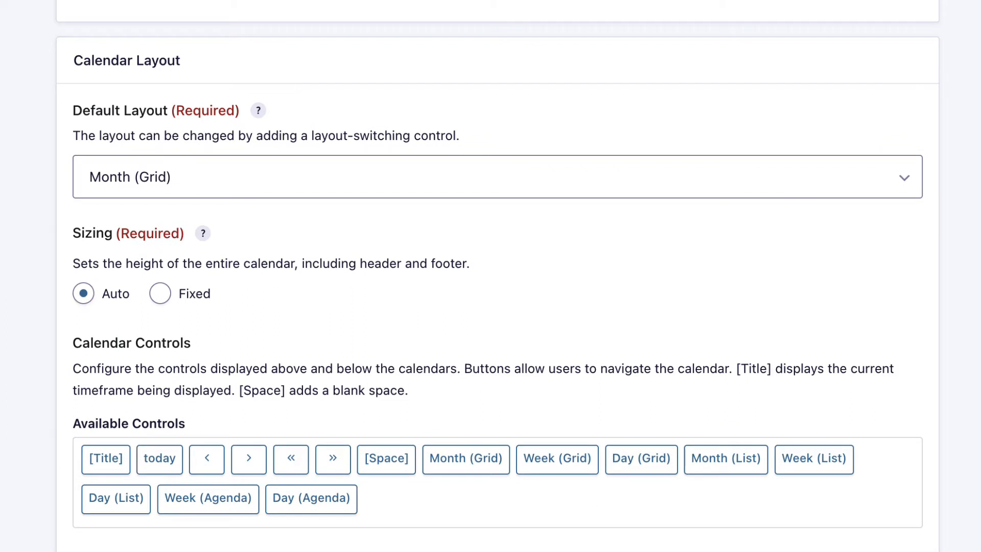
mouse_move(342, 226)
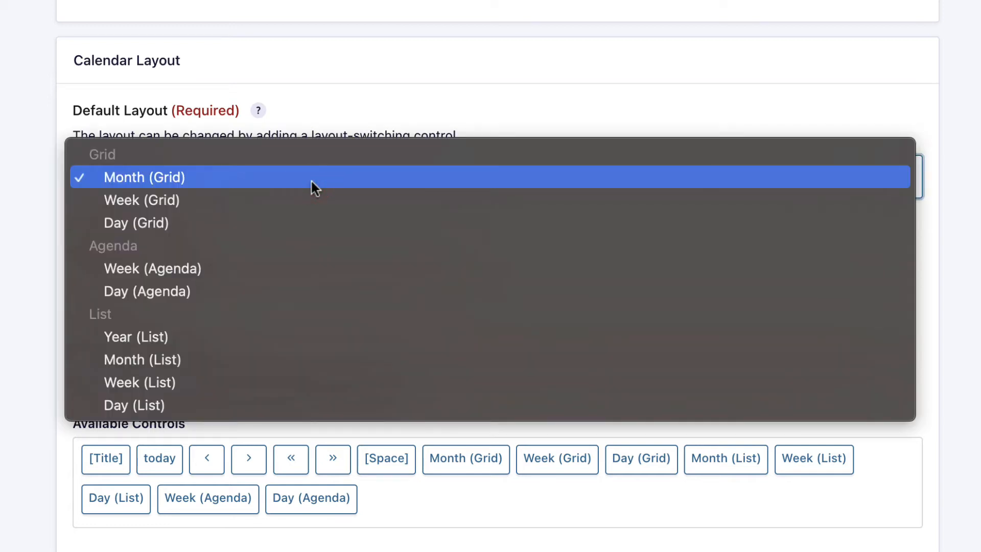
mouse_move(116, 155)
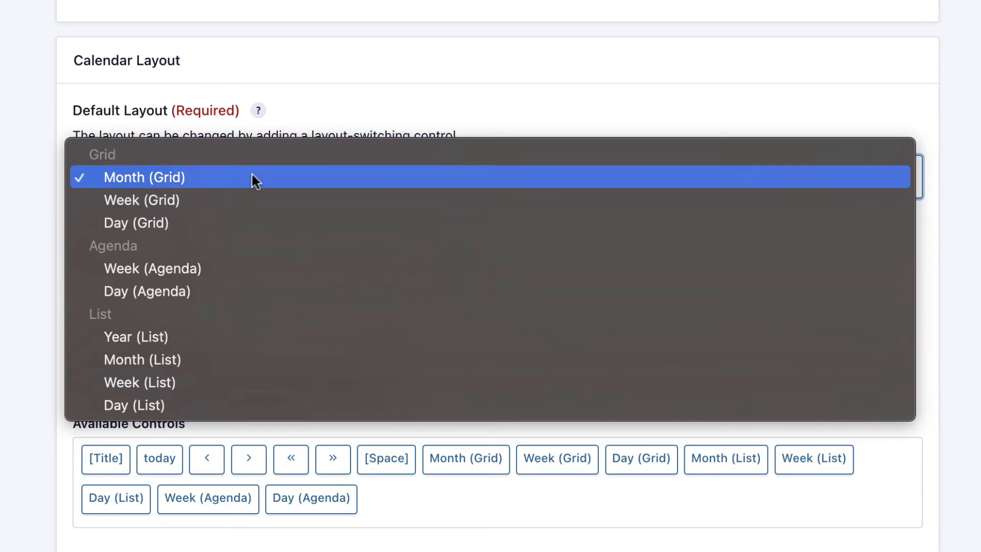
mouse_move(224, 184)
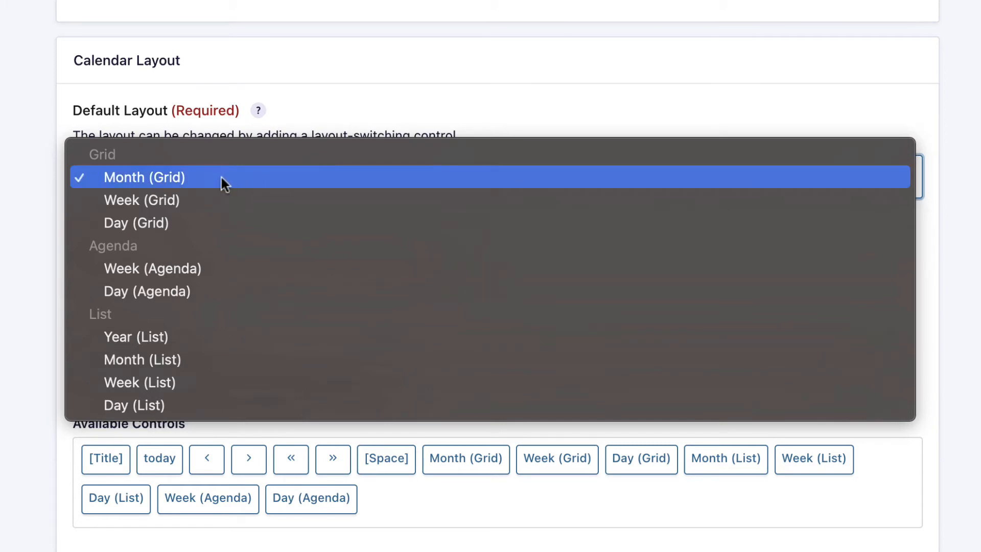
mouse_move(209, 223)
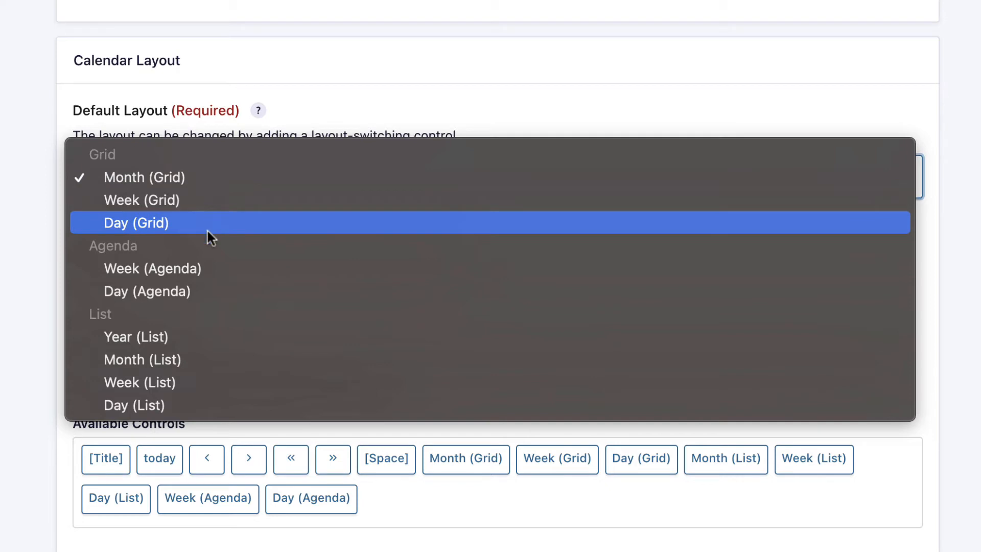
mouse_move(195, 263)
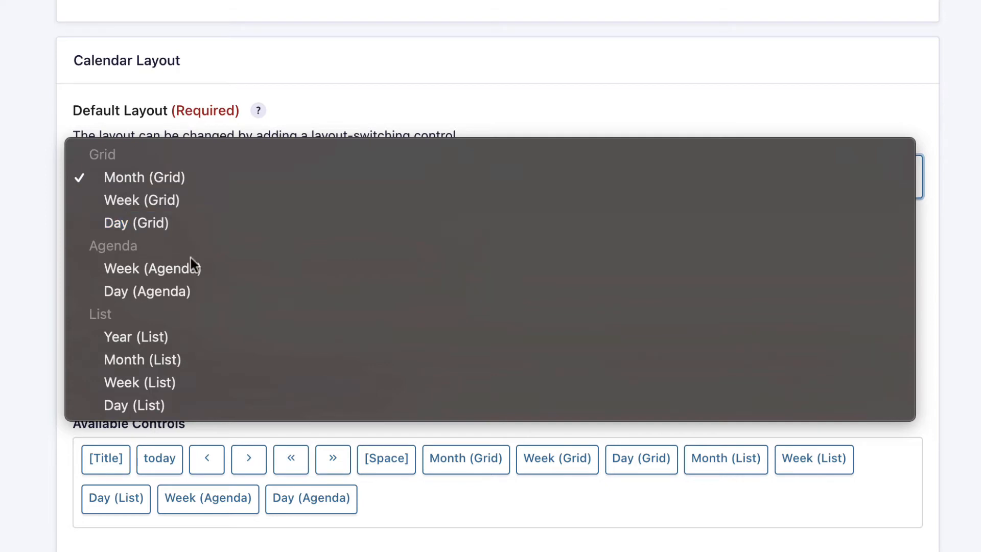
mouse_move(120, 317)
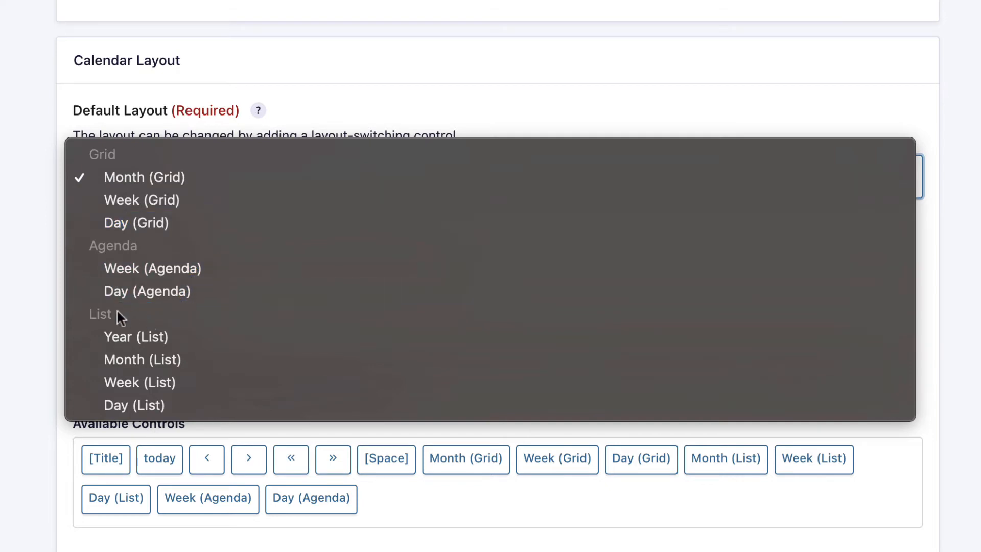
mouse_move(129, 317)
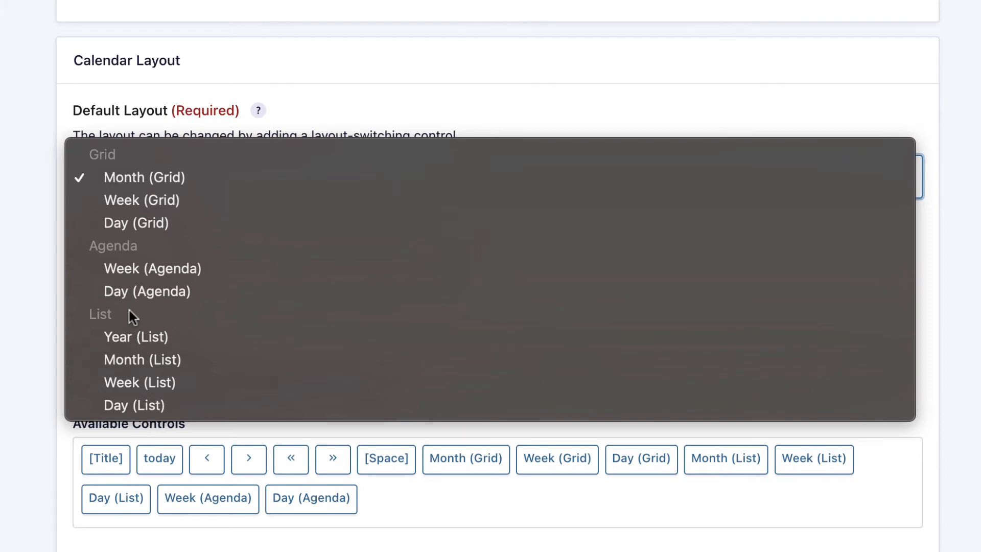
mouse_move(142, 359)
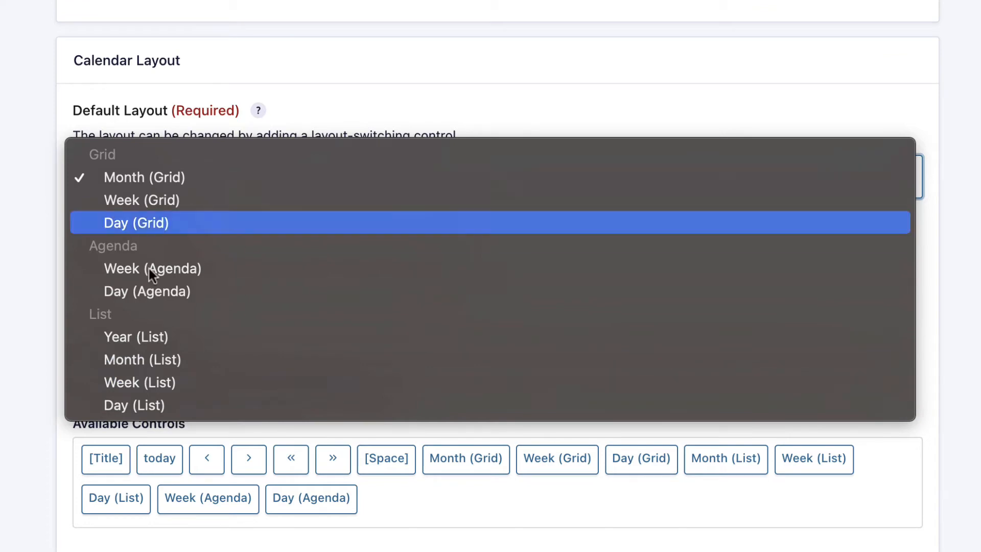
mouse_move(226, 290)
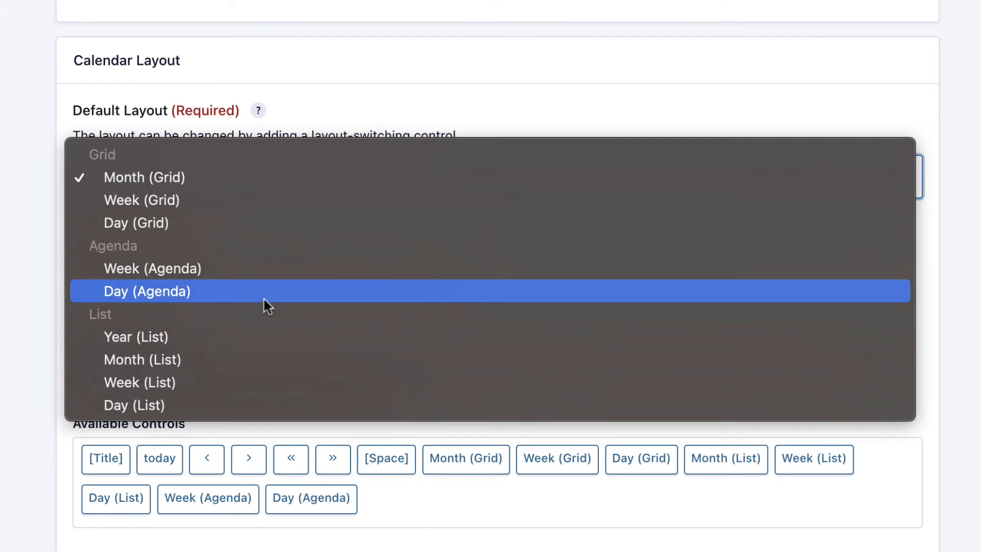
mouse_move(285, 296)
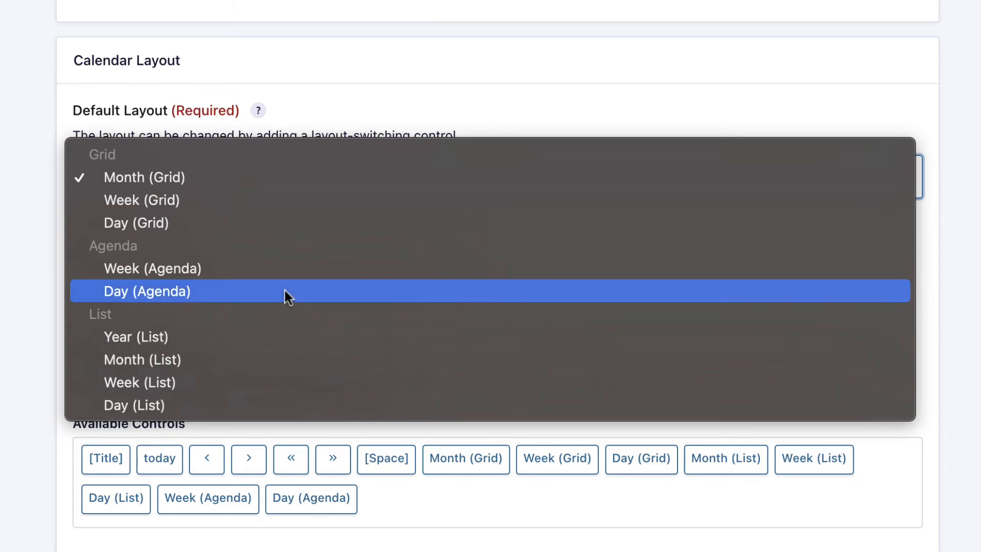
mouse_move(188, 177)
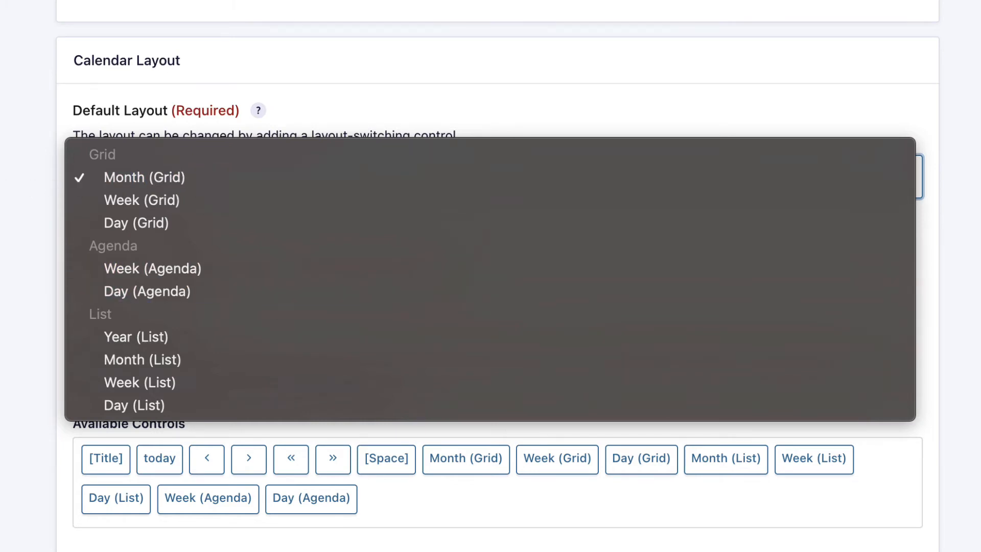
click(143, 177)
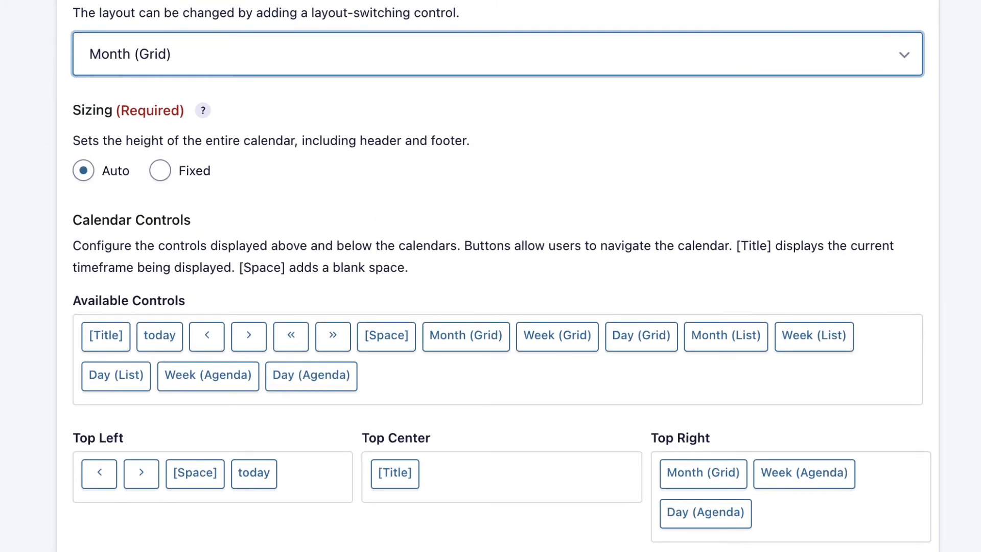
mouse_move(450, 183)
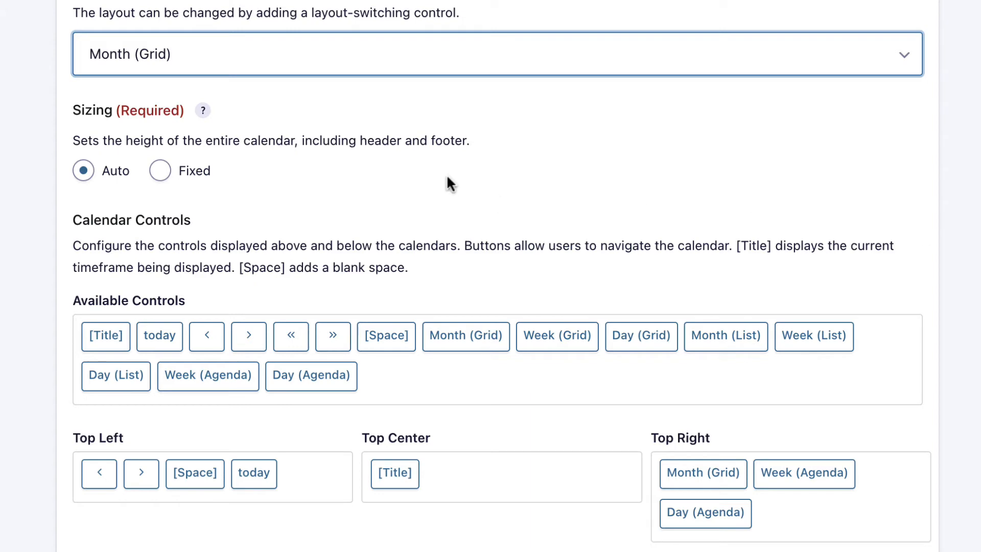
click(83, 170)
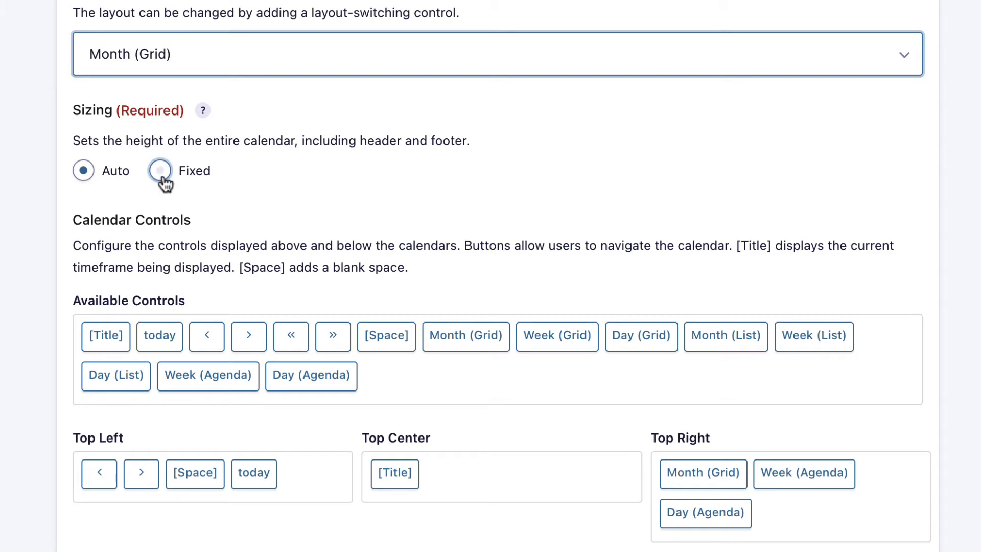
scroll(down, 3)
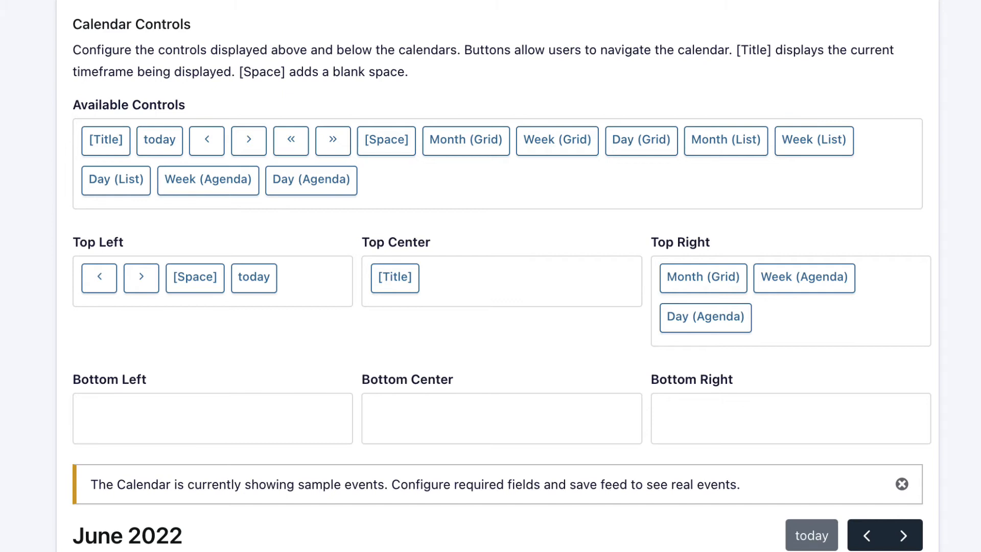
mouse_move(899, 256)
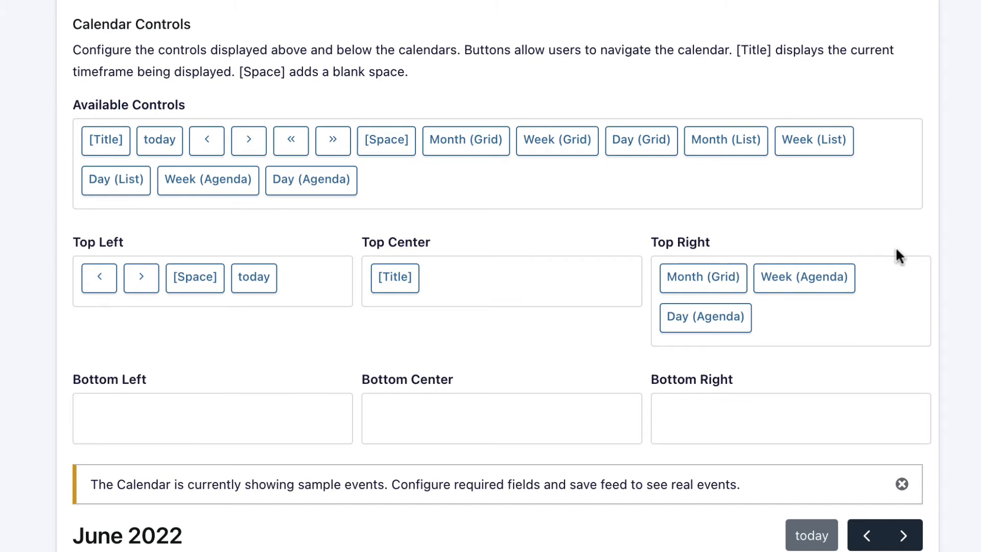
mouse_move(99, 277)
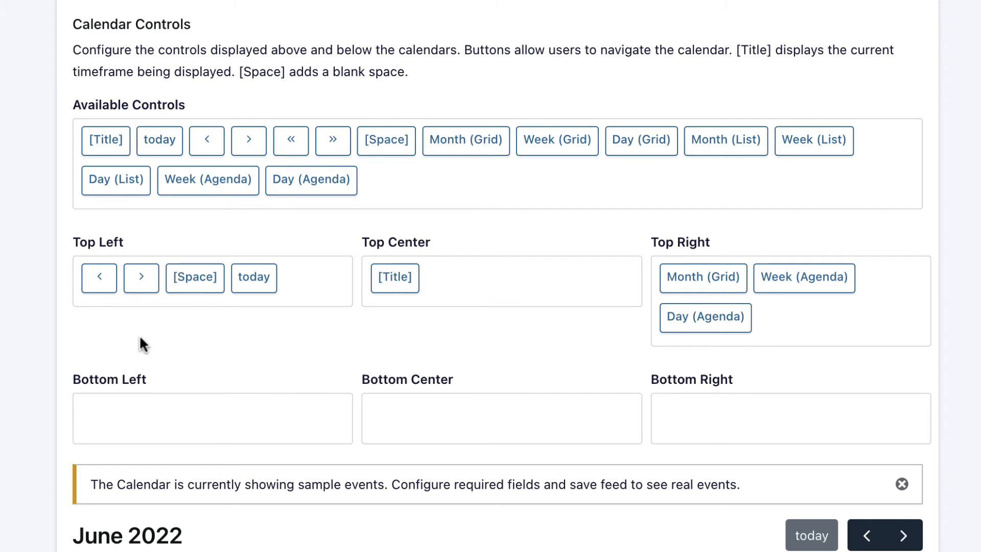
mouse_move(378, 367)
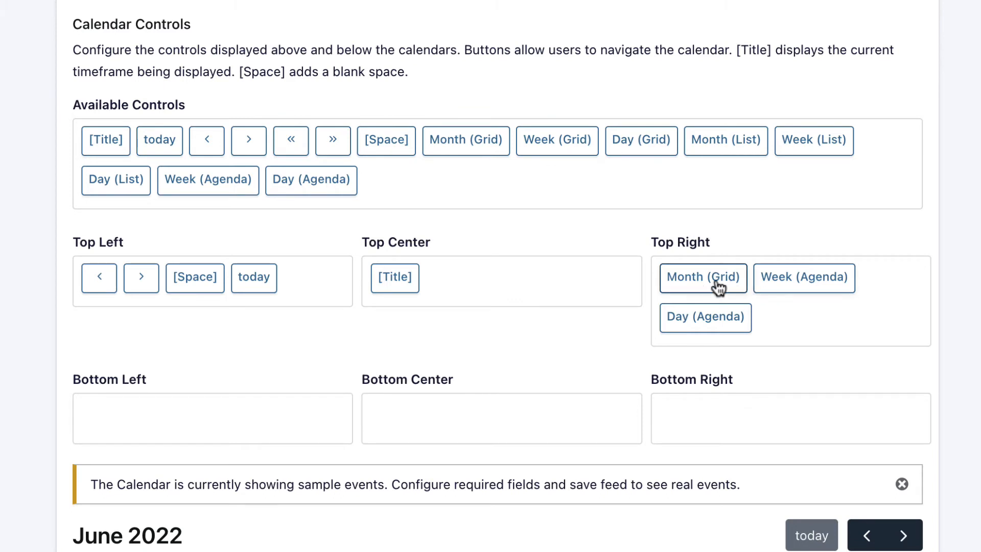
mouse_move(732, 321)
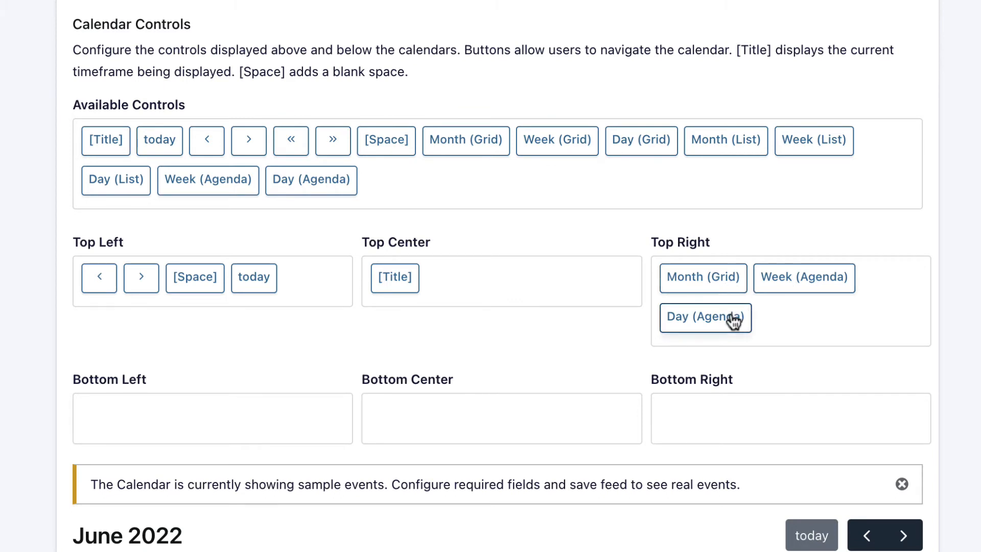
mouse_move(771, 289)
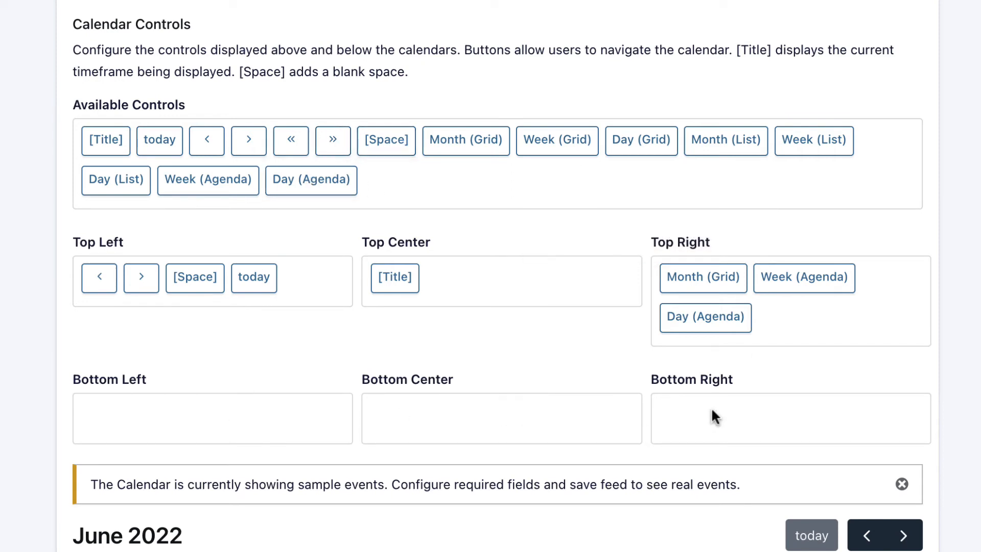
drag(333, 140, 688, 403)
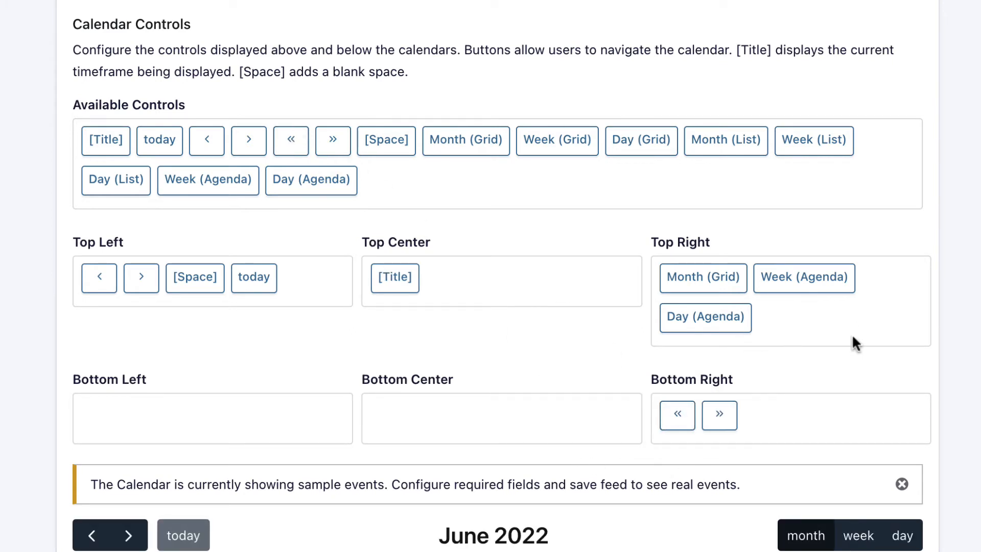
scroll(down, 3)
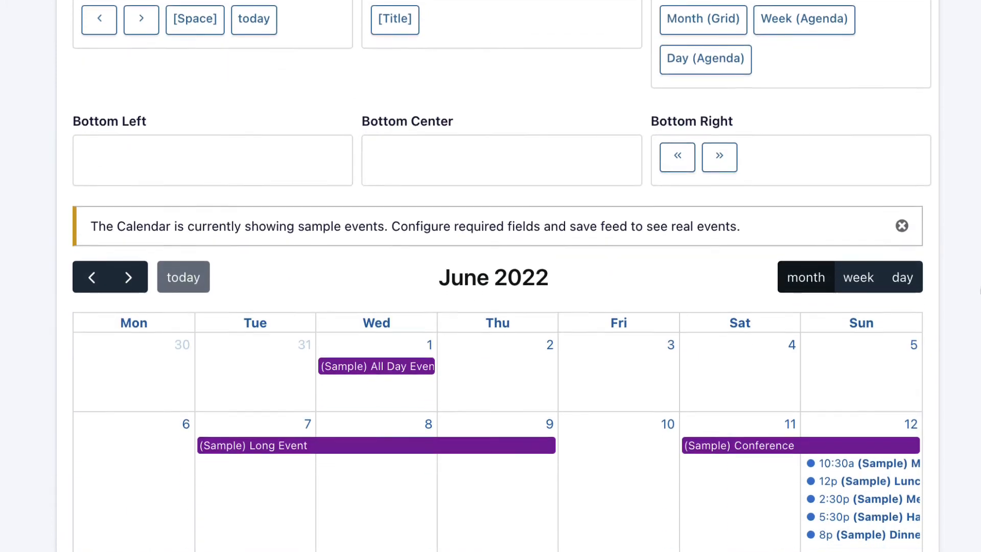
scroll(down, 3)
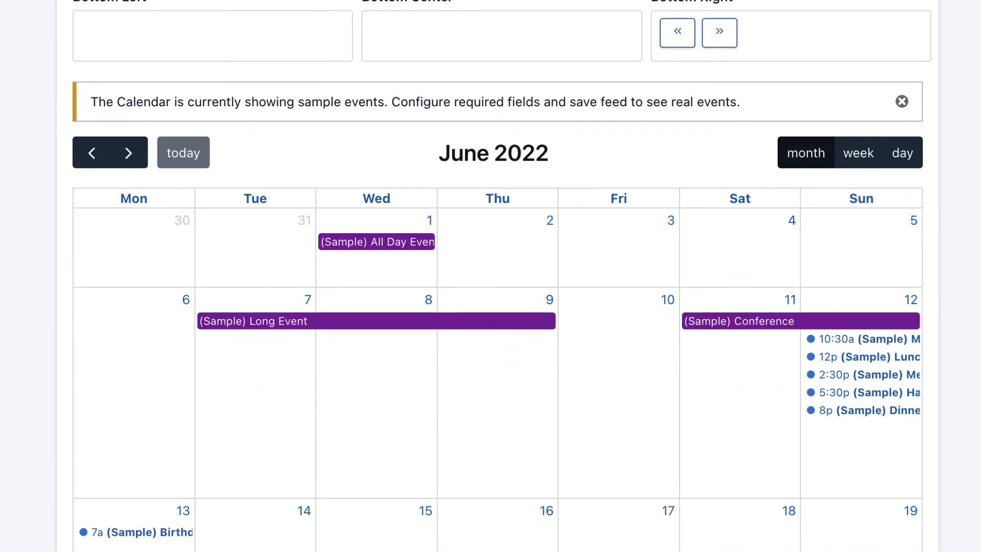
scroll(down, 3)
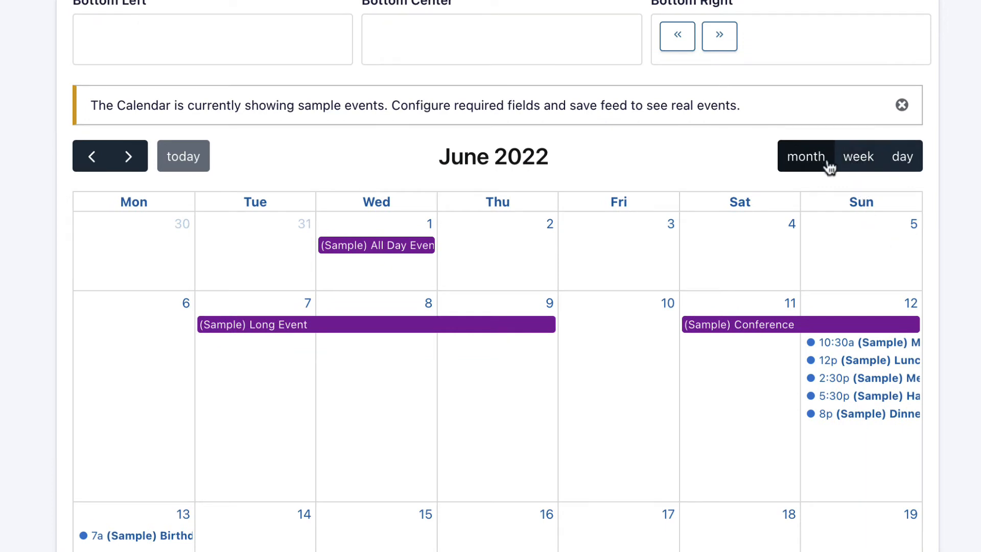
click(858, 156)
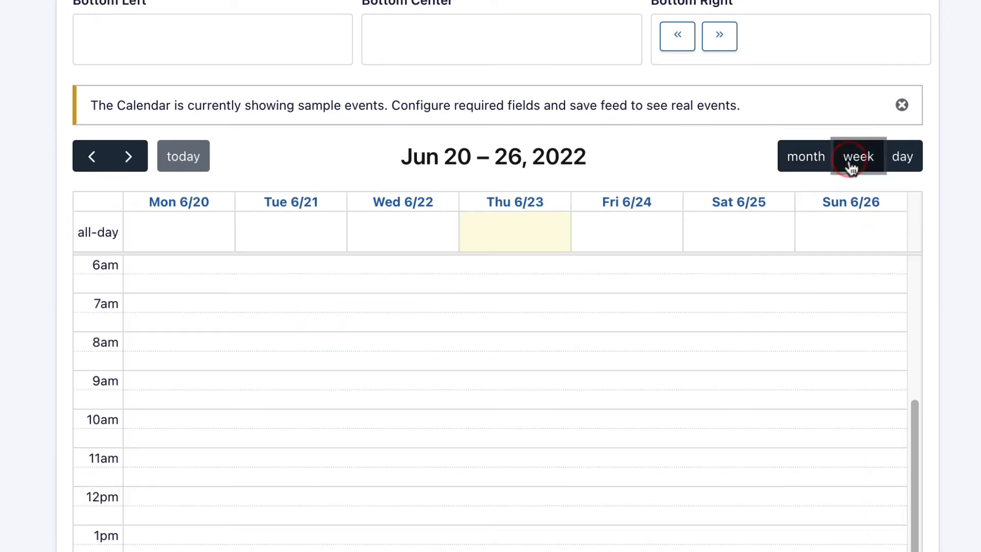
click(901, 156)
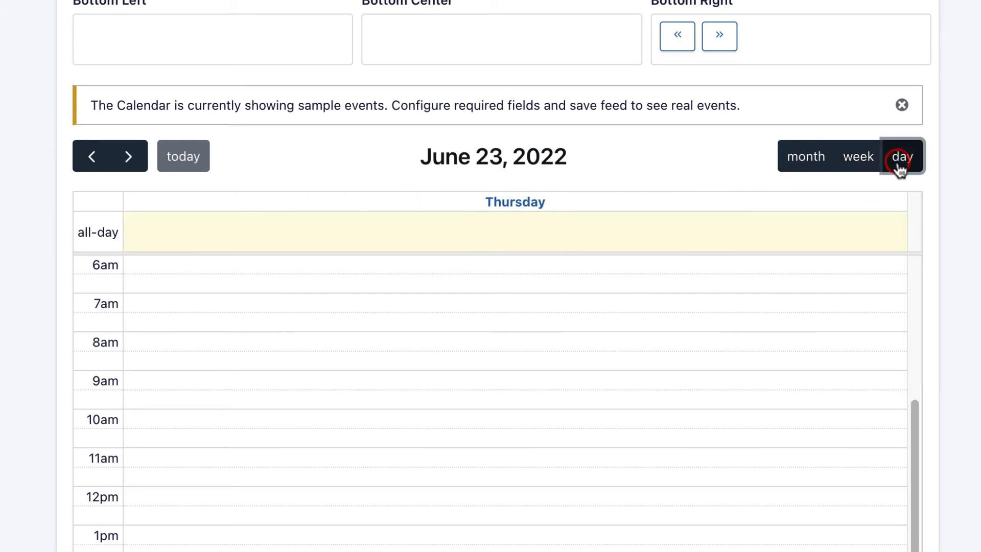
click(857, 156)
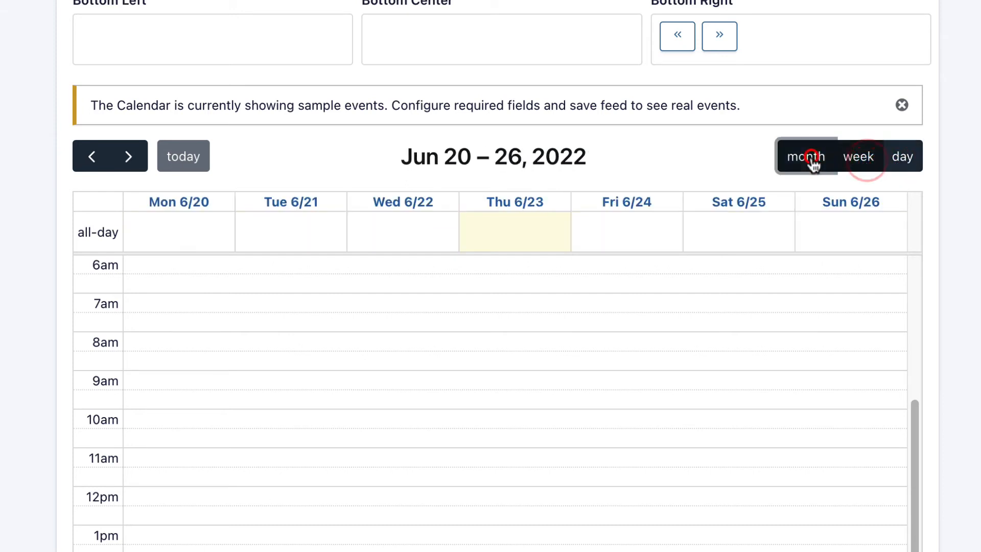
click(805, 155)
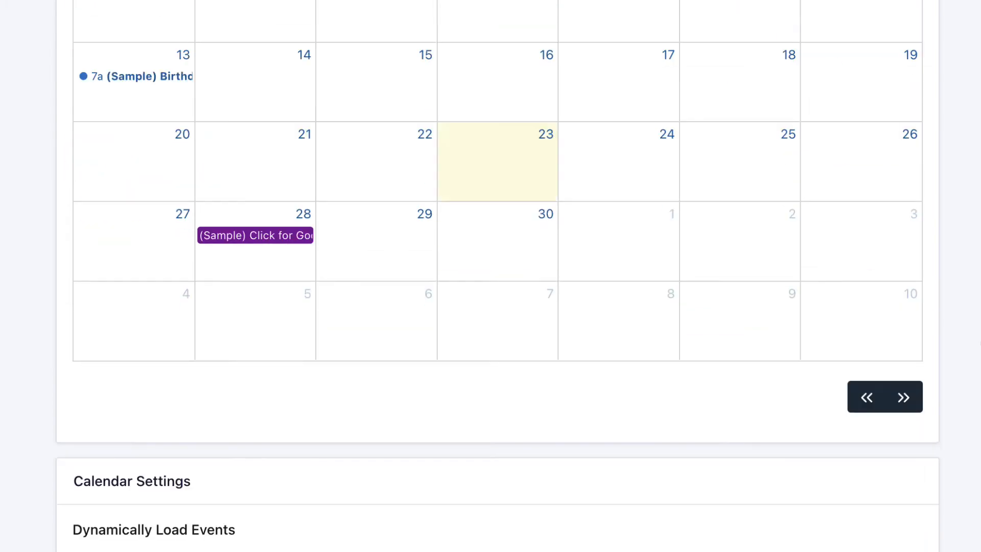
scroll(down, 3)
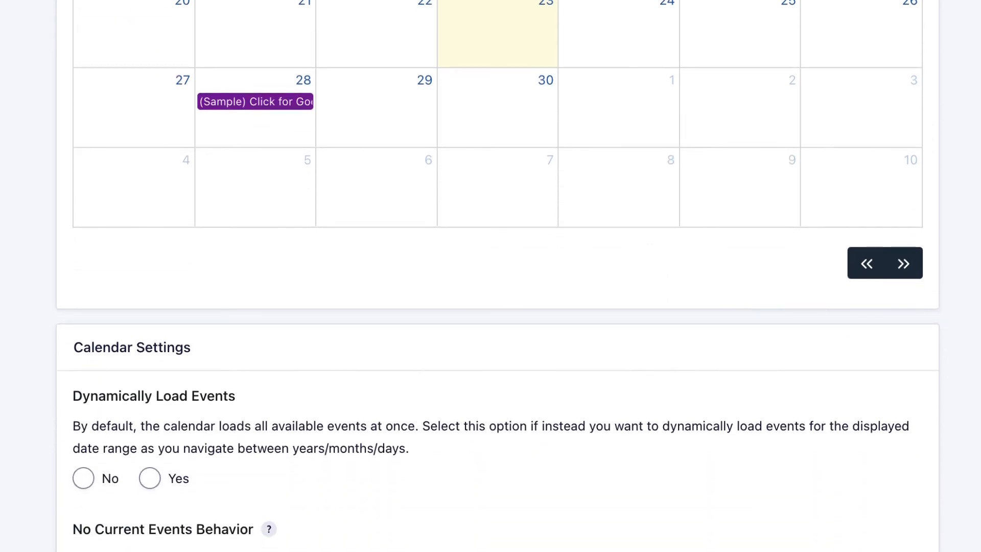
scroll(down, 3)
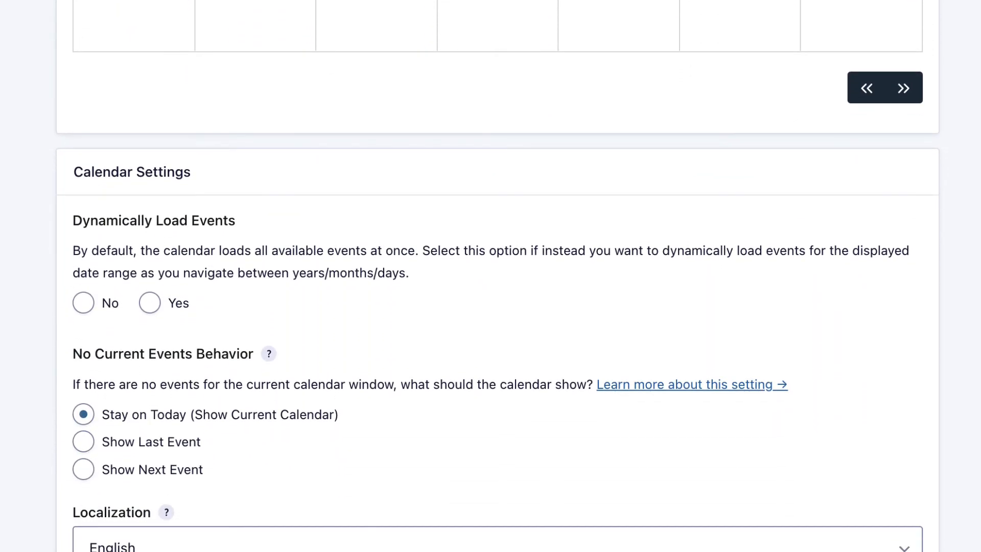
scroll(down, 3)
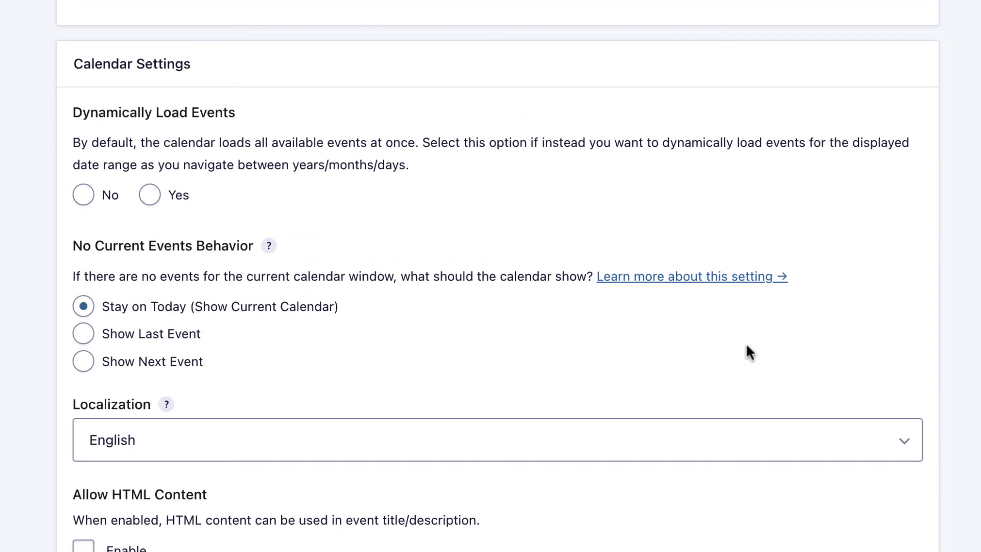
mouse_move(283, 187)
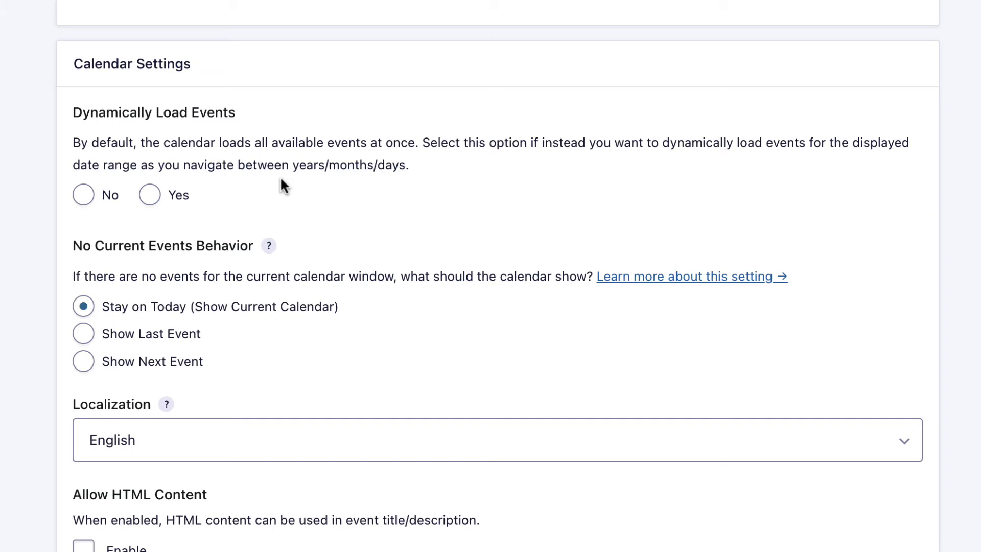
click(150, 195)
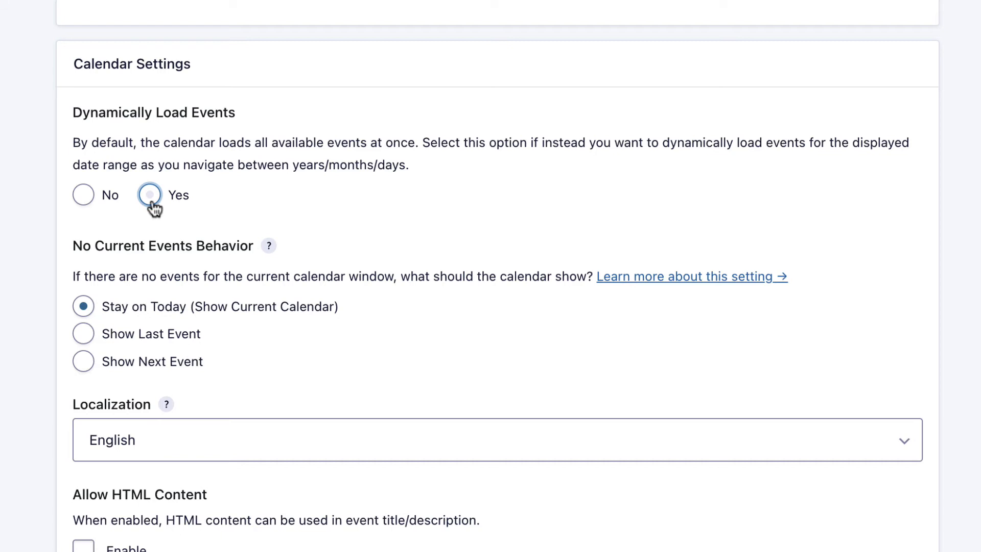
click(150, 195)
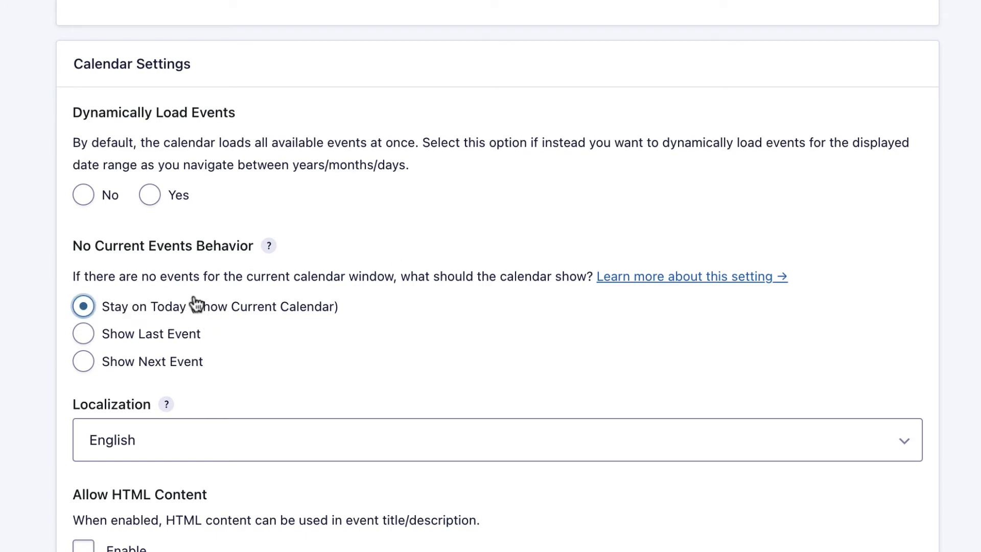
click(83, 334)
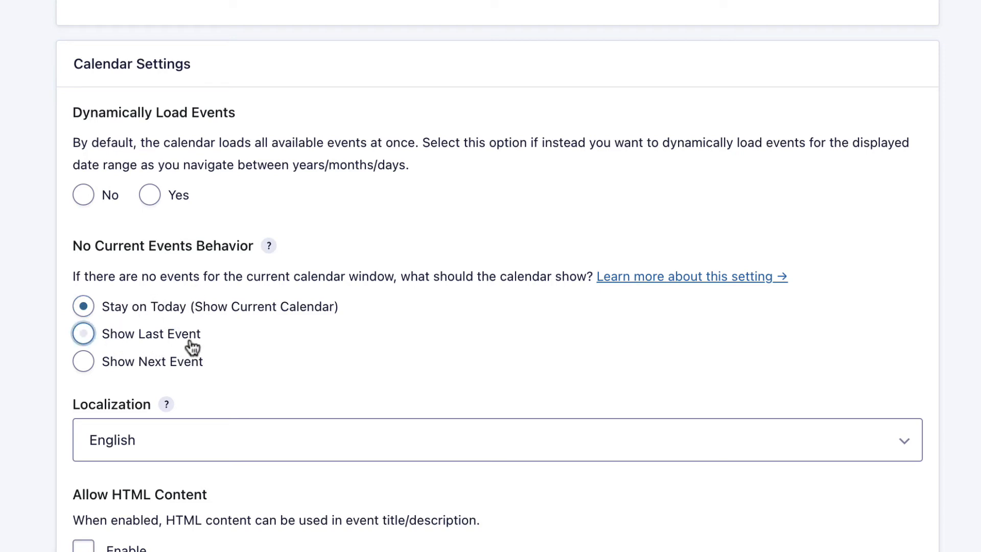
click(83, 361)
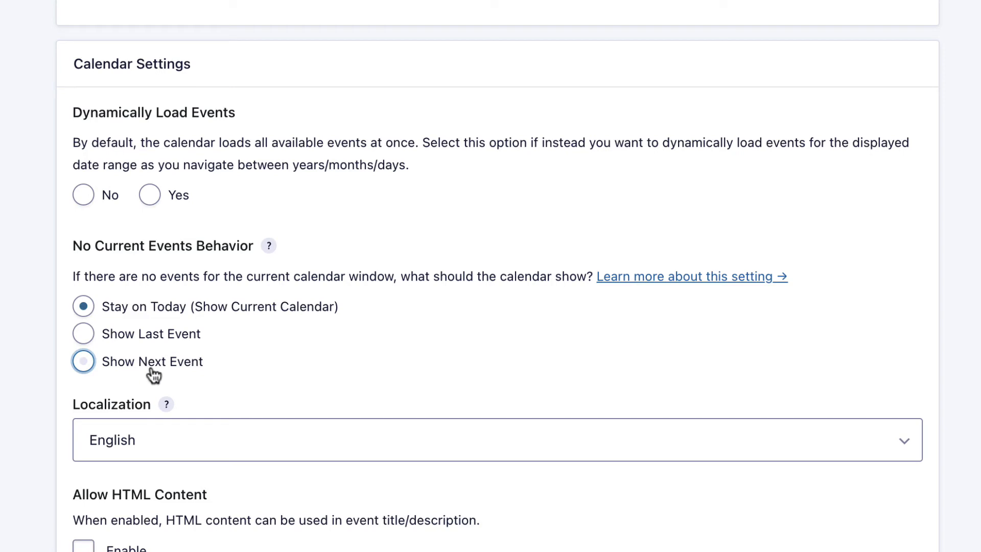
scroll(down, 3)
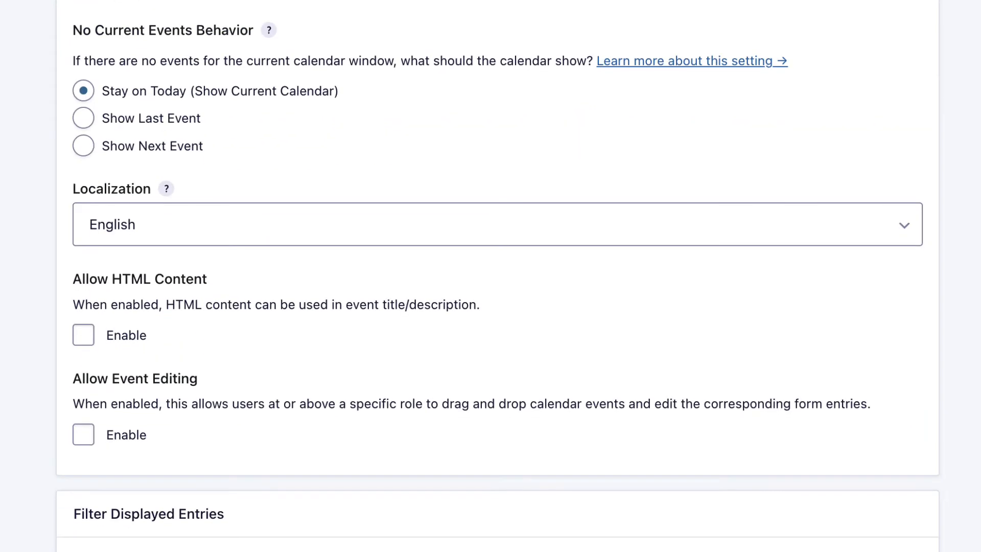
mouse_move(208, 192)
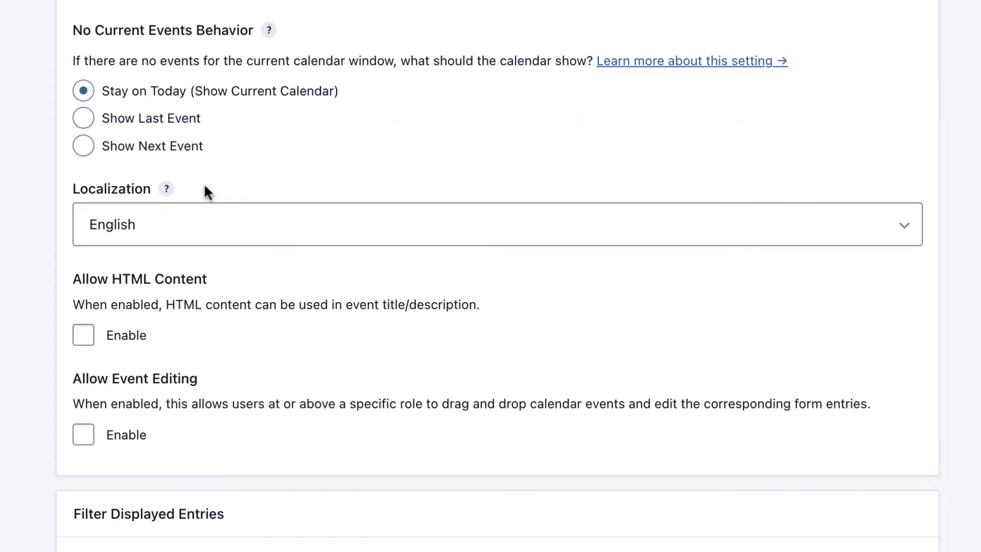
mouse_move(165, 188)
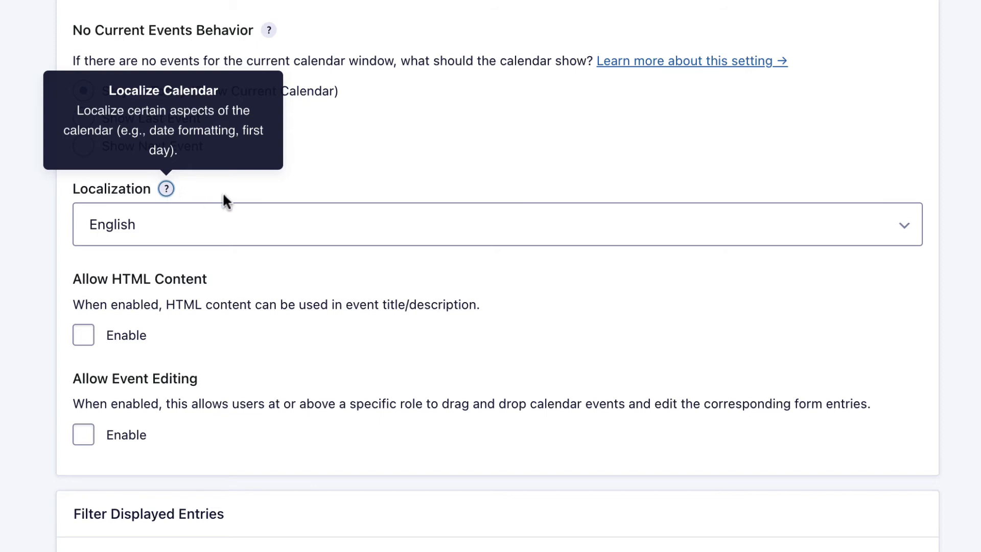
mouse_move(249, 234)
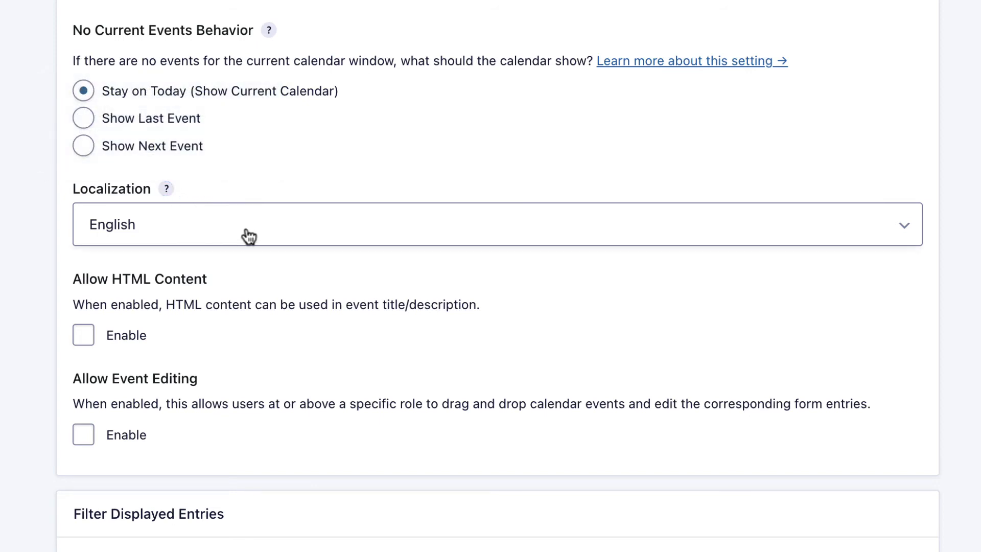
scroll(down, 3)
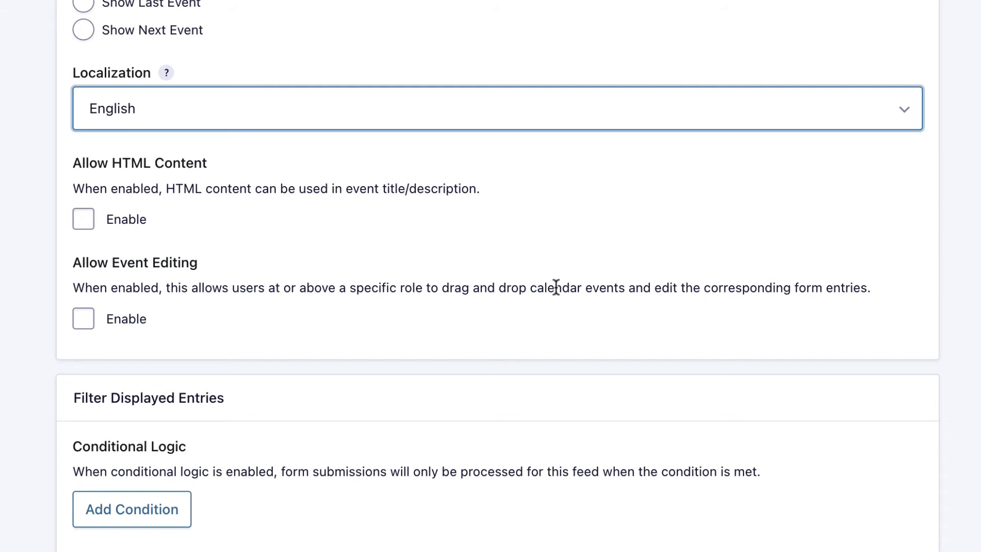
mouse_move(325, 256)
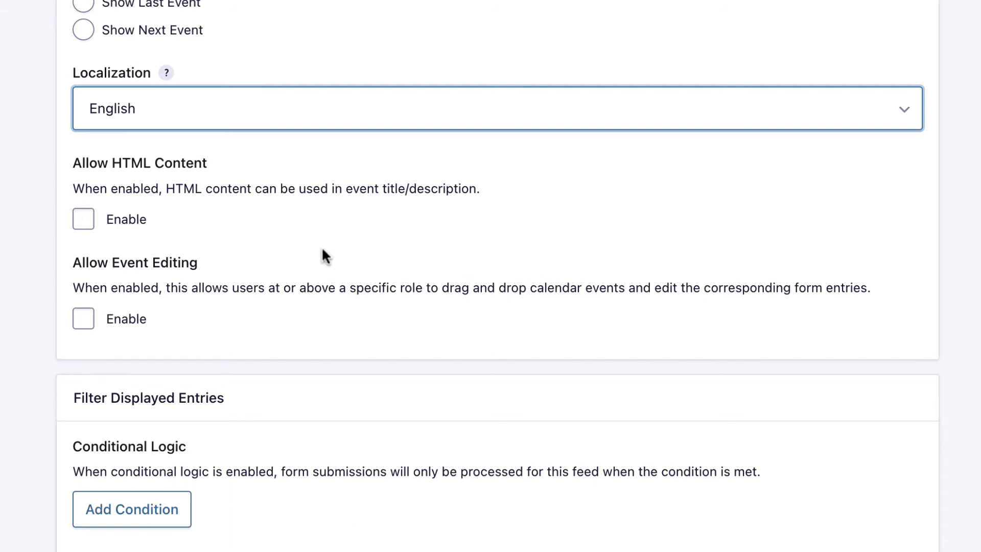
mouse_move(102, 247)
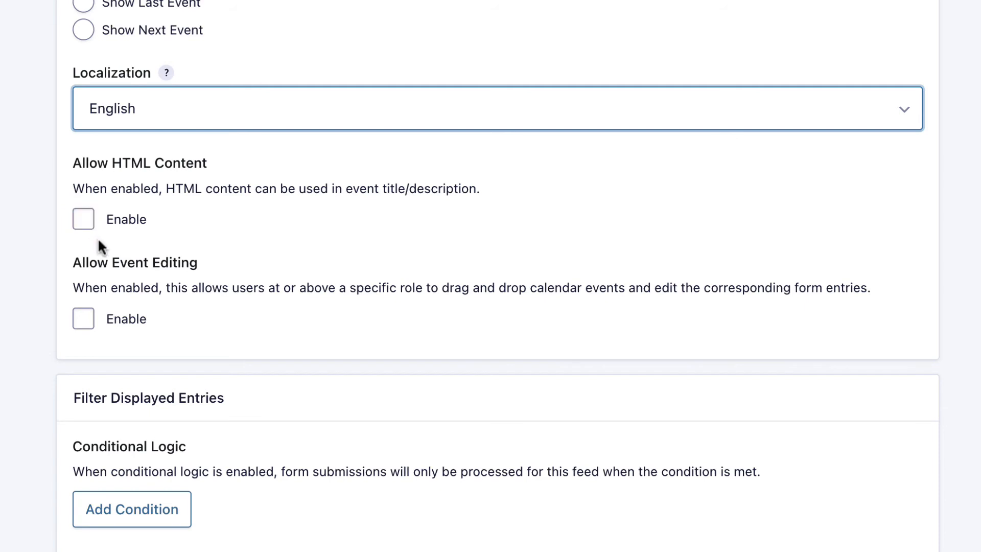
mouse_move(199, 275)
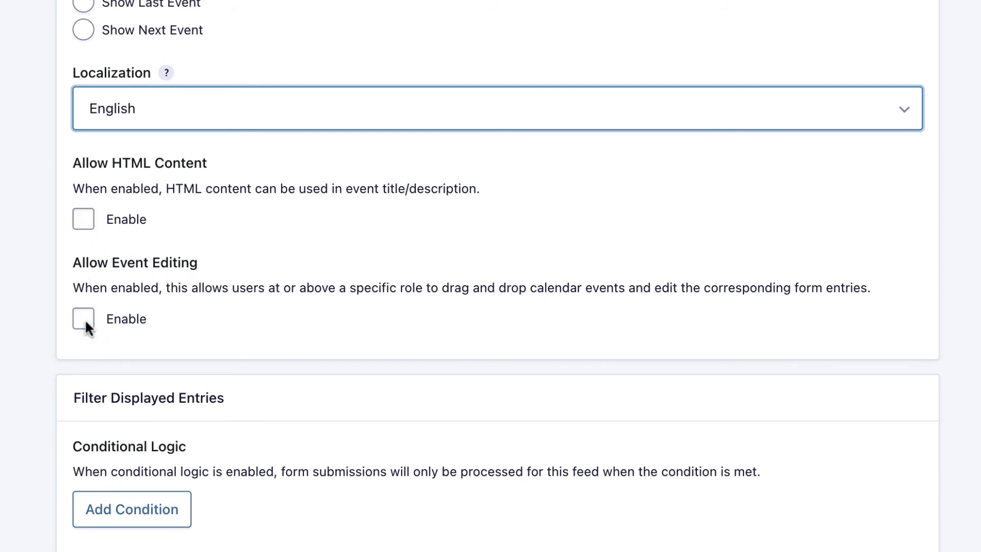
Step: Enable event editing and restrict it to the Administrator and Editor roles
click(83, 318)
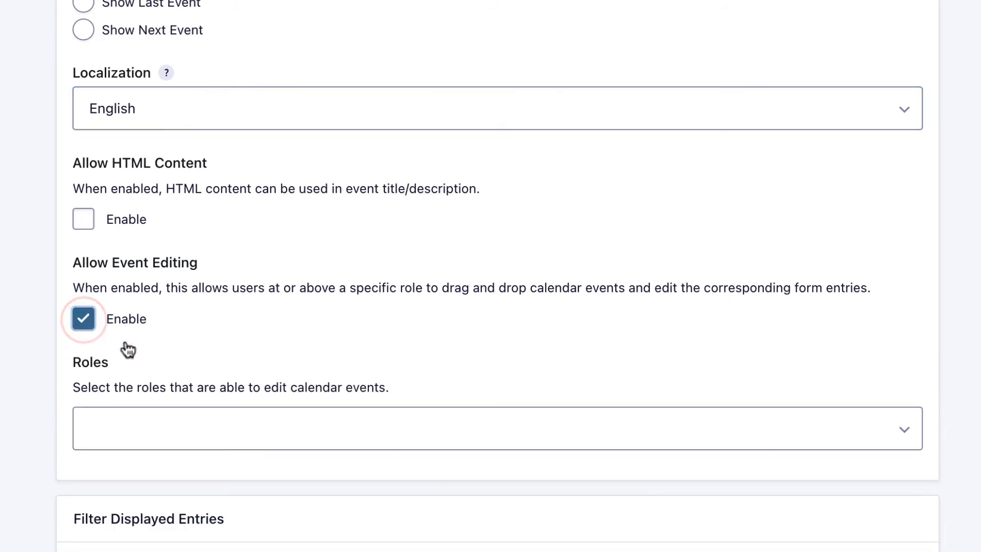
mouse_move(333, 442)
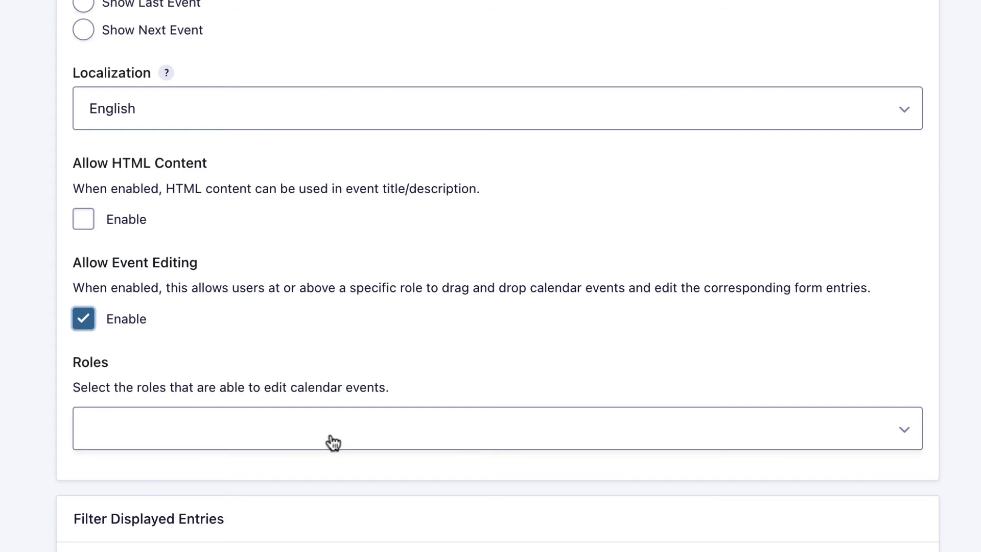
mouse_move(418, 434)
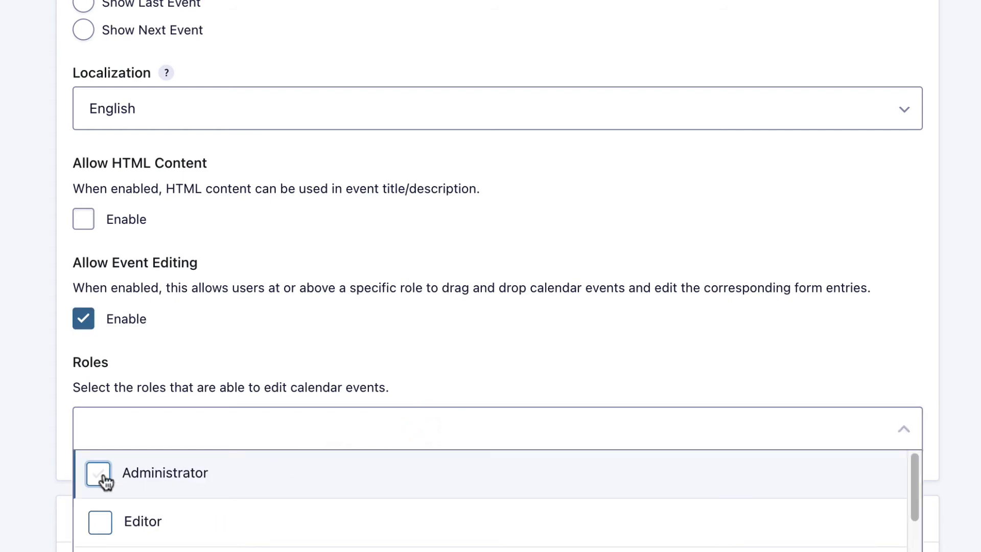
click(98, 472)
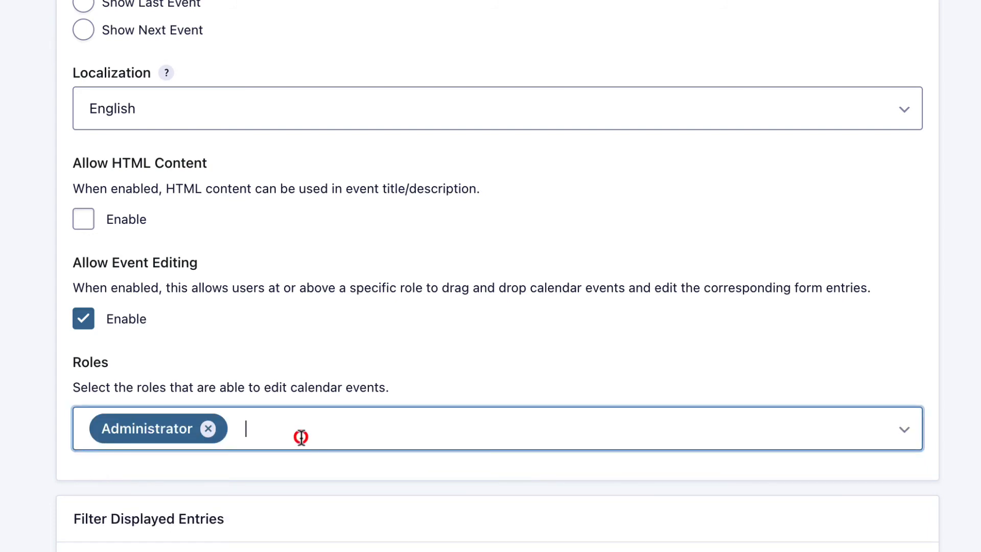
click(494, 428)
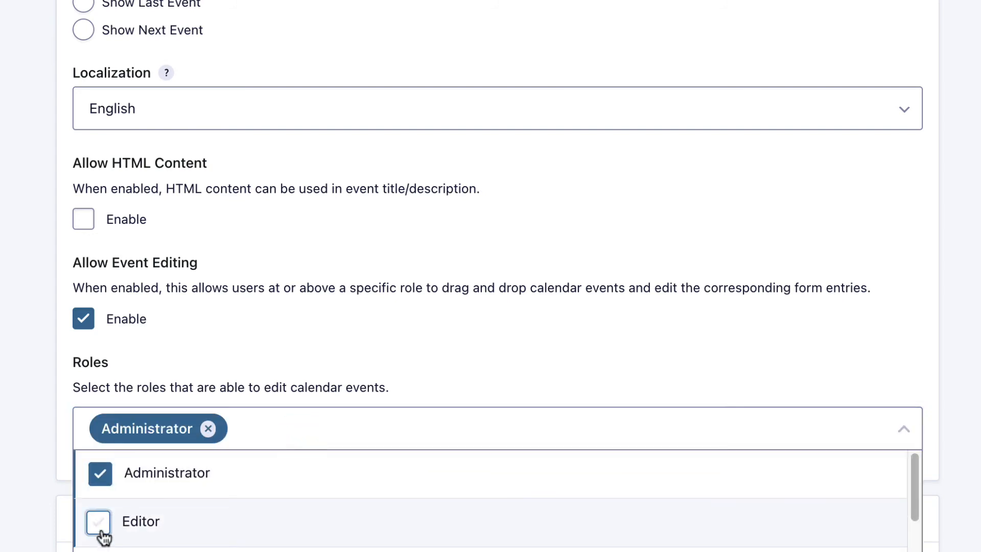
click(99, 521)
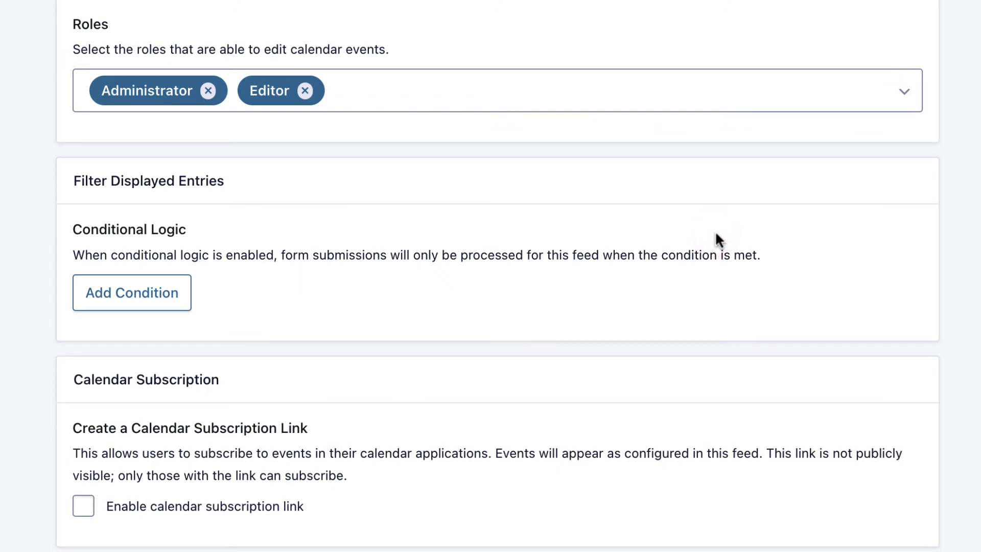
mouse_move(79, 208)
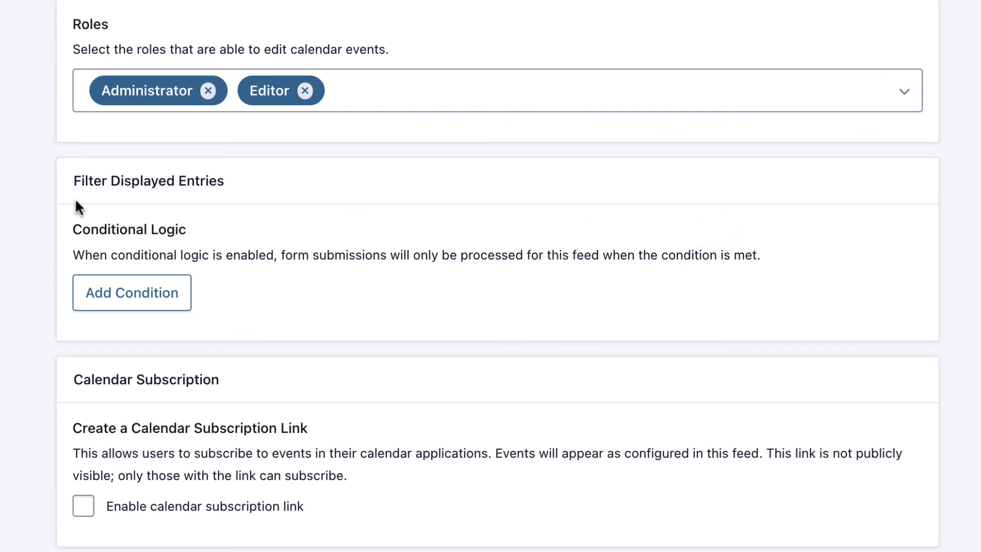
mouse_move(237, 201)
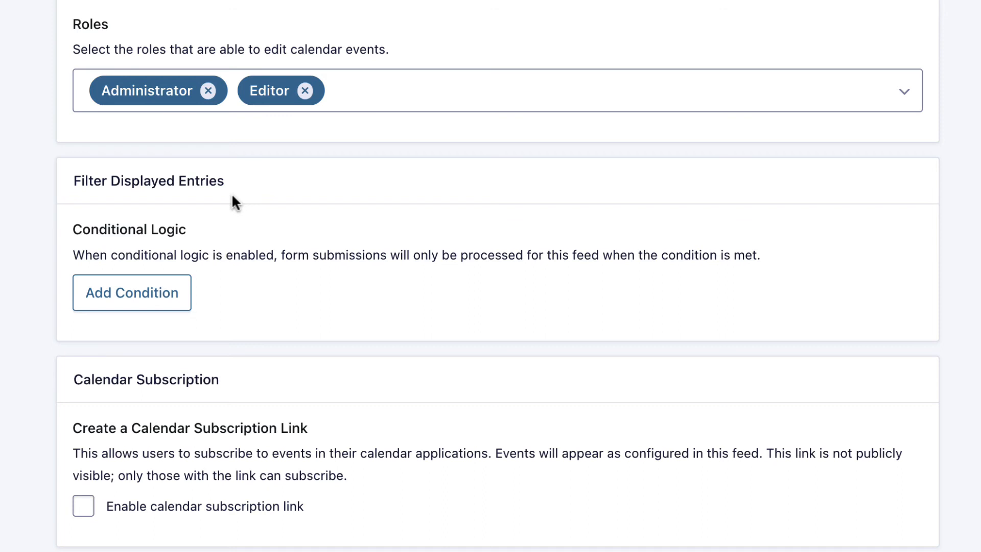
Step: Enable the calendar subscription link and save the My event calendar feed settings
scroll(down, 3)
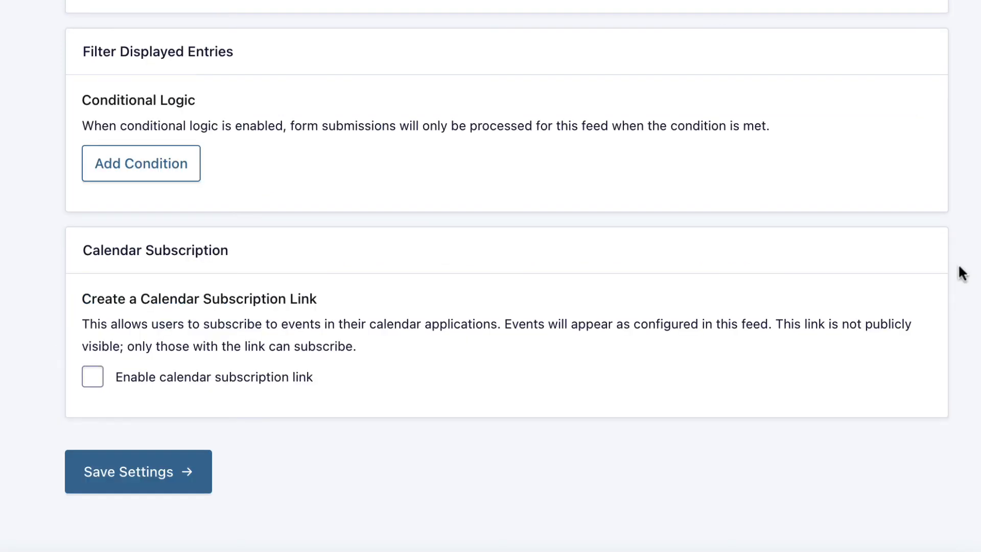
mouse_move(278, 256)
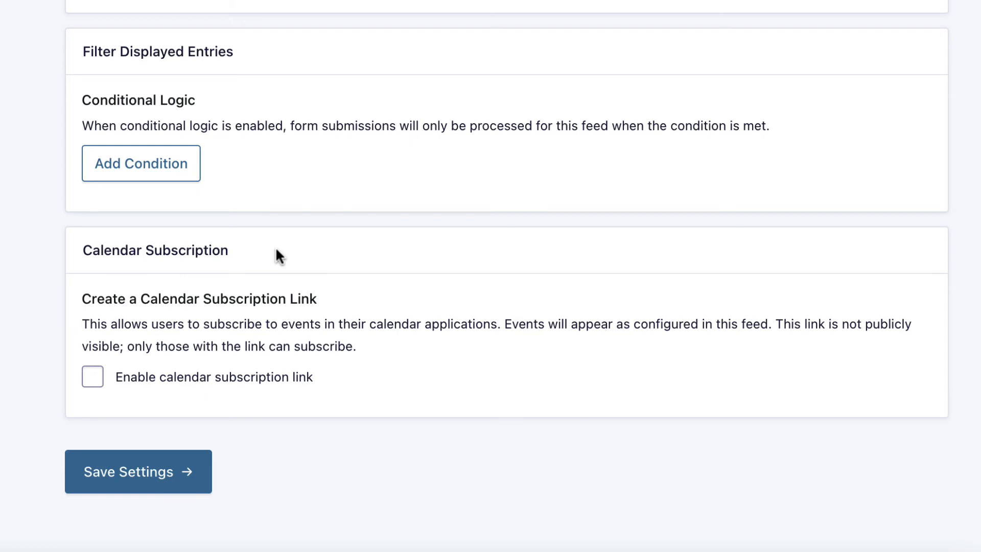
click(92, 376)
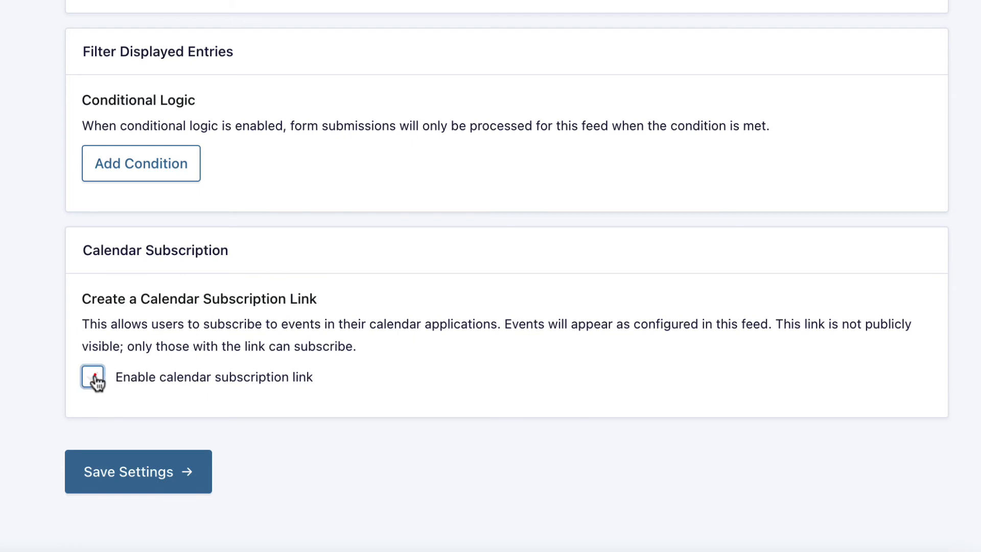
click(93, 376)
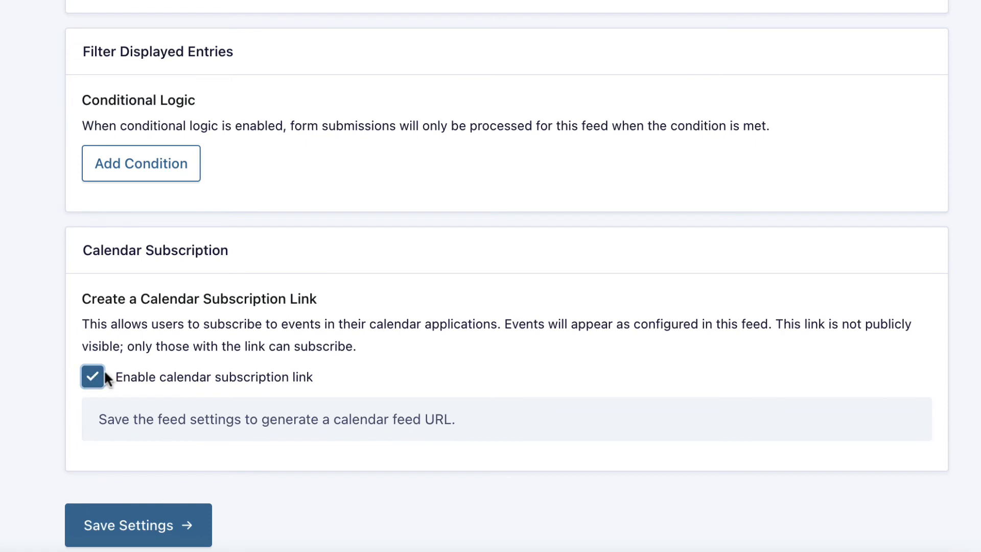
mouse_move(139, 525)
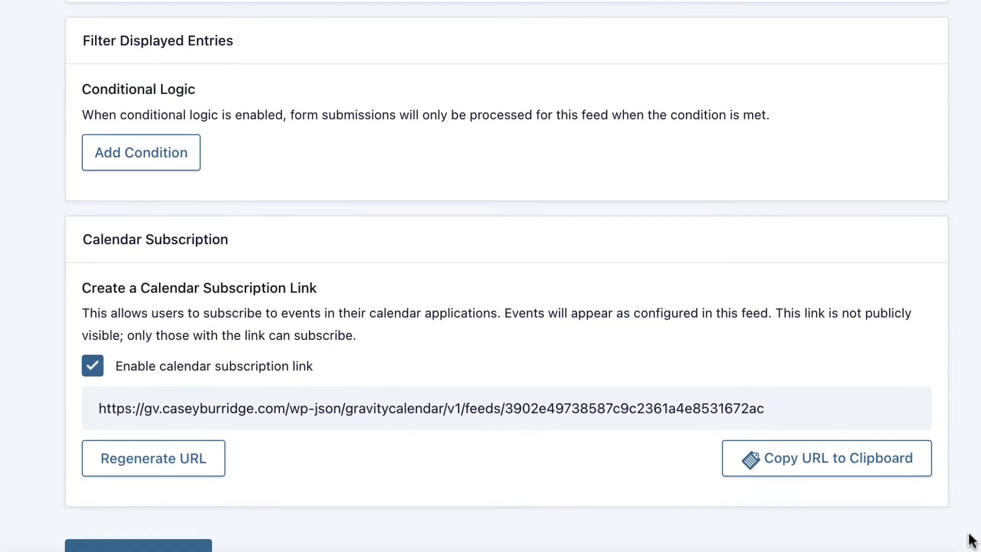
scroll(down, 3)
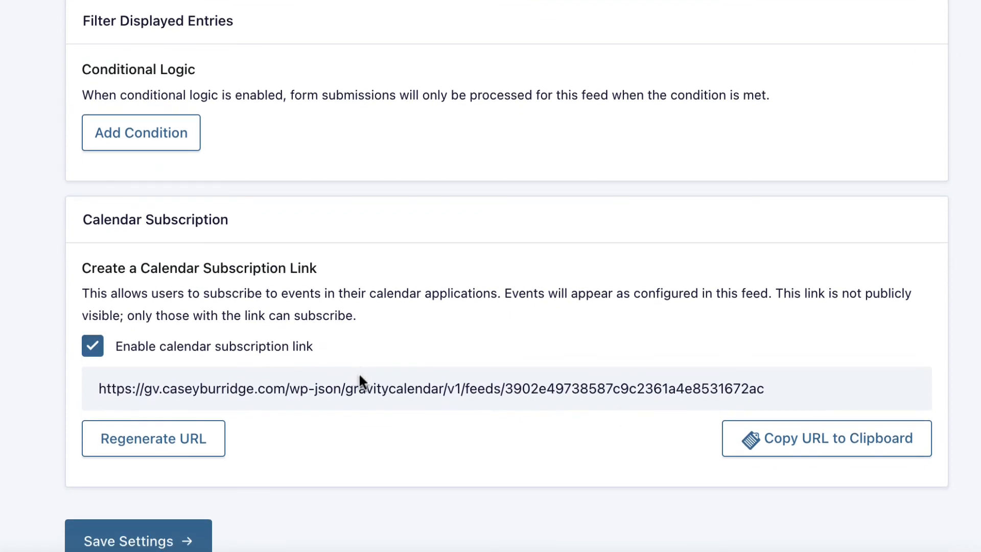
mouse_move(382, 414)
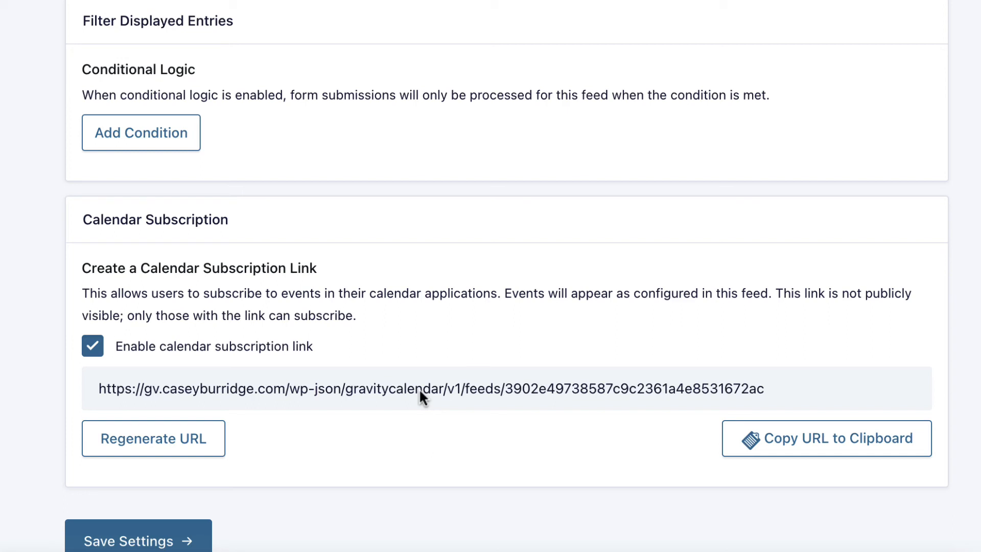
click(137, 541)
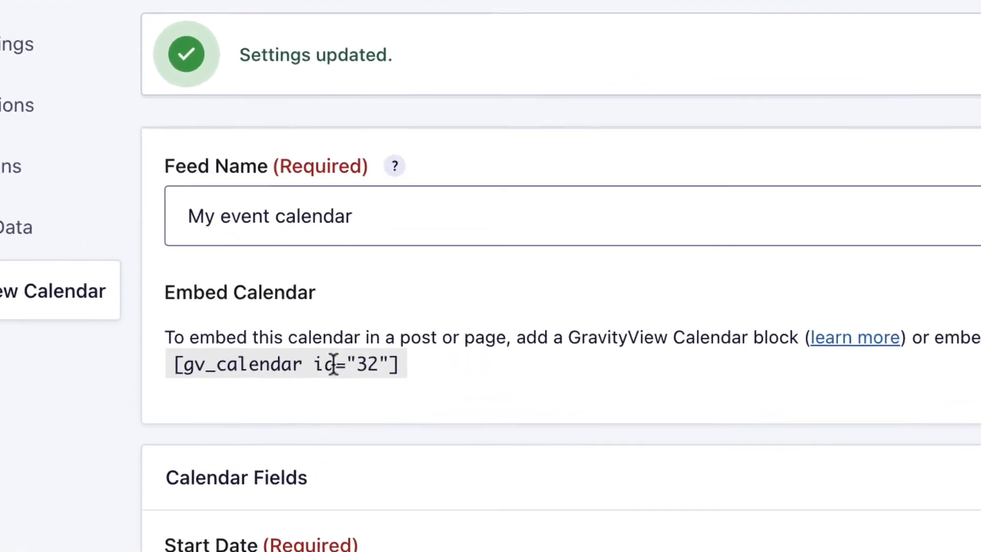
Step: Add a new WordPress page titled 'My calendar'
scroll(down, 3)
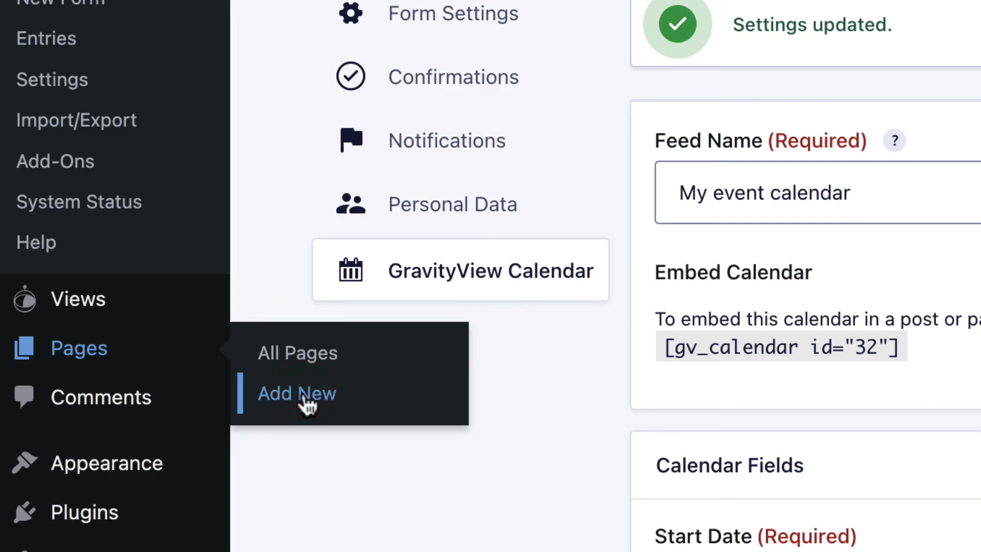
click(296, 393)
text(My calendar)
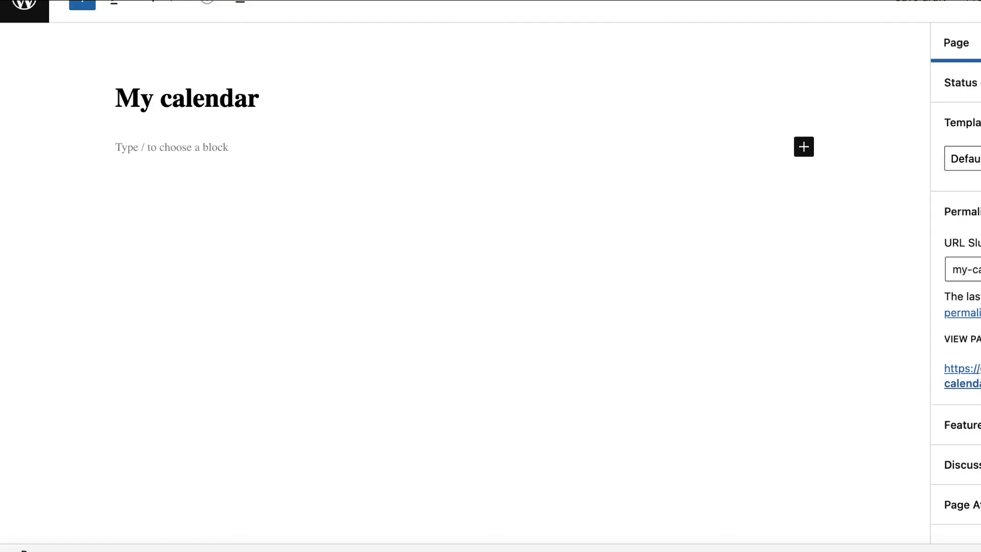
Step: Insert a GravityView Calendar block using the Event Listings form and My event calendar feed
click(257, 98)
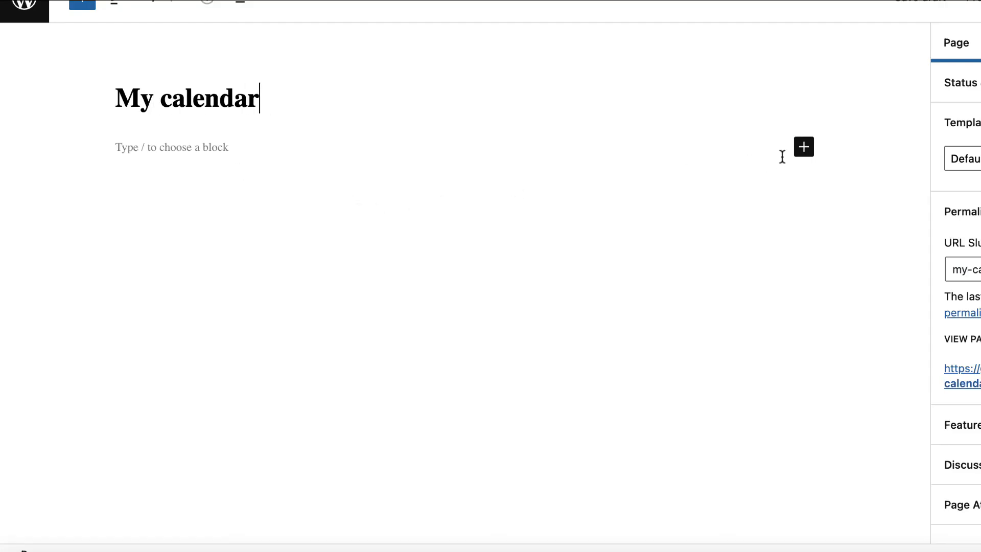
mouse_move(803, 147)
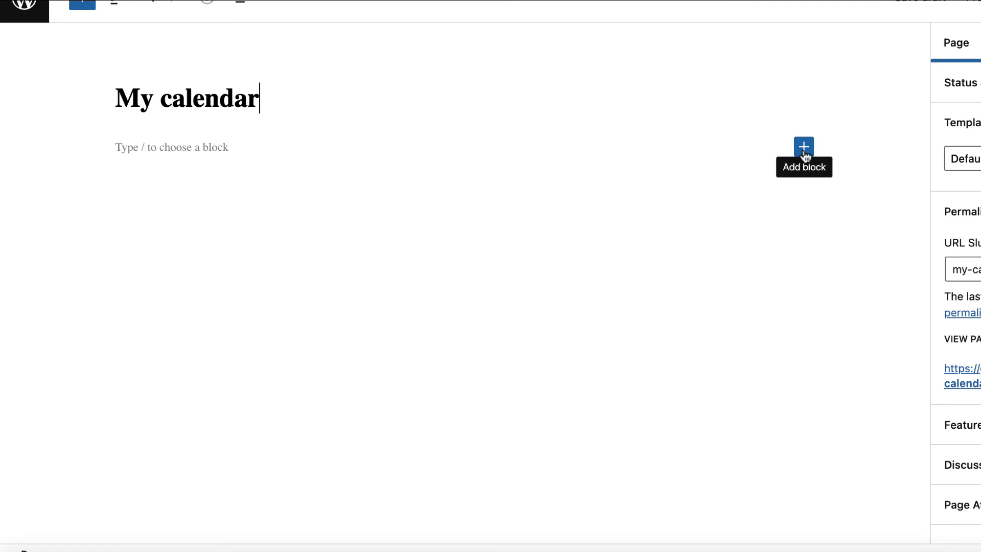
click(803, 146)
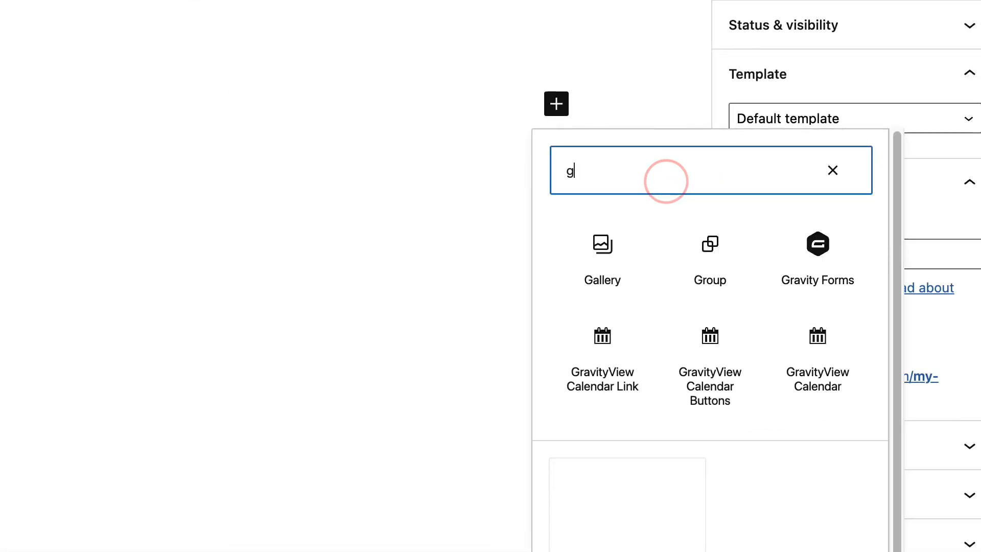
text(ravityview calendar)
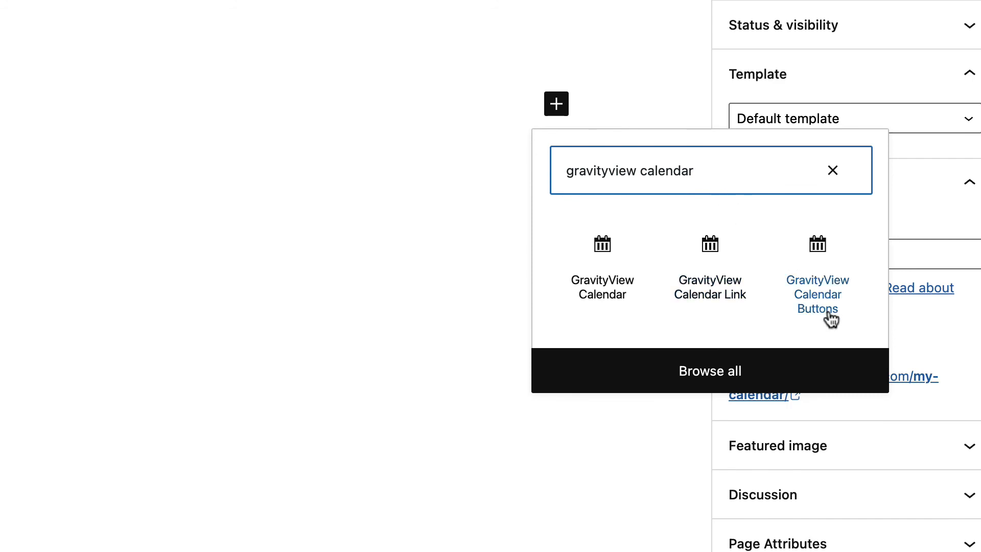
mouse_move(710, 287)
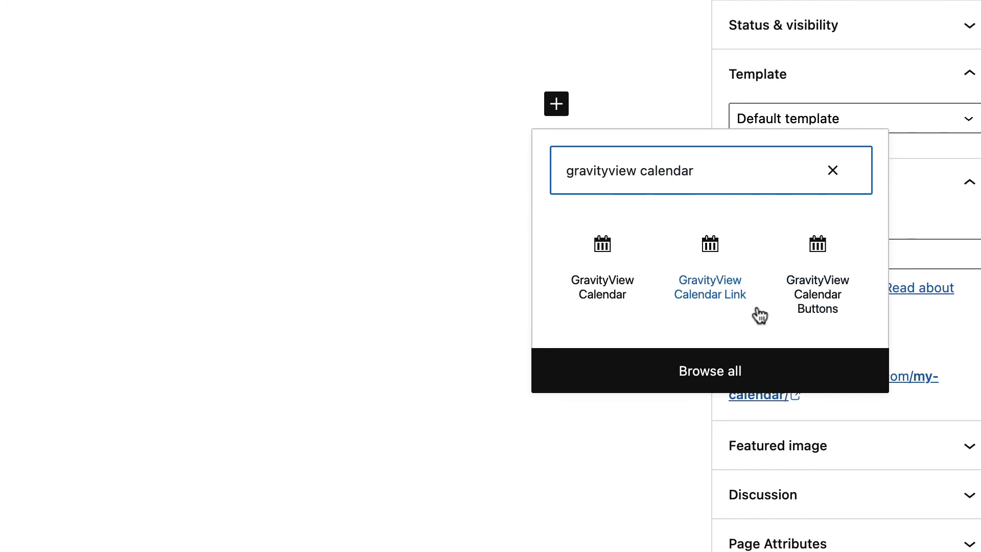
mouse_move(665, 320)
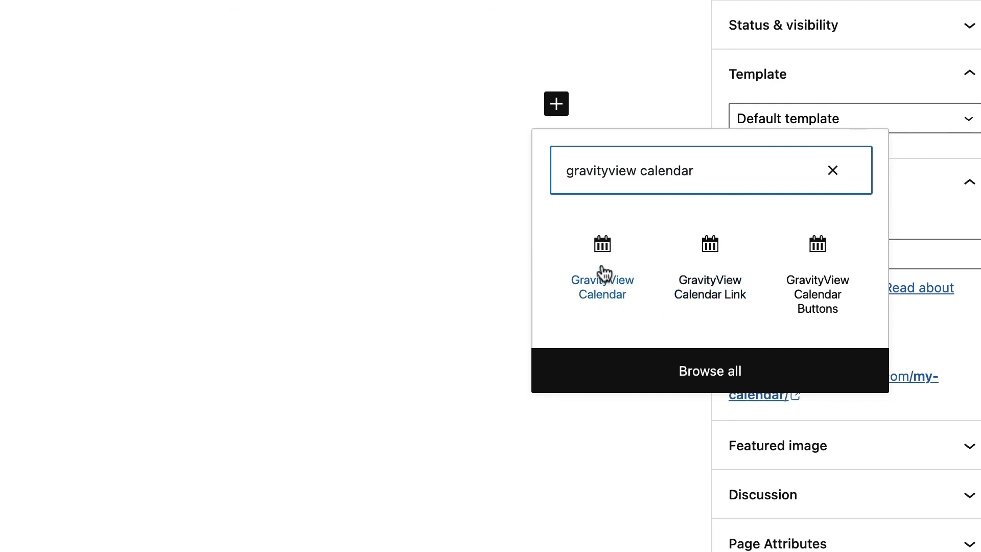
click(601, 282)
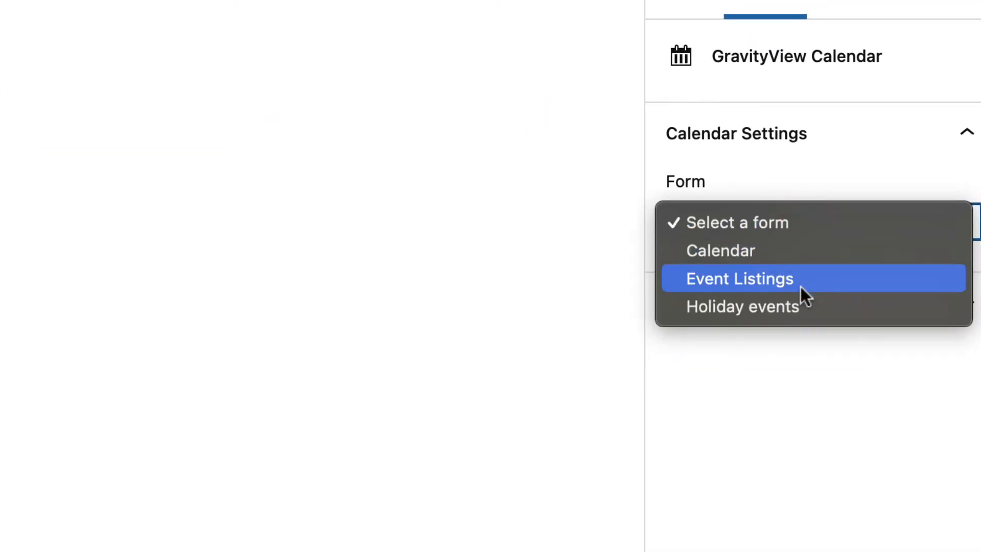
click(739, 278)
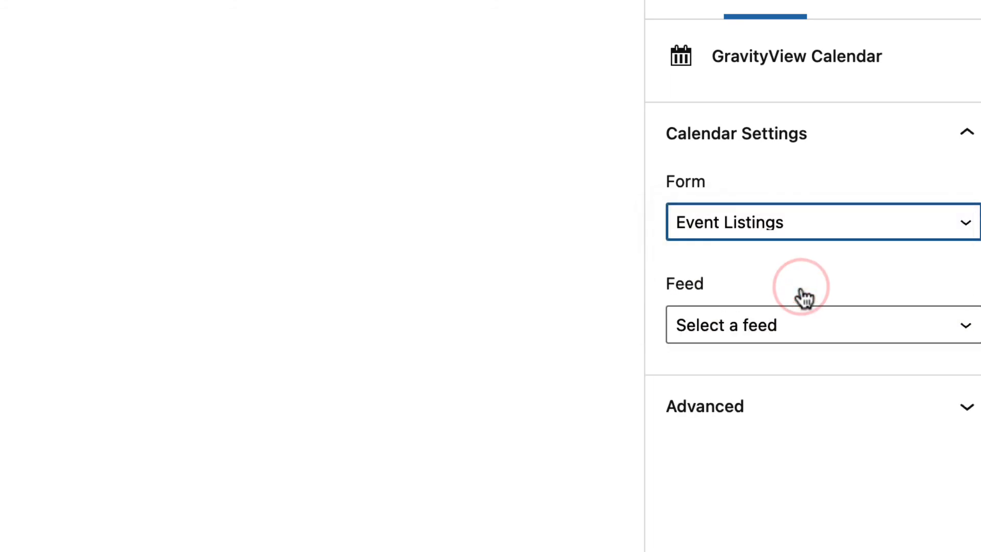
mouse_move(809, 332)
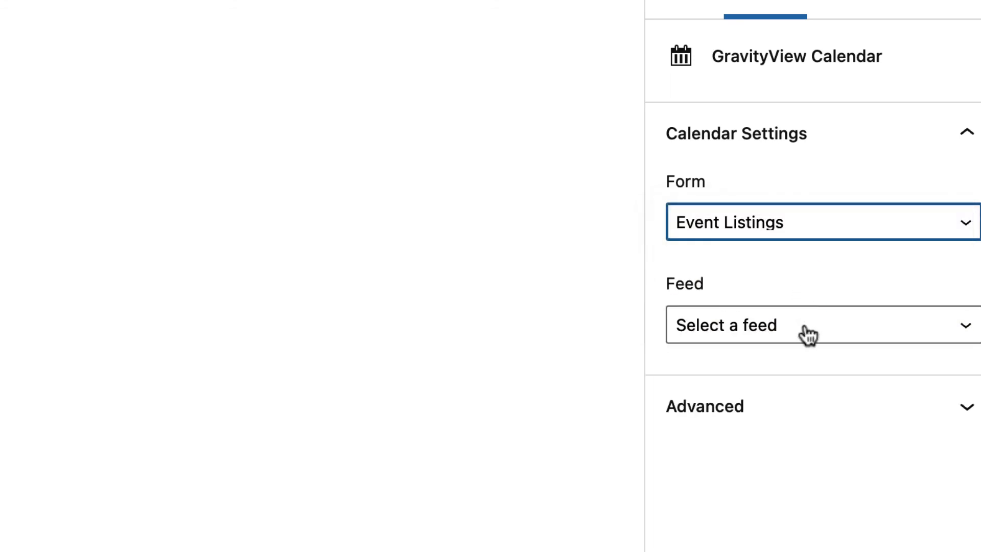
click(814, 325)
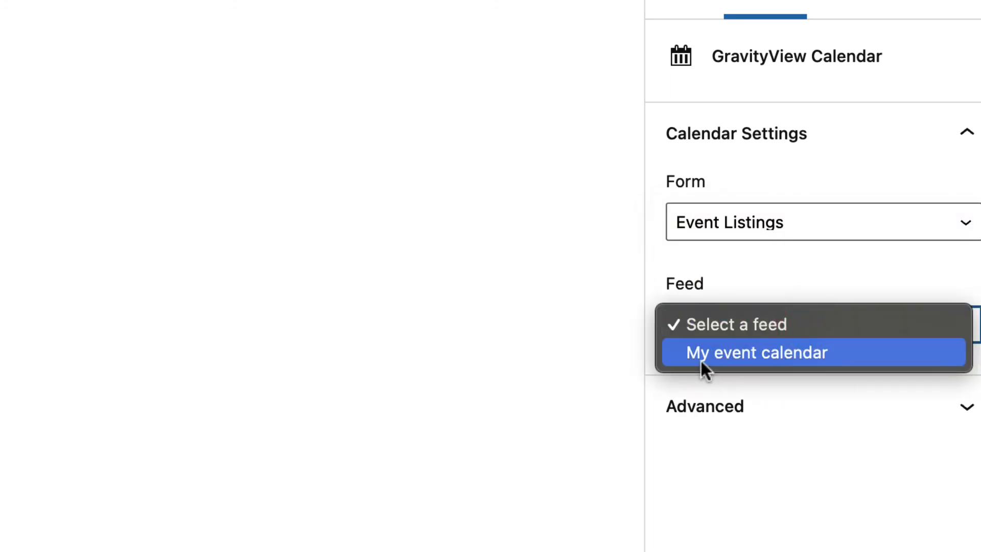
click(755, 352)
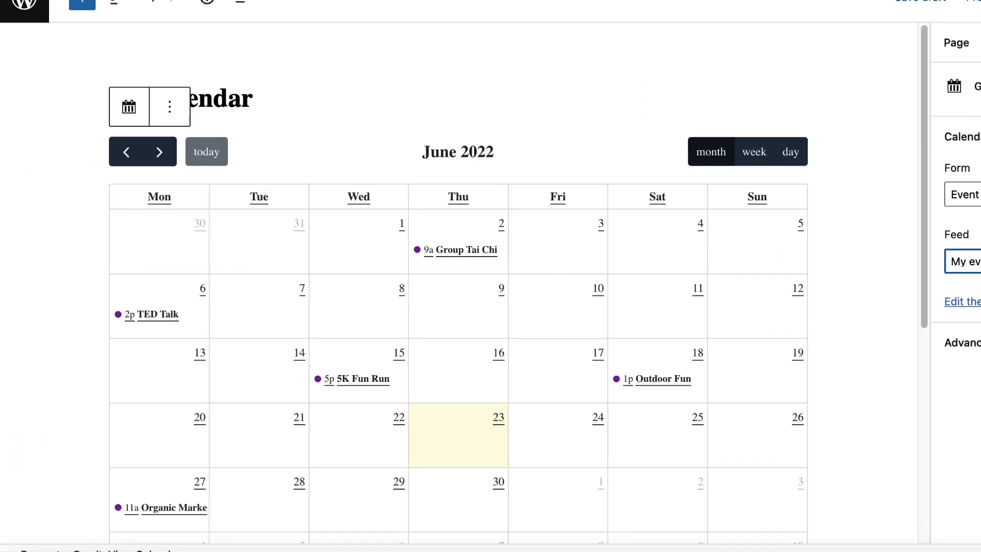
mouse_move(570, 273)
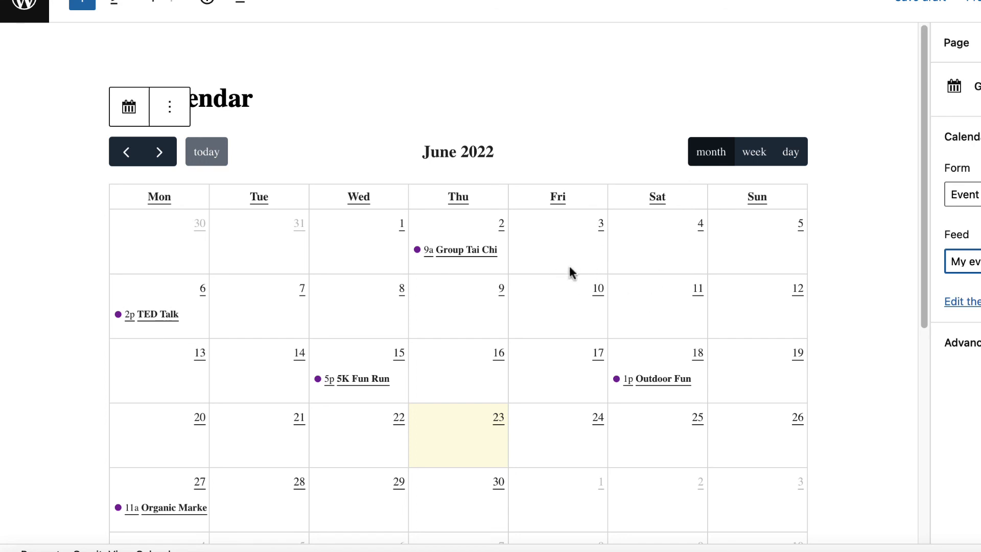
mouse_move(685, 268)
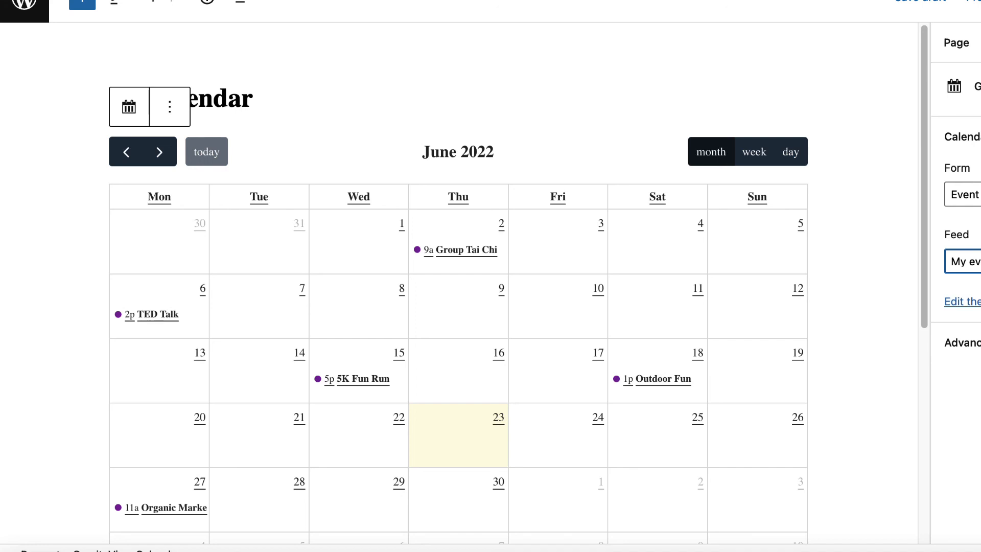
Step: On the live page, move 5K Fun Run to June 8, toggle views, and advance to August
click(920, 3)
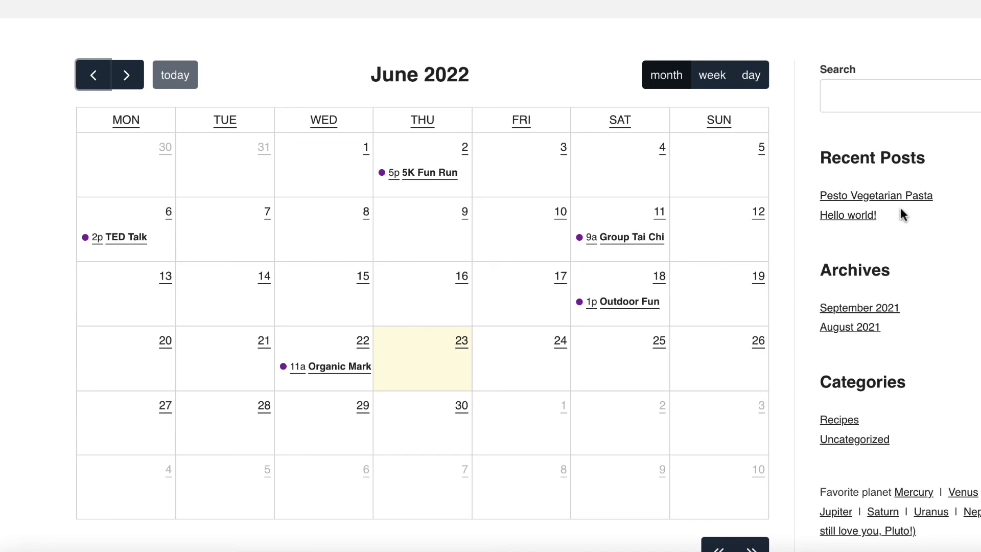
mouse_move(629, 193)
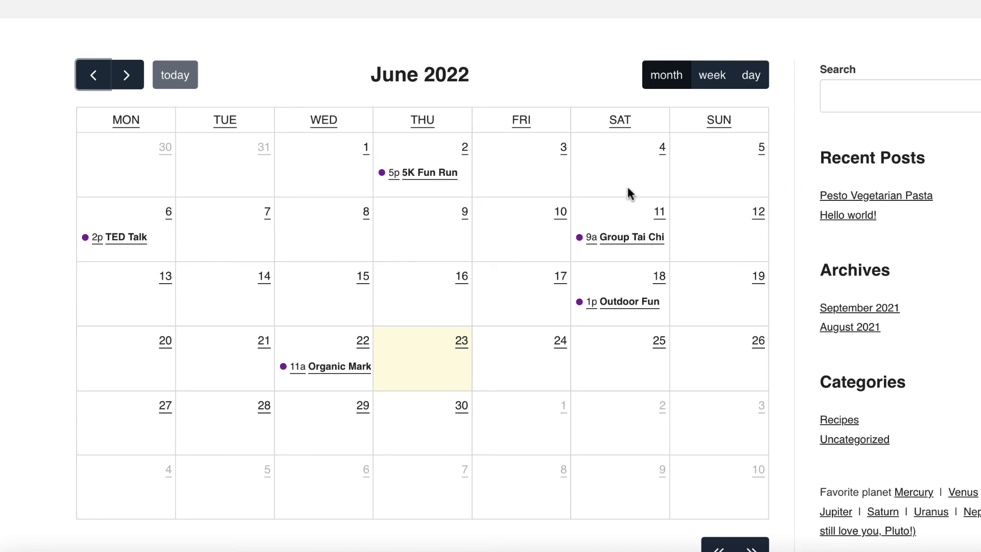
mouse_move(624, 237)
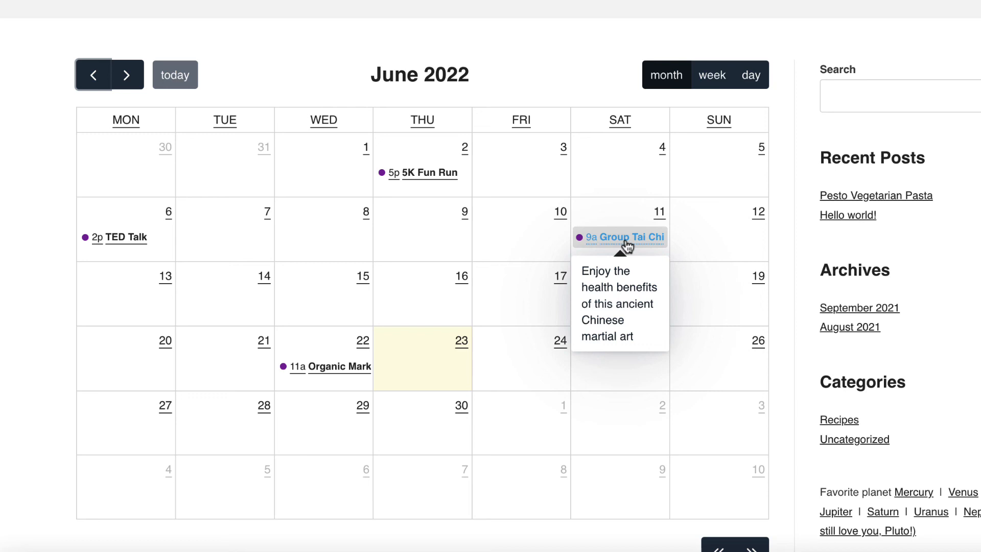
mouse_move(619, 244)
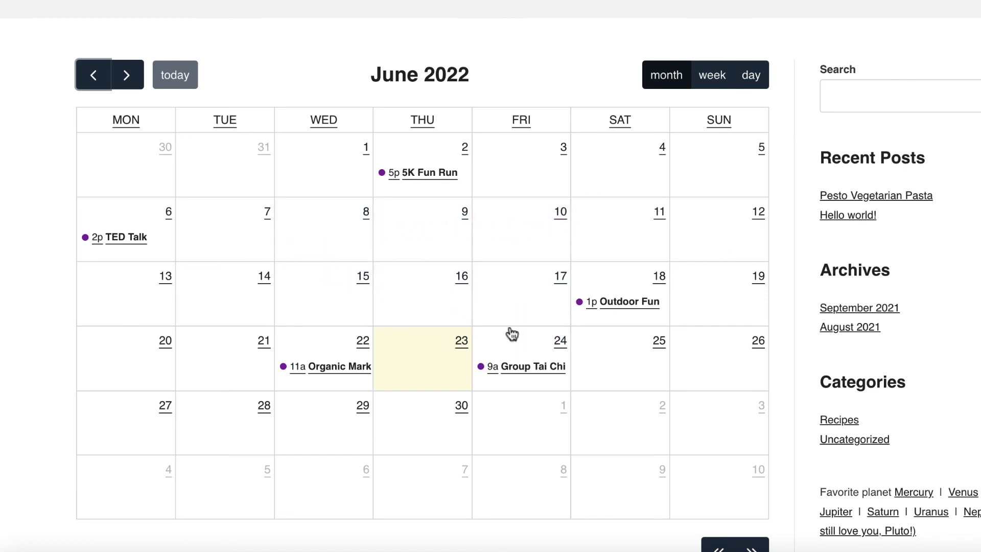
drag(419, 173, 353, 214)
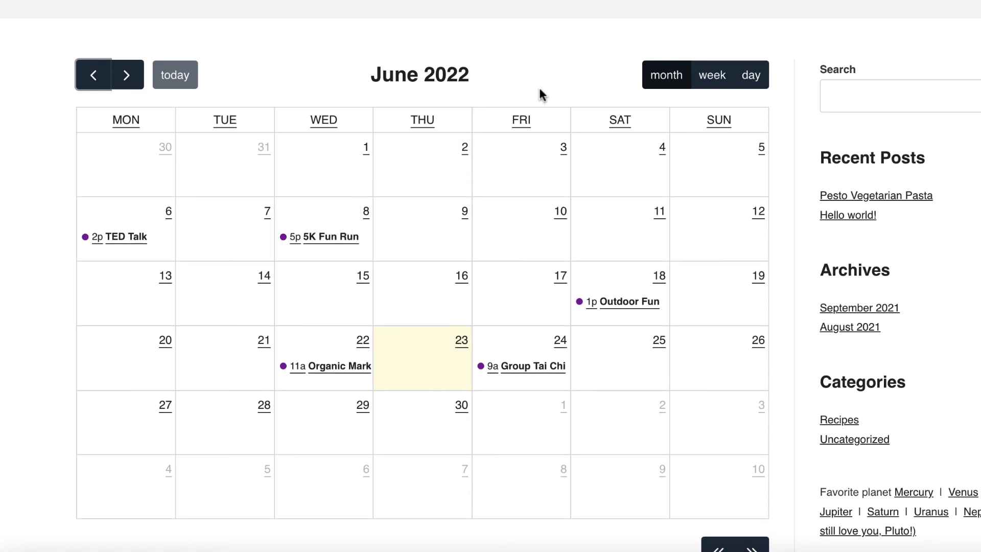
mouse_move(711, 75)
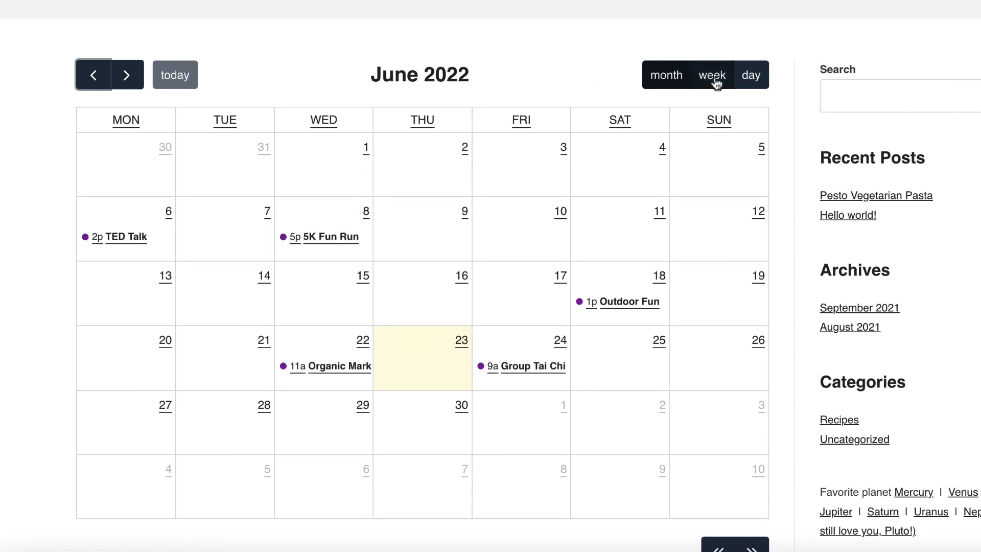
click(712, 75)
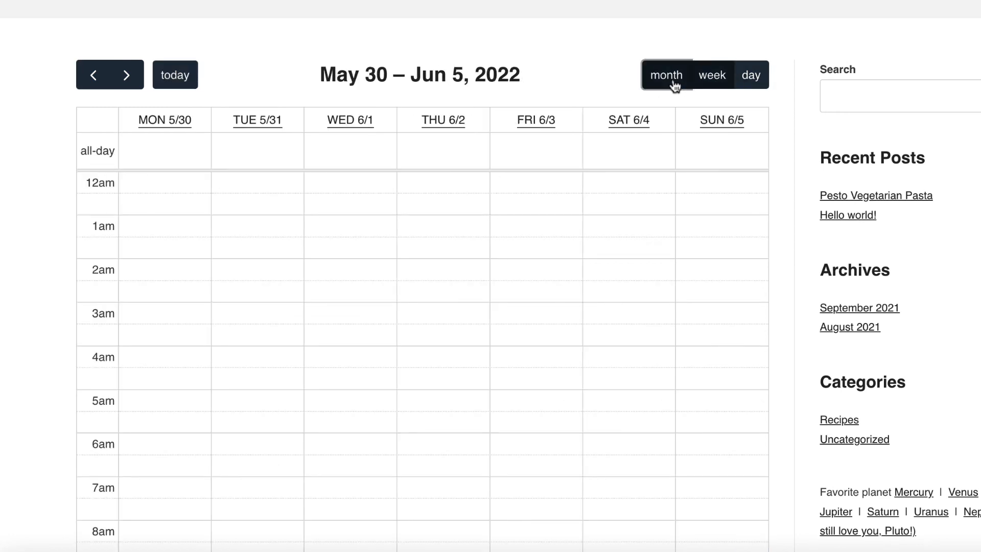
click(666, 75)
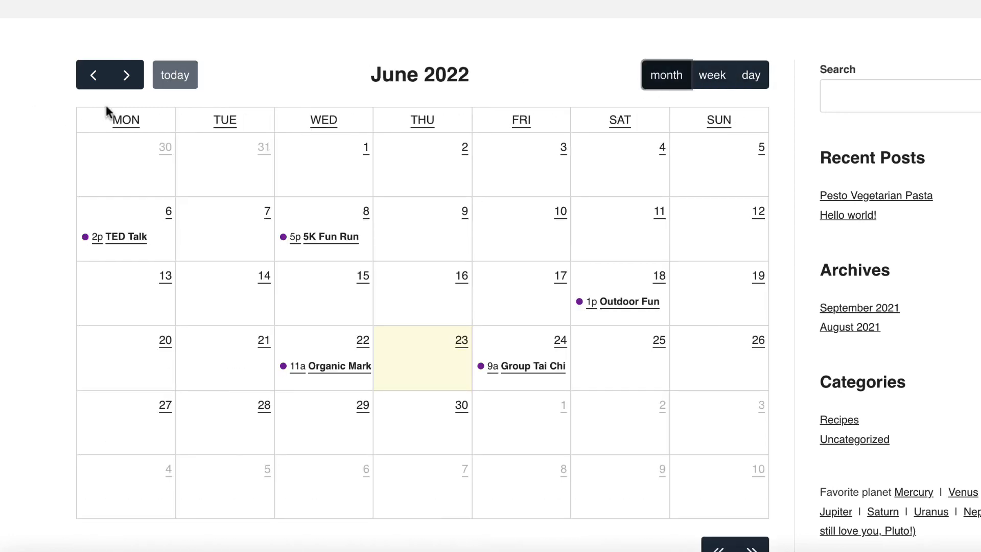
click(126, 75)
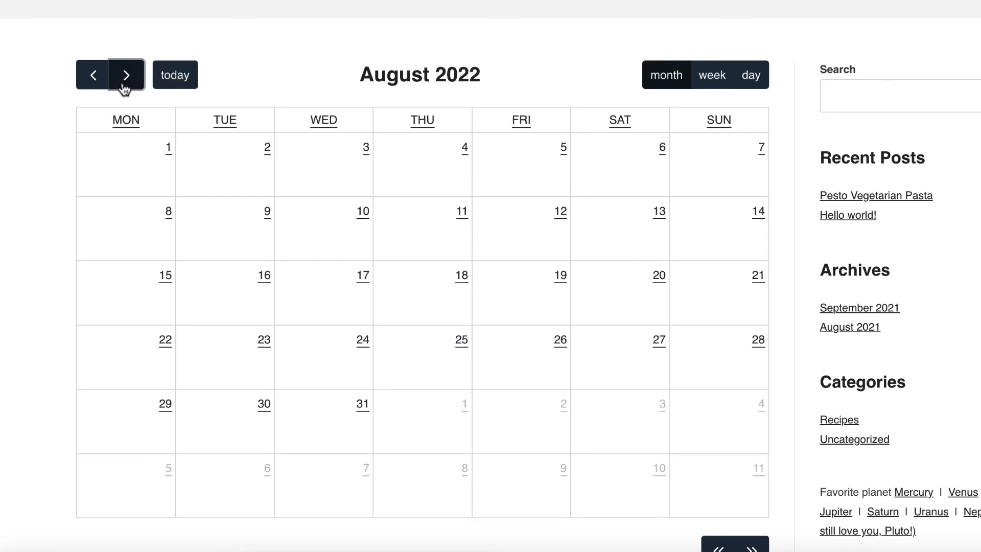